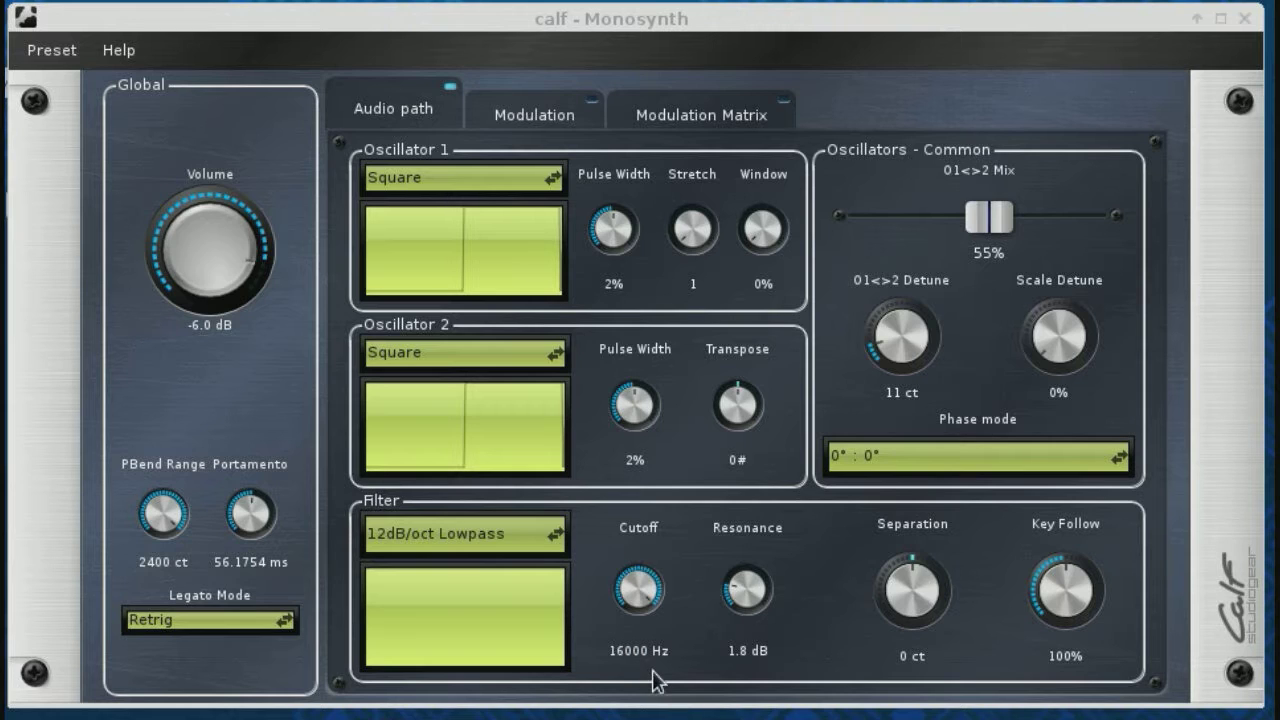
mouse_move(638, 670)
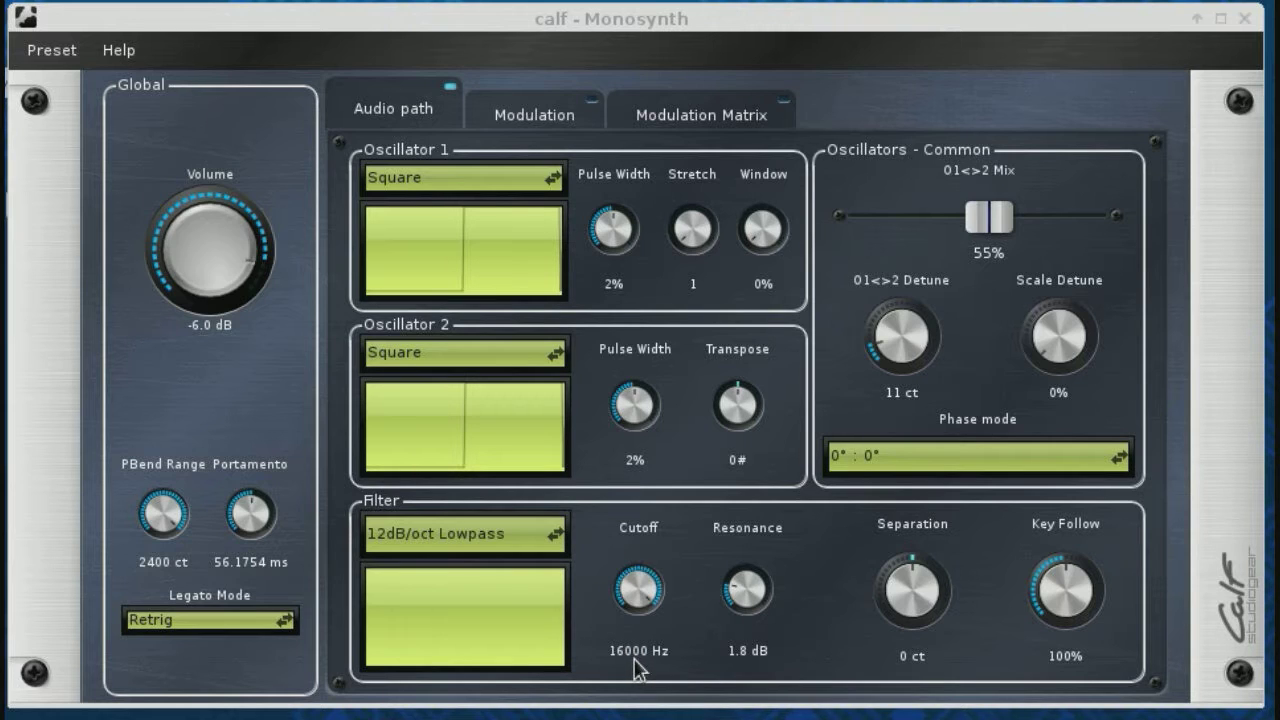
mouse_move(652, 665)
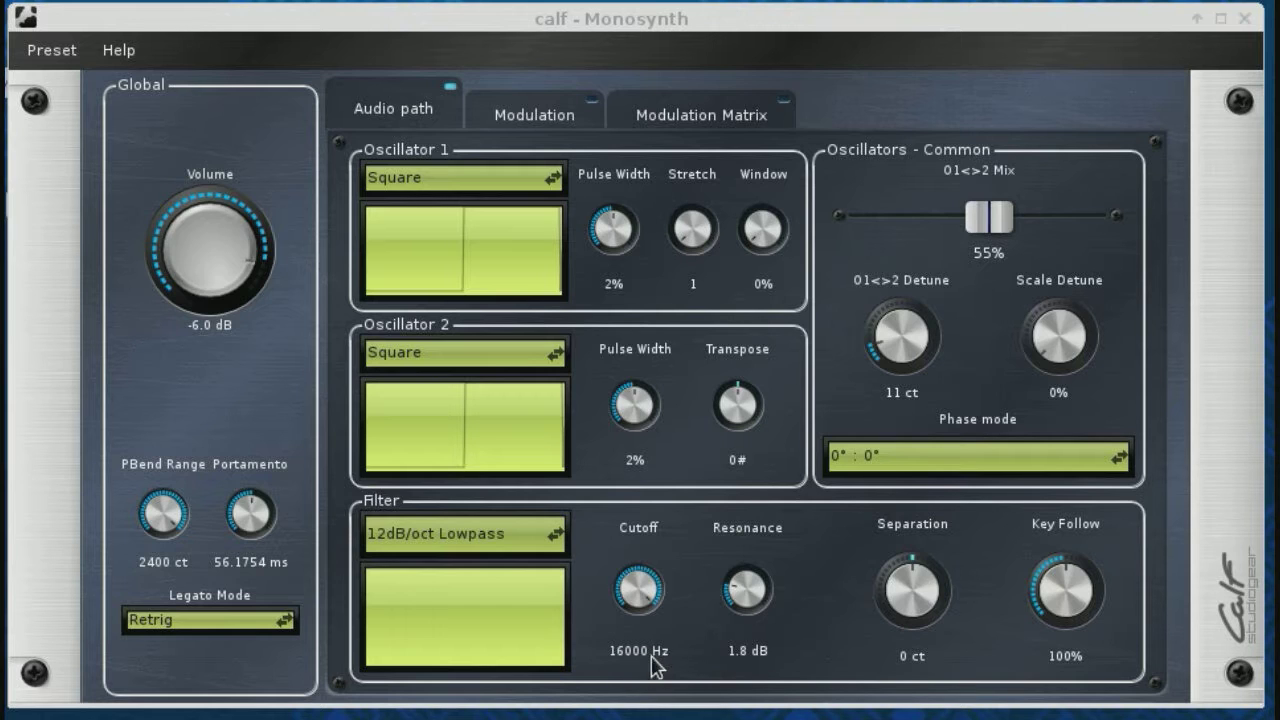
mouse_move(645, 670)
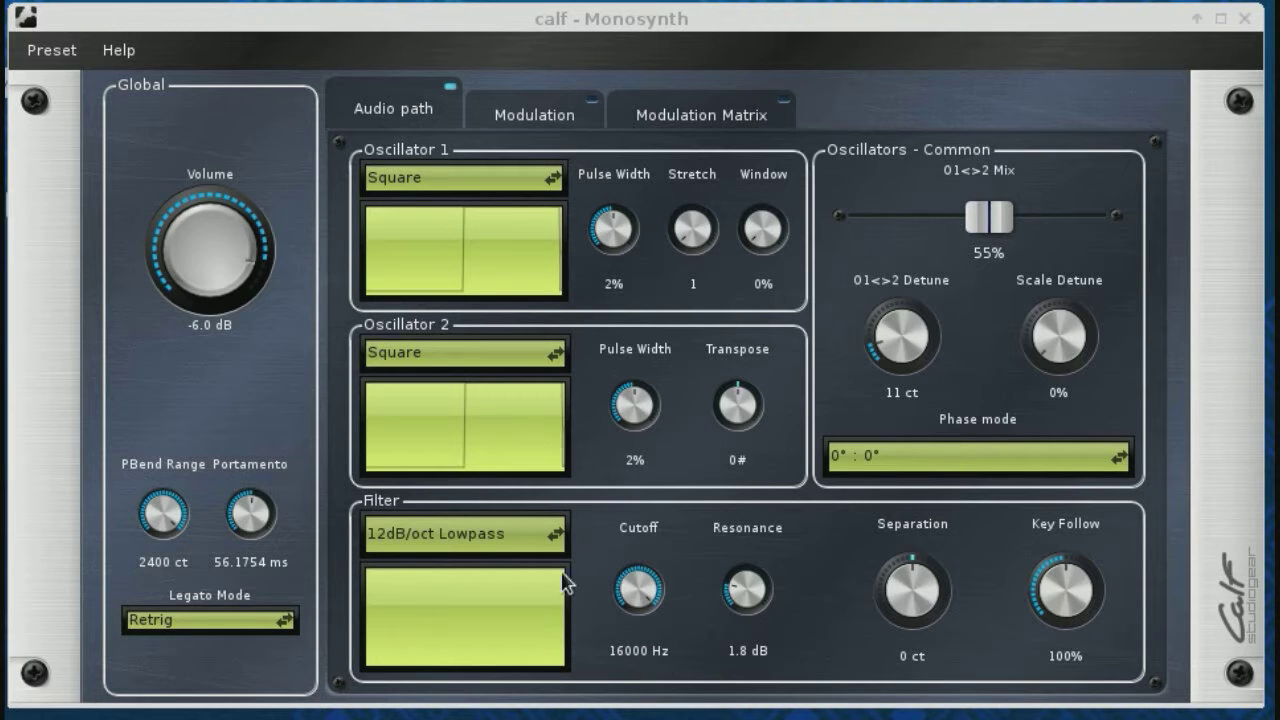
Keep the 12dB/oct Lowpass filter, try Oscillator 2 transpose at 3 then 0, and show Modulation
left_click(463, 533)
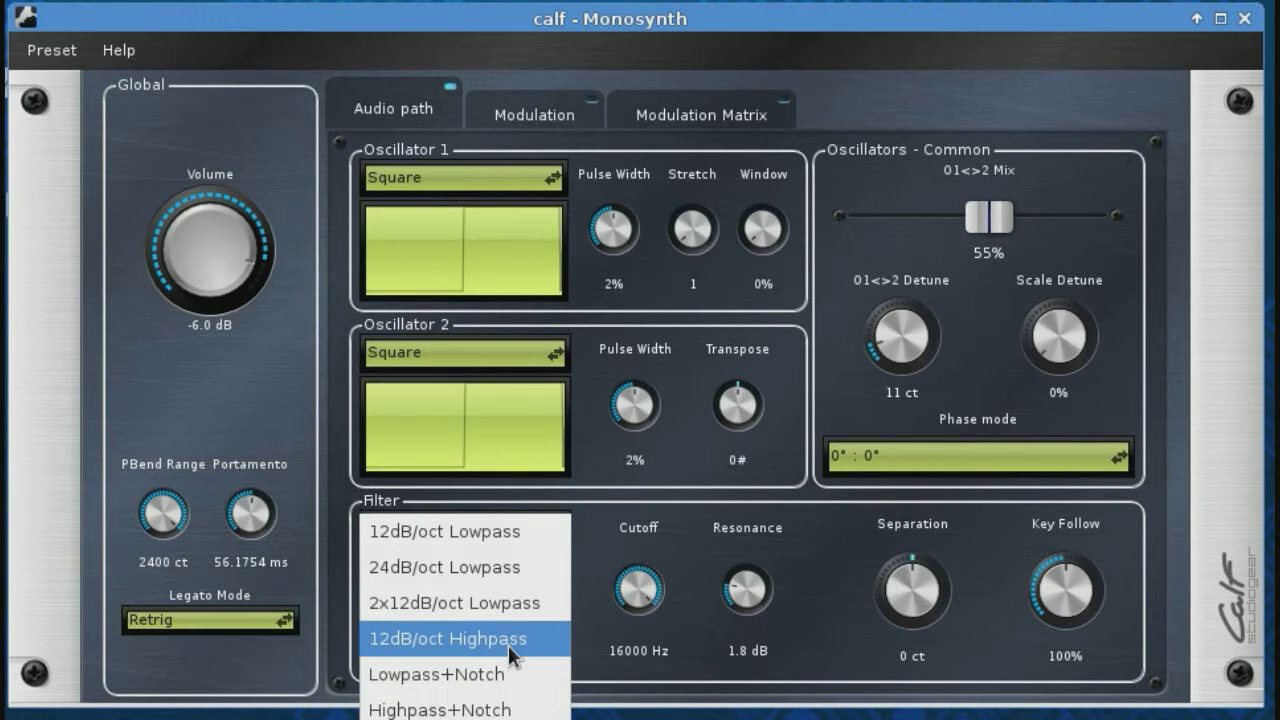
mouse_move(440, 708)
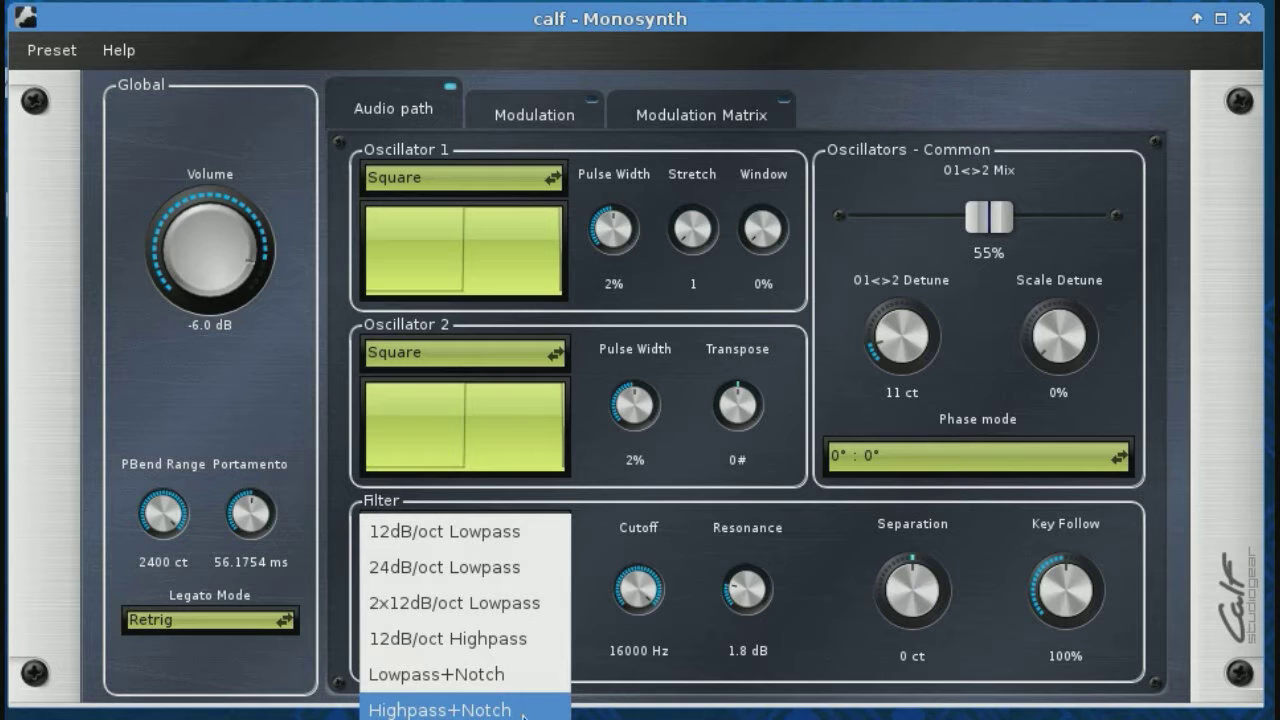
mouse_move(510, 531)
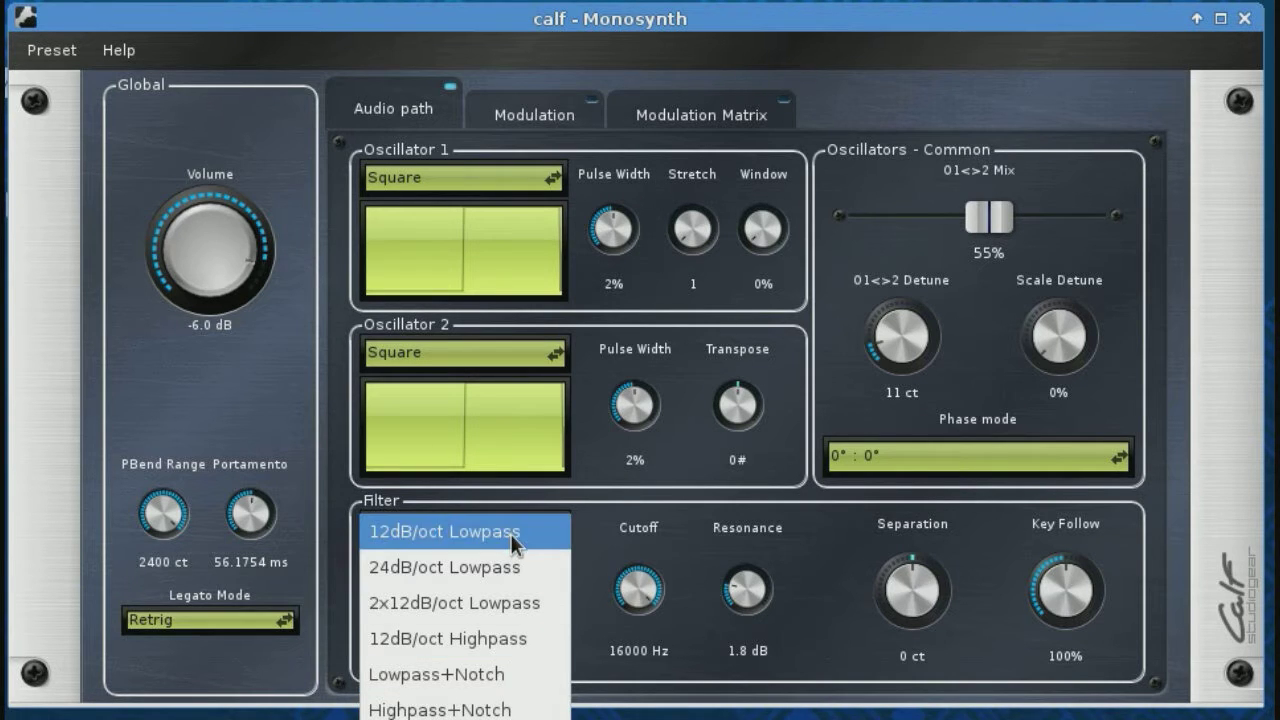
left_click(443, 531)
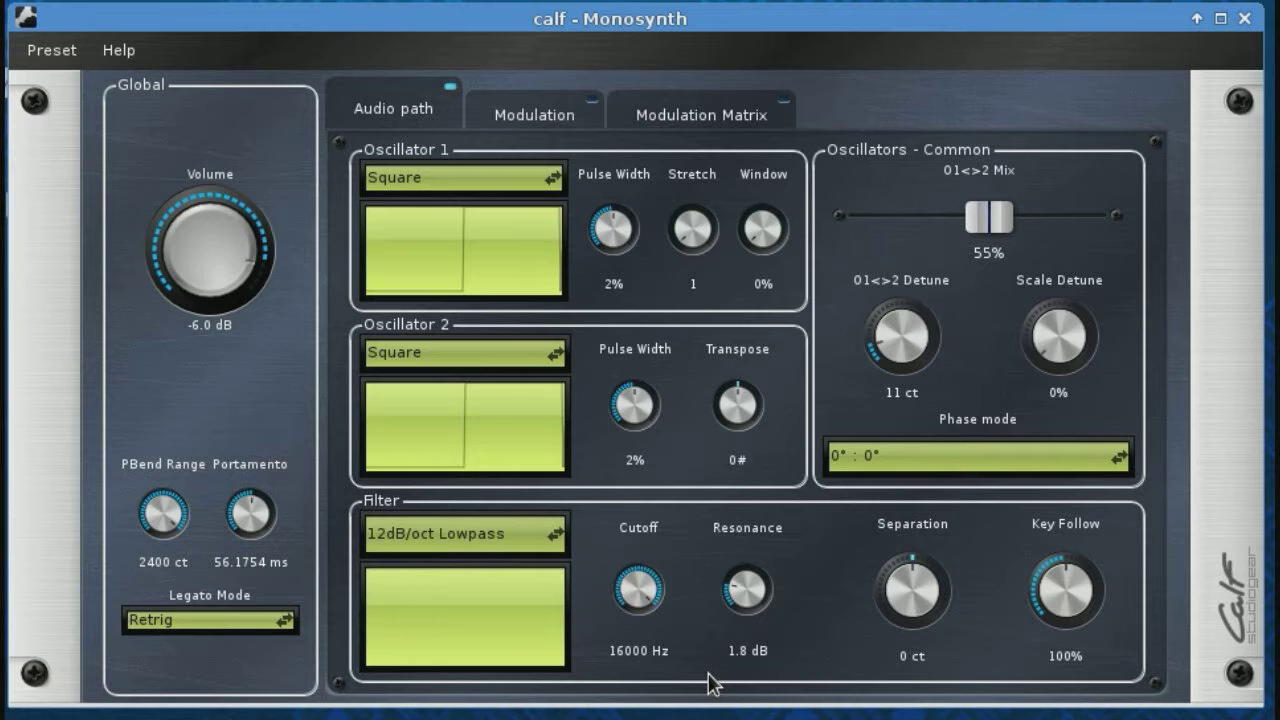
mouse_move(598, 360)
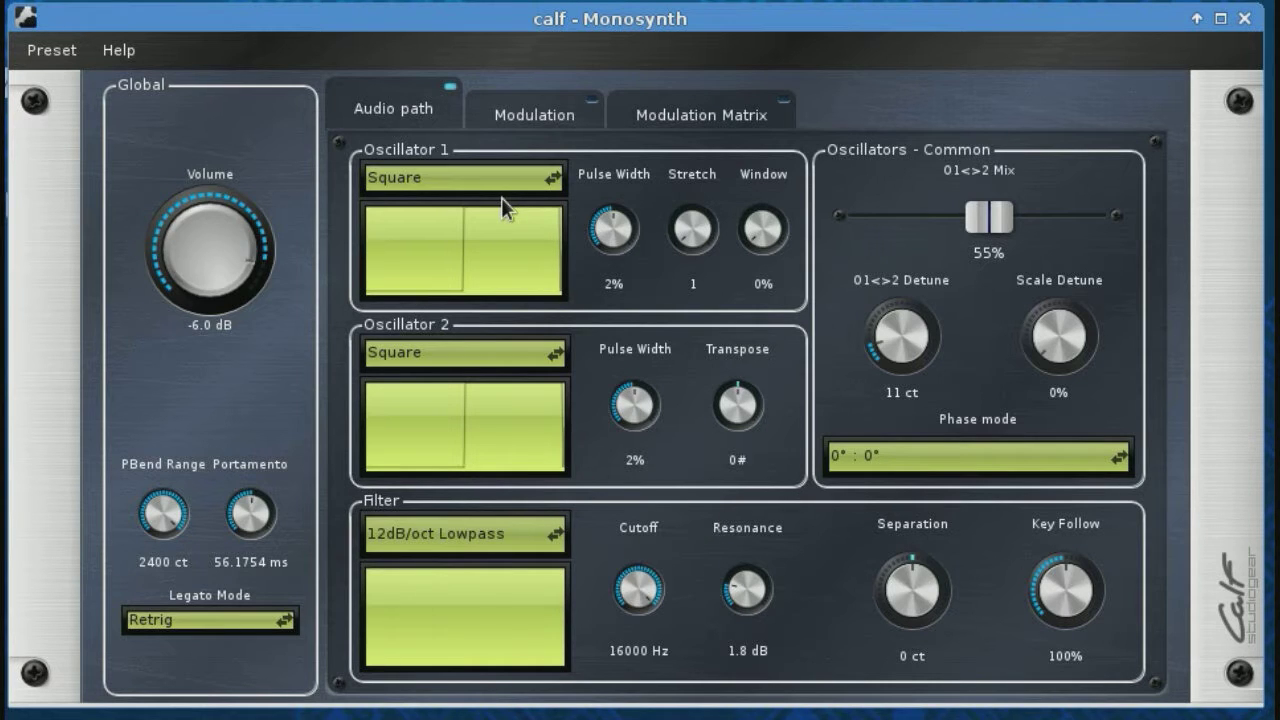
mouse_move(507, 430)
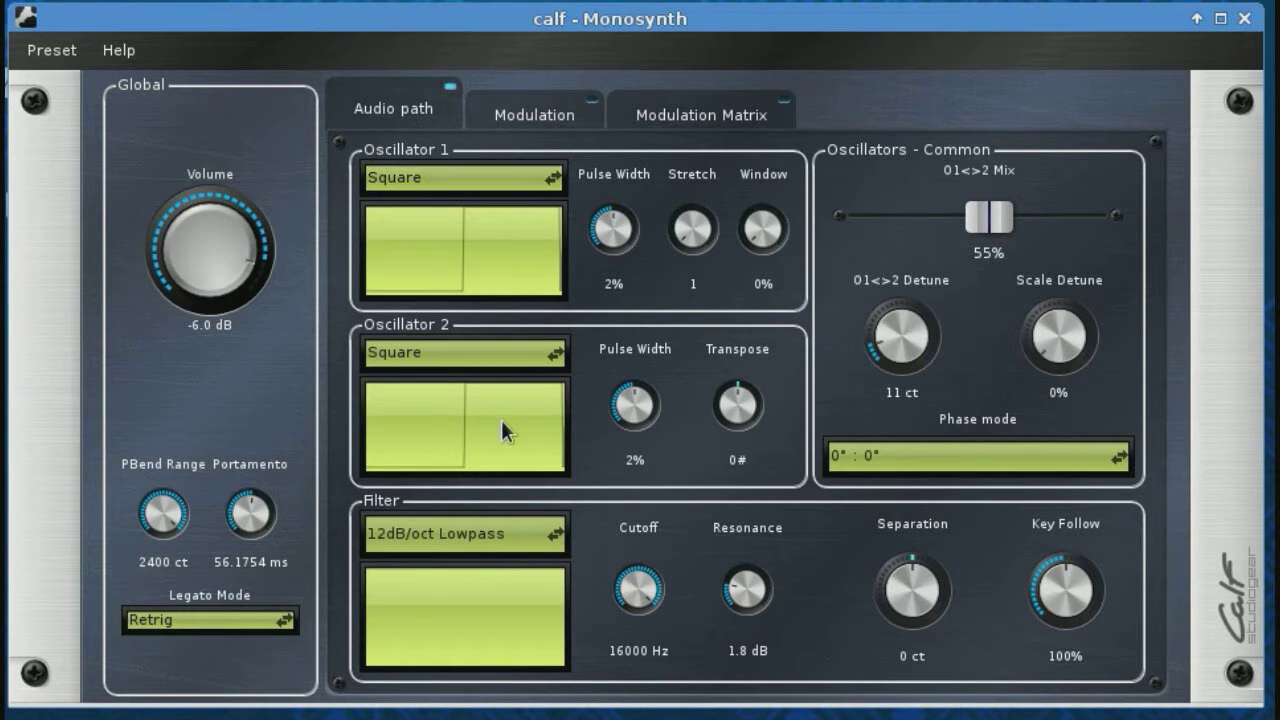
mouse_move(1130, 373)
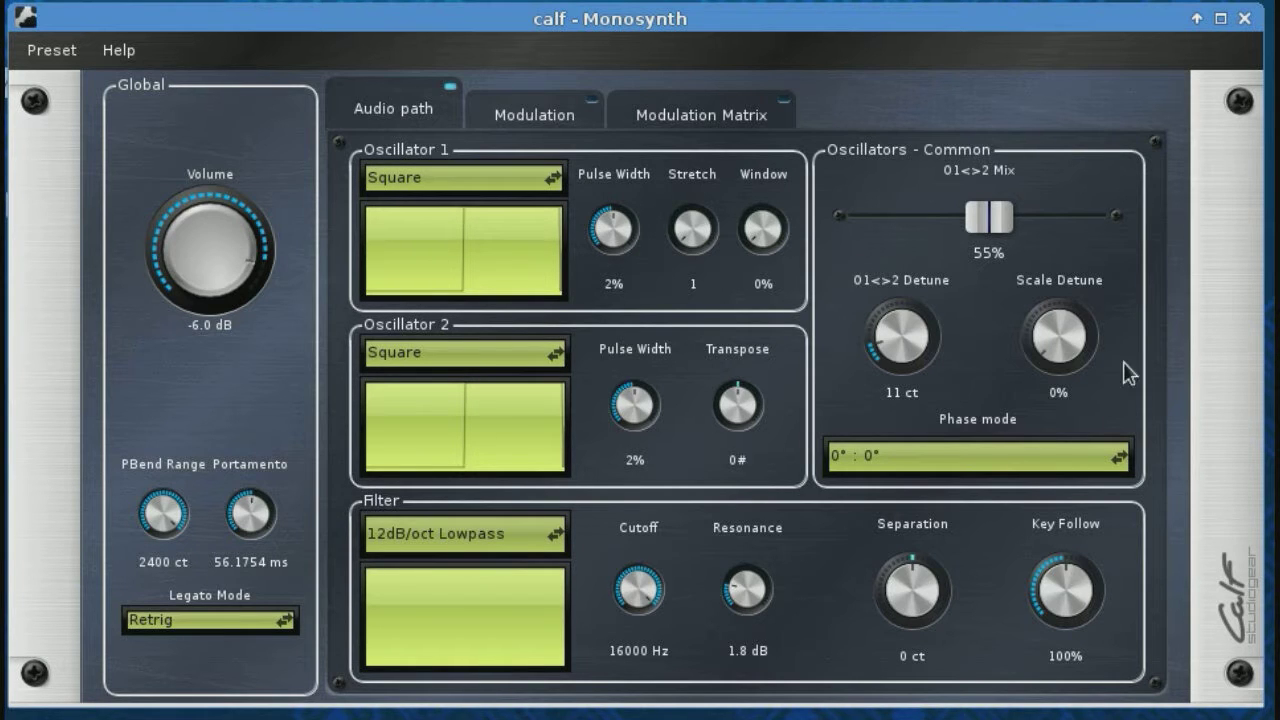
mouse_move(700, 520)
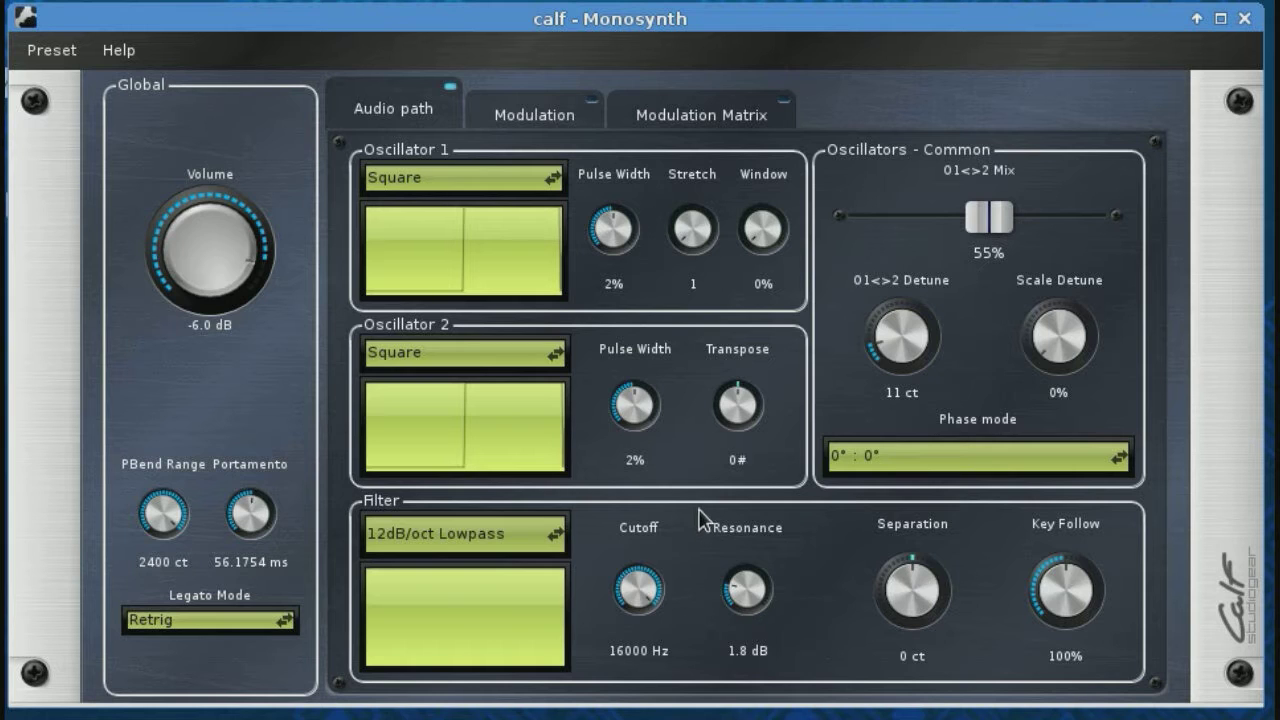
mouse_move(737, 415)
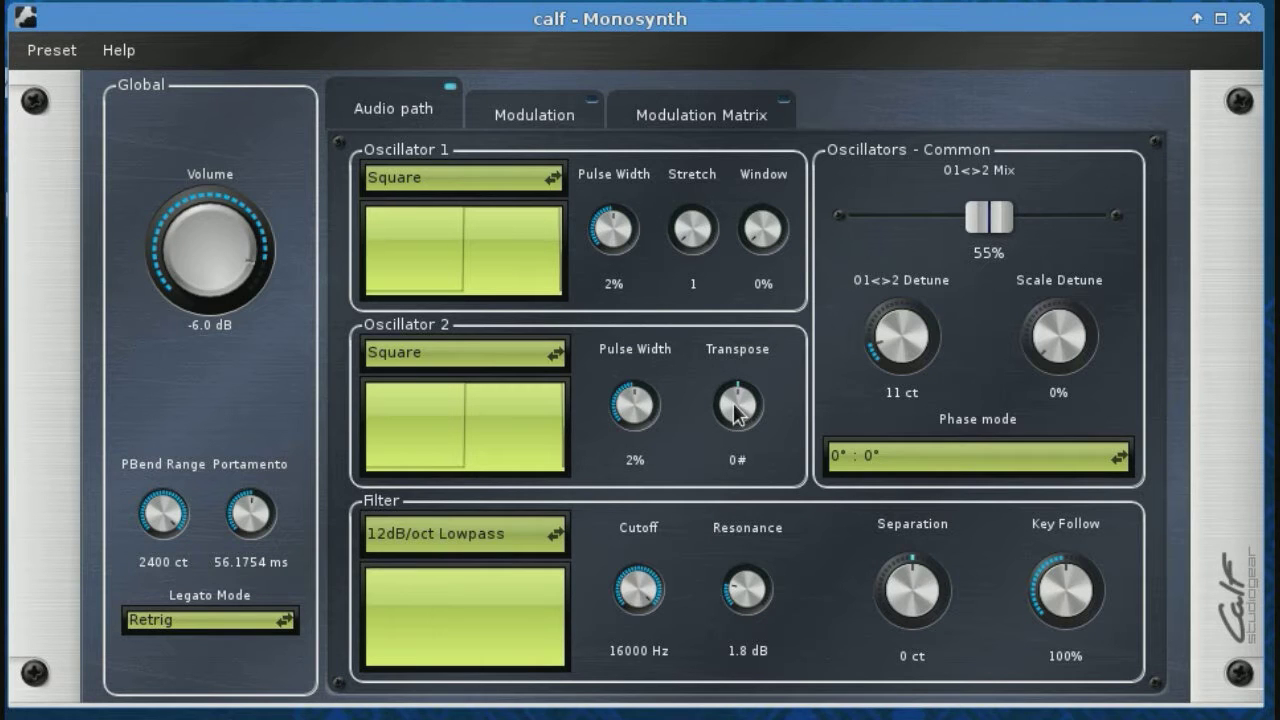
left_click_drag(737, 405, 720, 375)
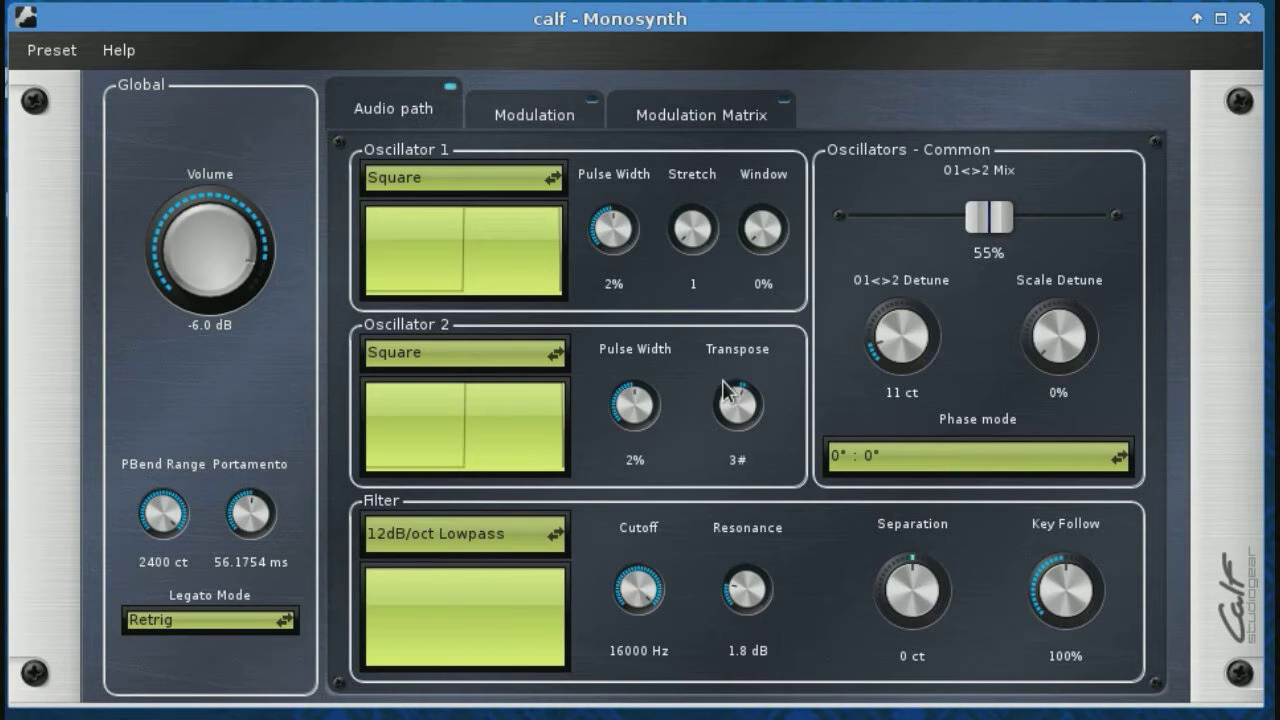
left_click_drag(736, 405, 736, 385)
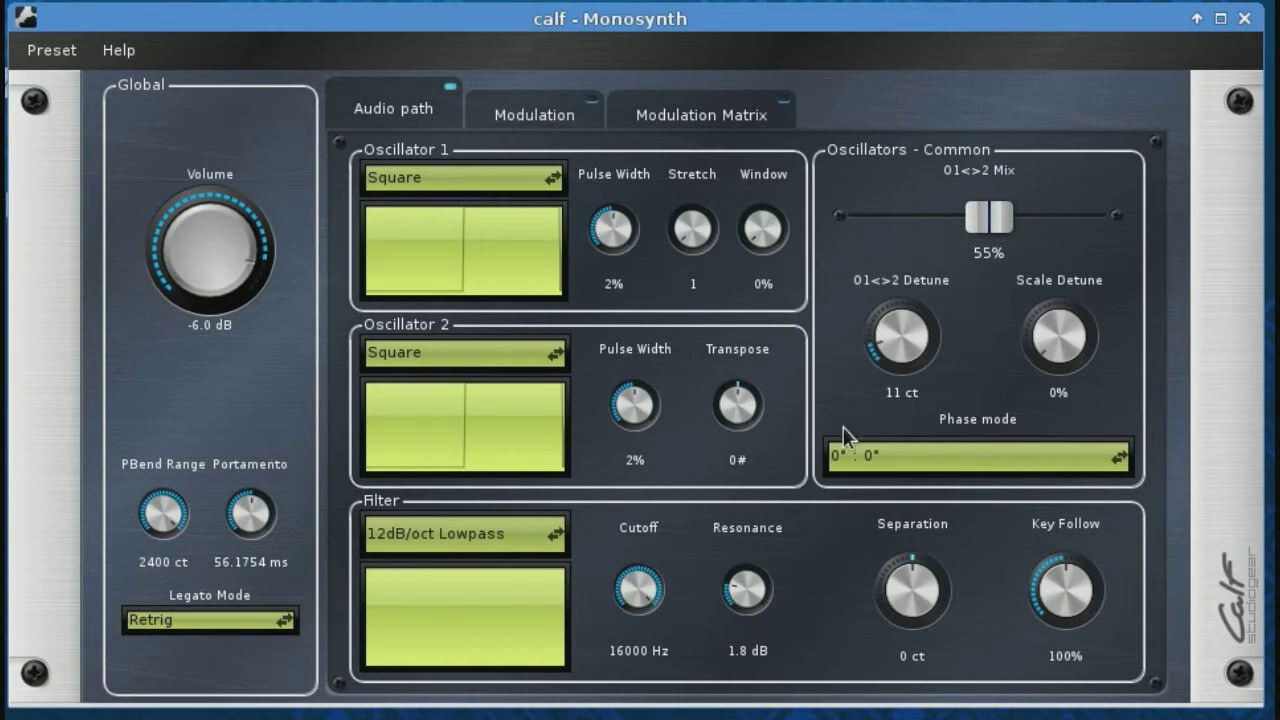
mouse_move(900, 345)
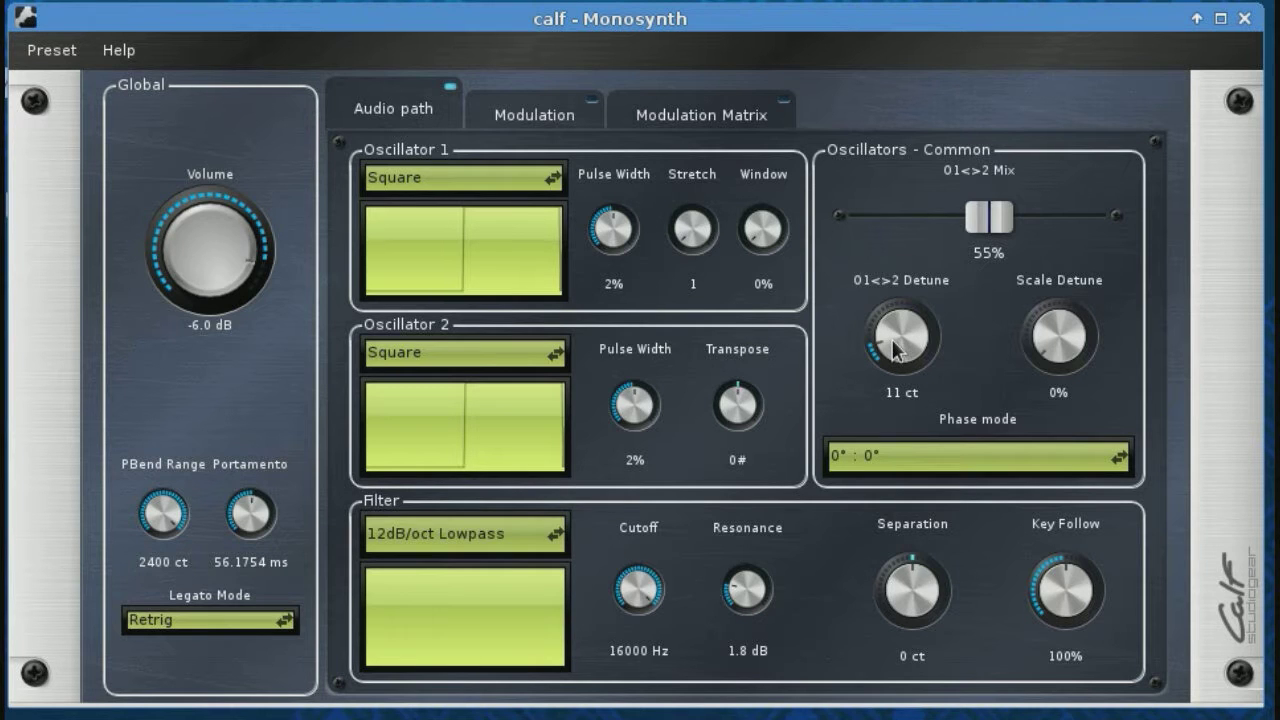
left_click(534, 108)
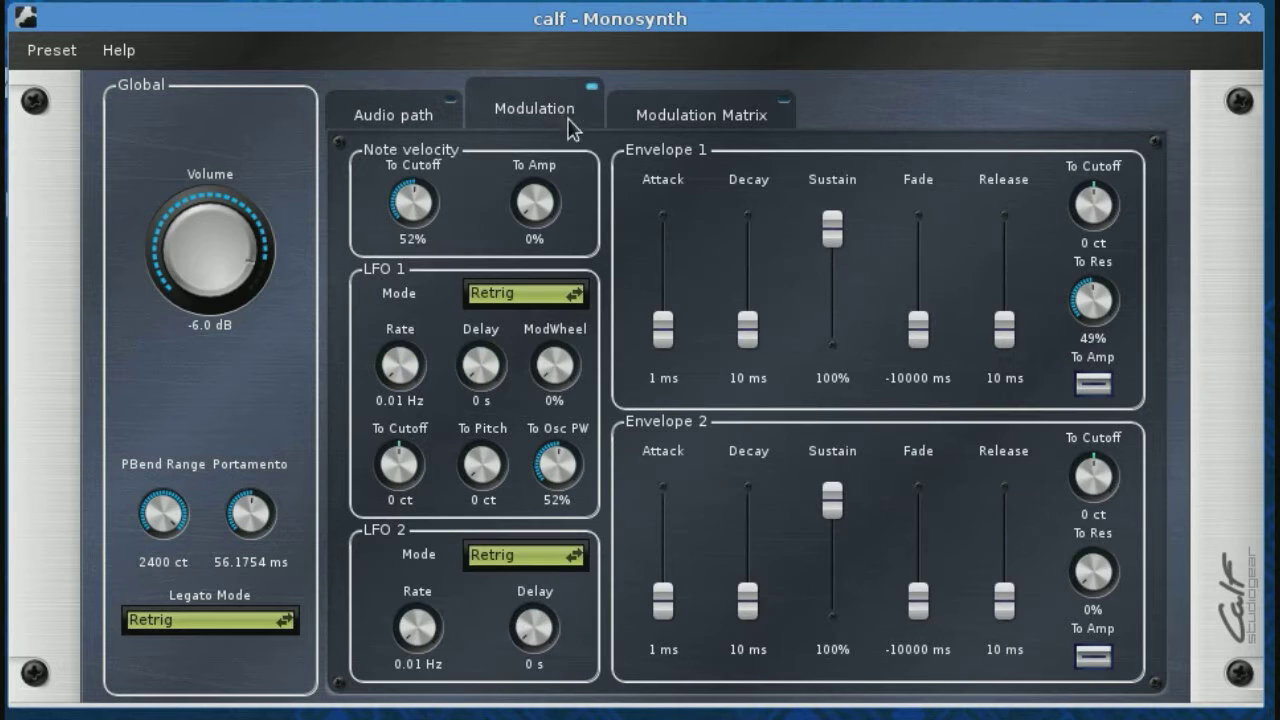
mouse_move(490, 435)
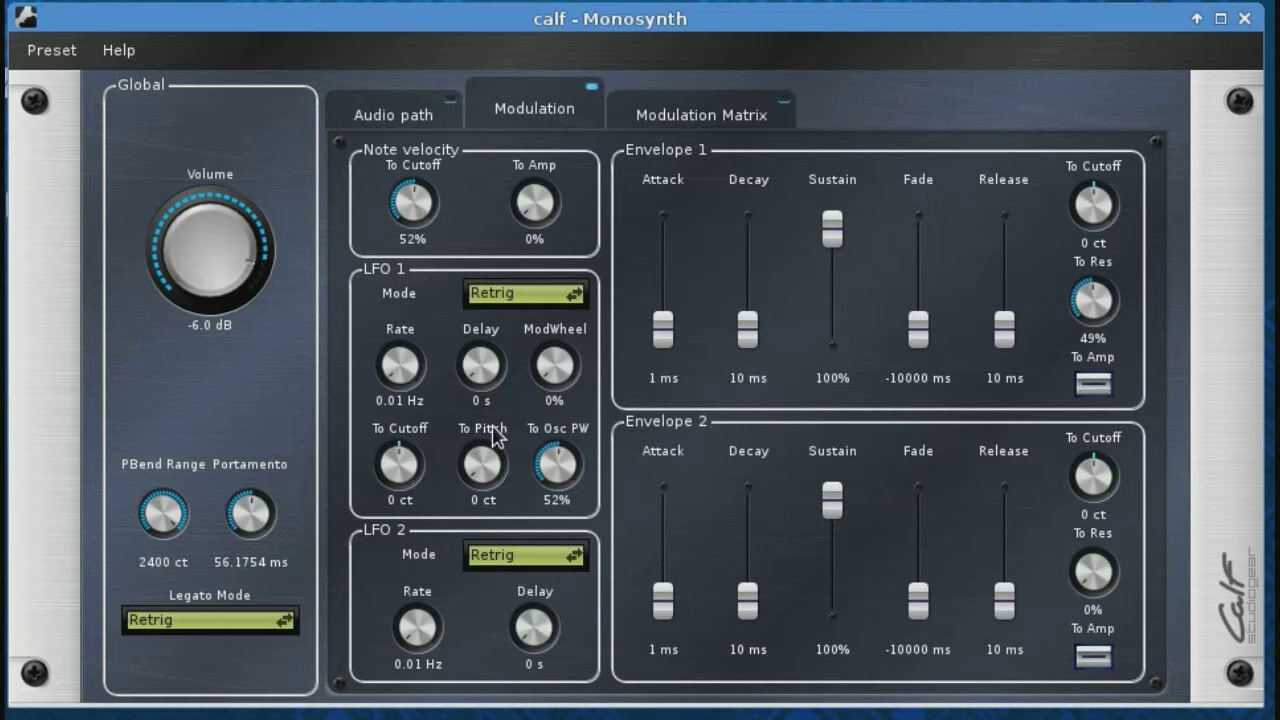
mouse_move(520, 343)
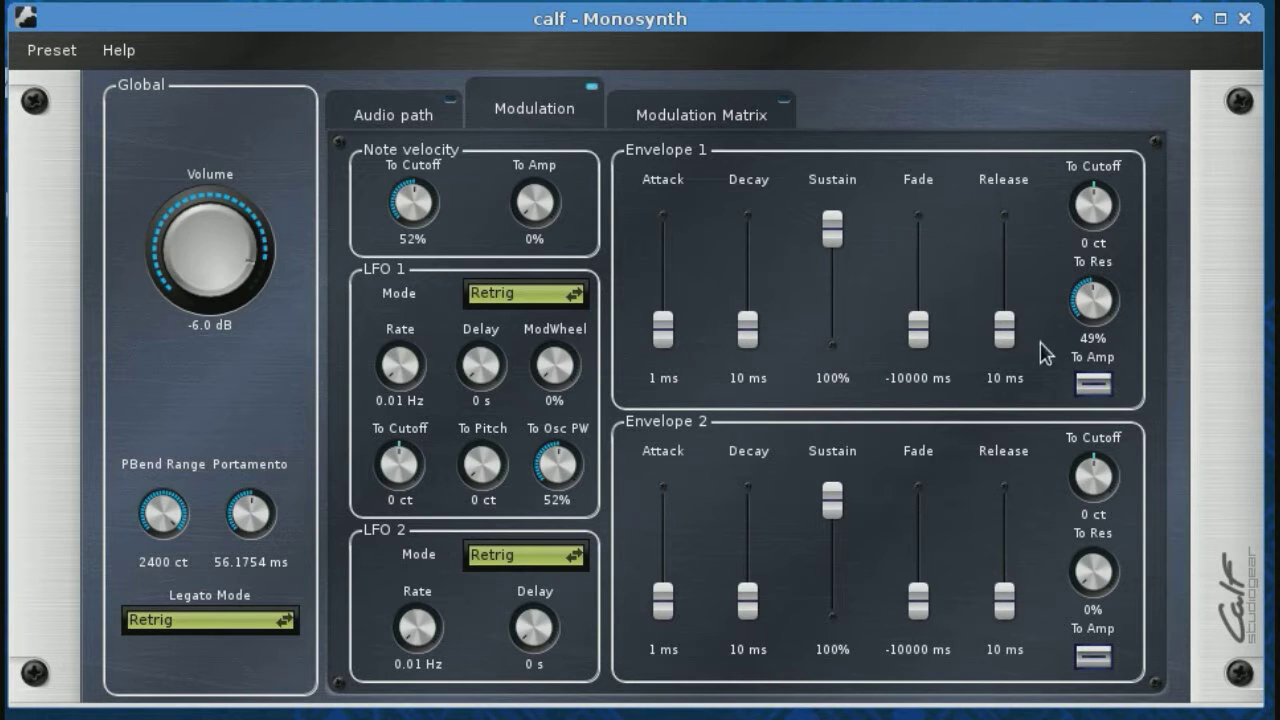
mouse_move(400, 475)
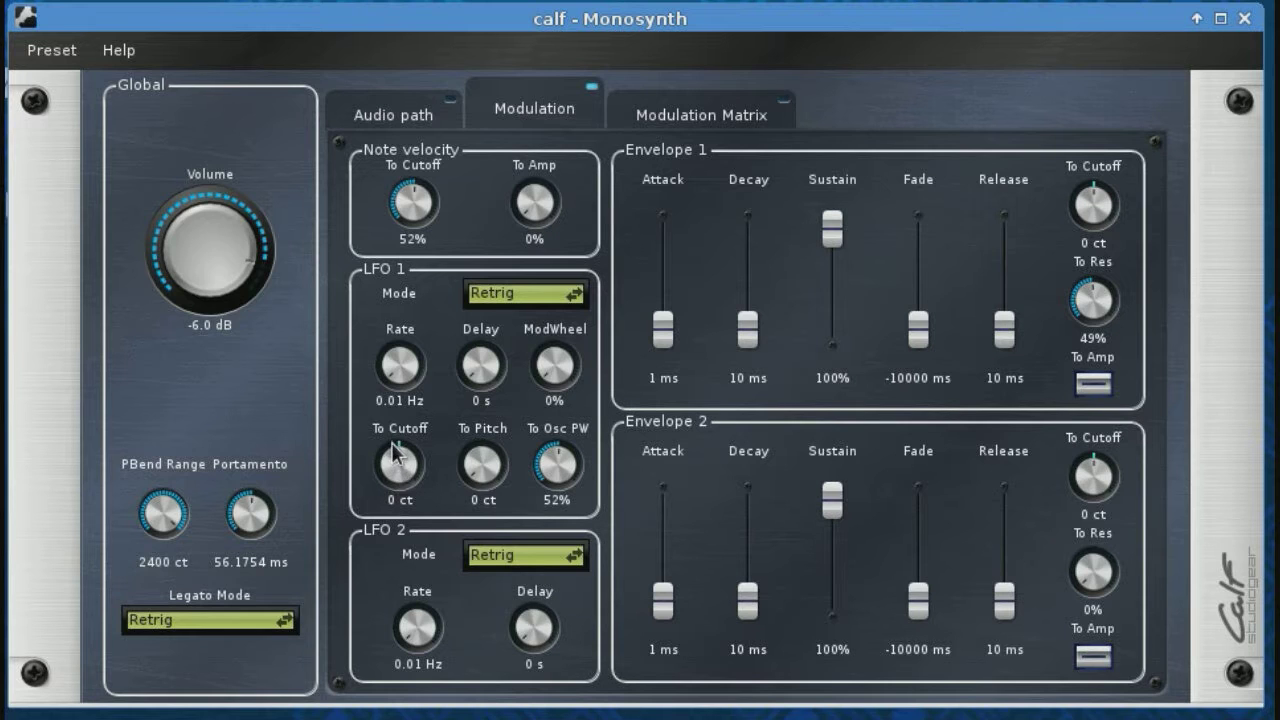
mouse_move(482, 462)
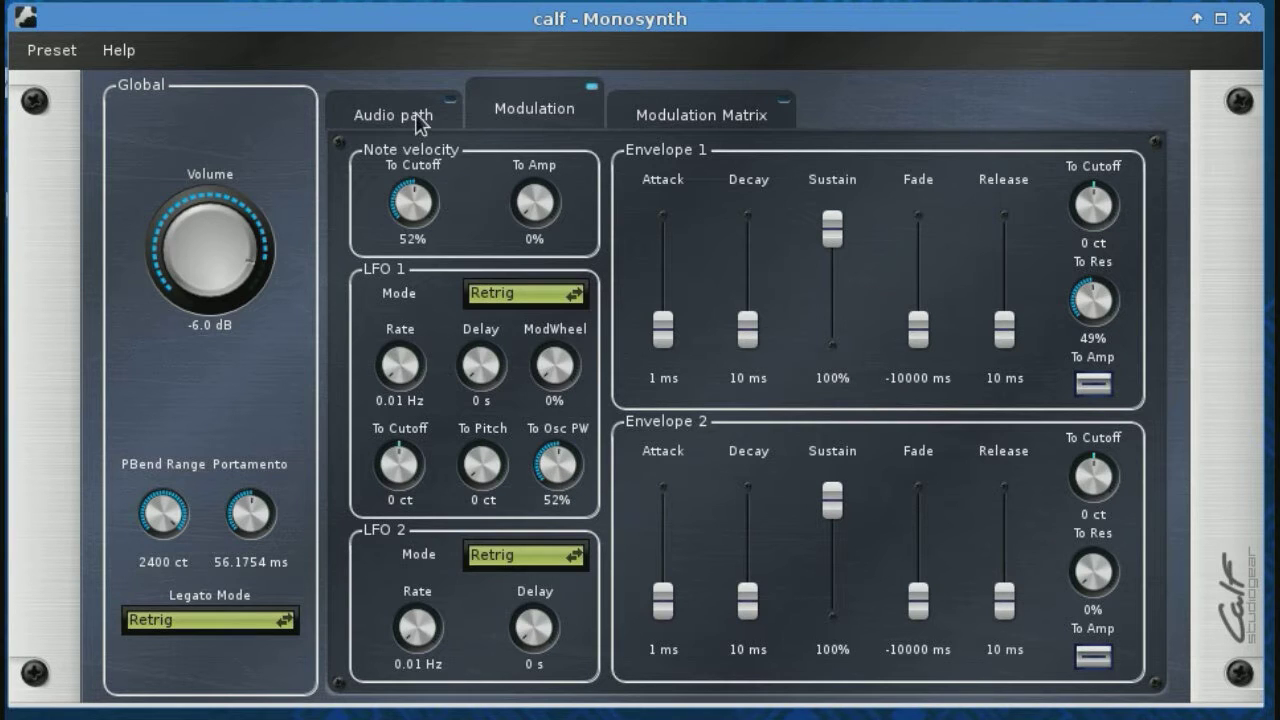
Switch back to the Audio path page with the oscillators and filter
left_click(393, 108)
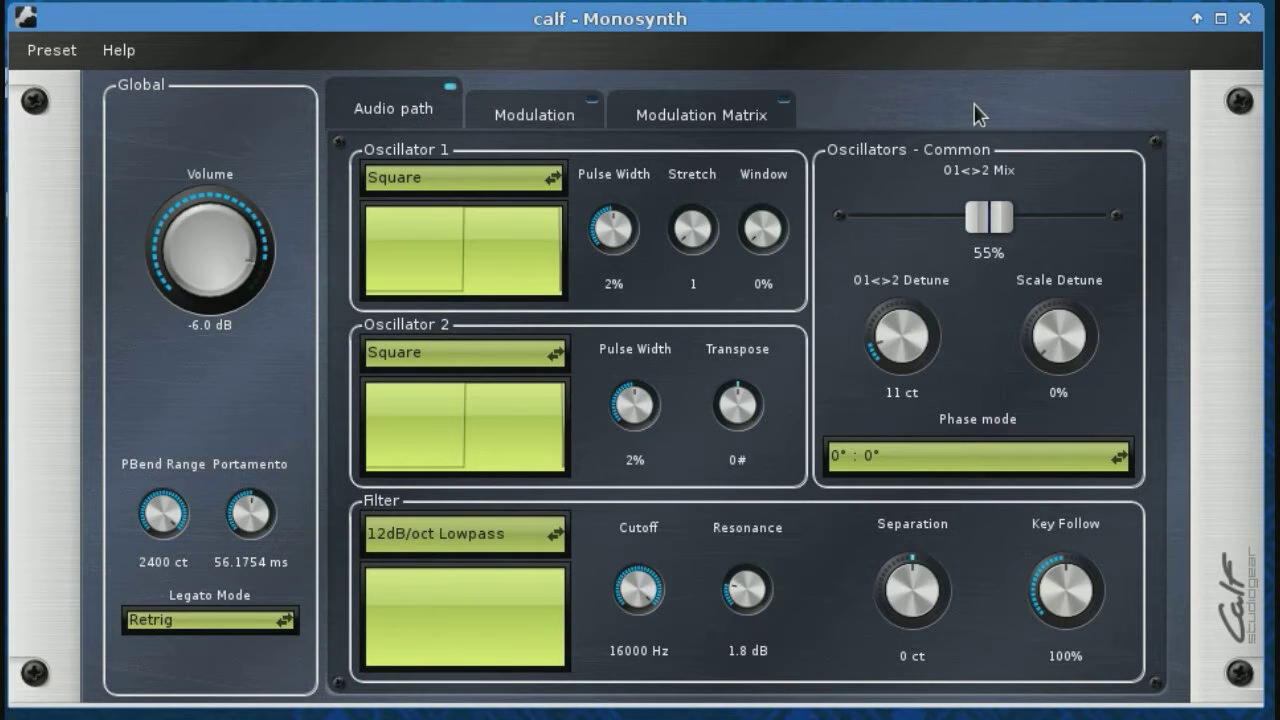
mouse_move(487, 482)
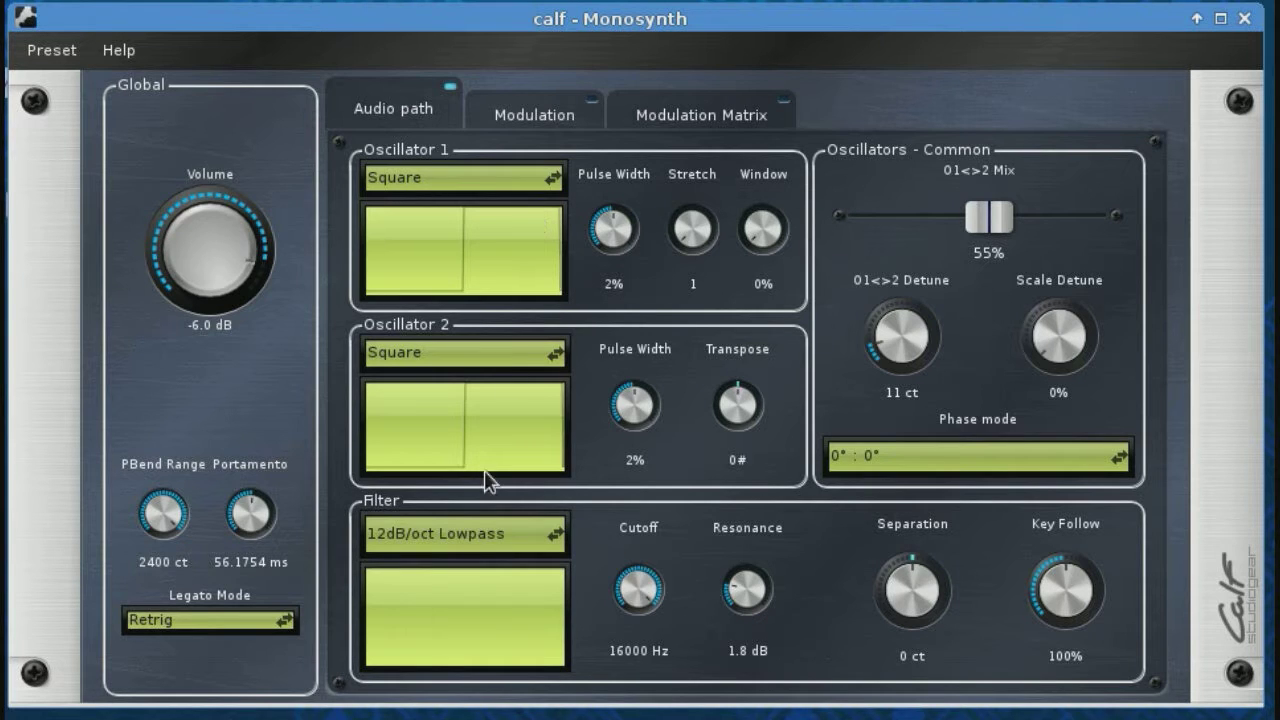
mouse_move(793, 555)
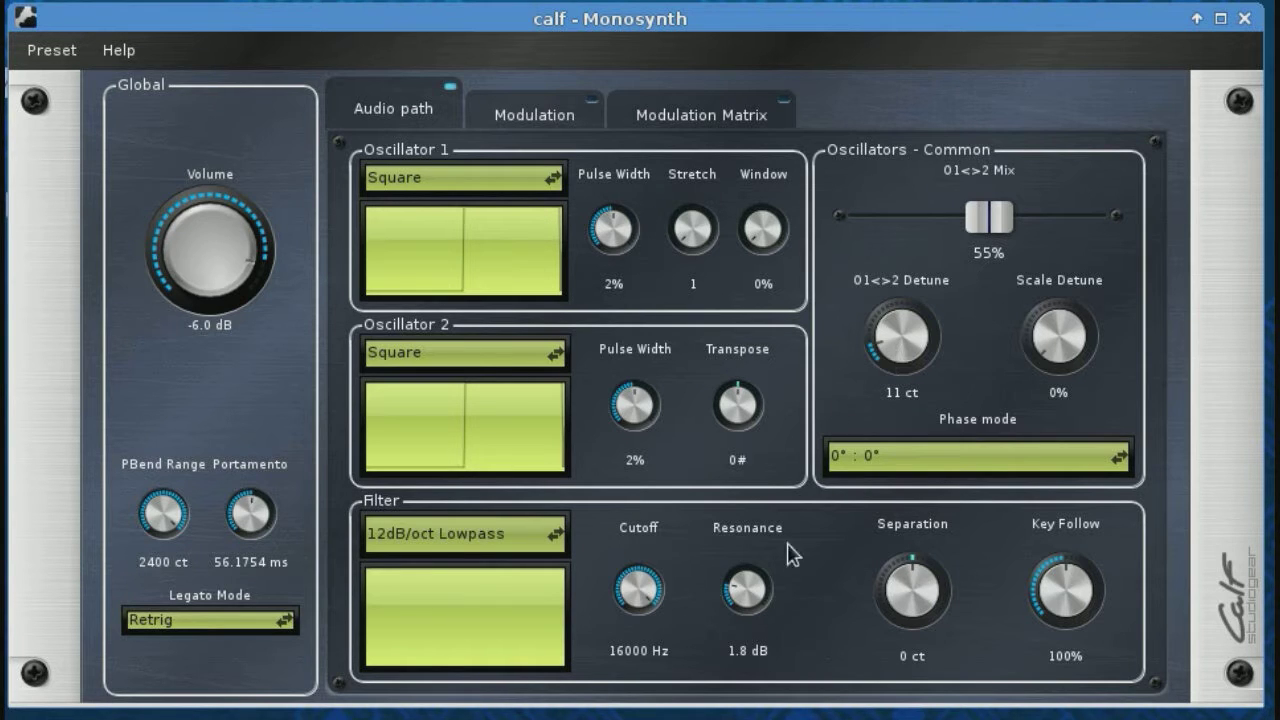
mouse_move(850, 655)
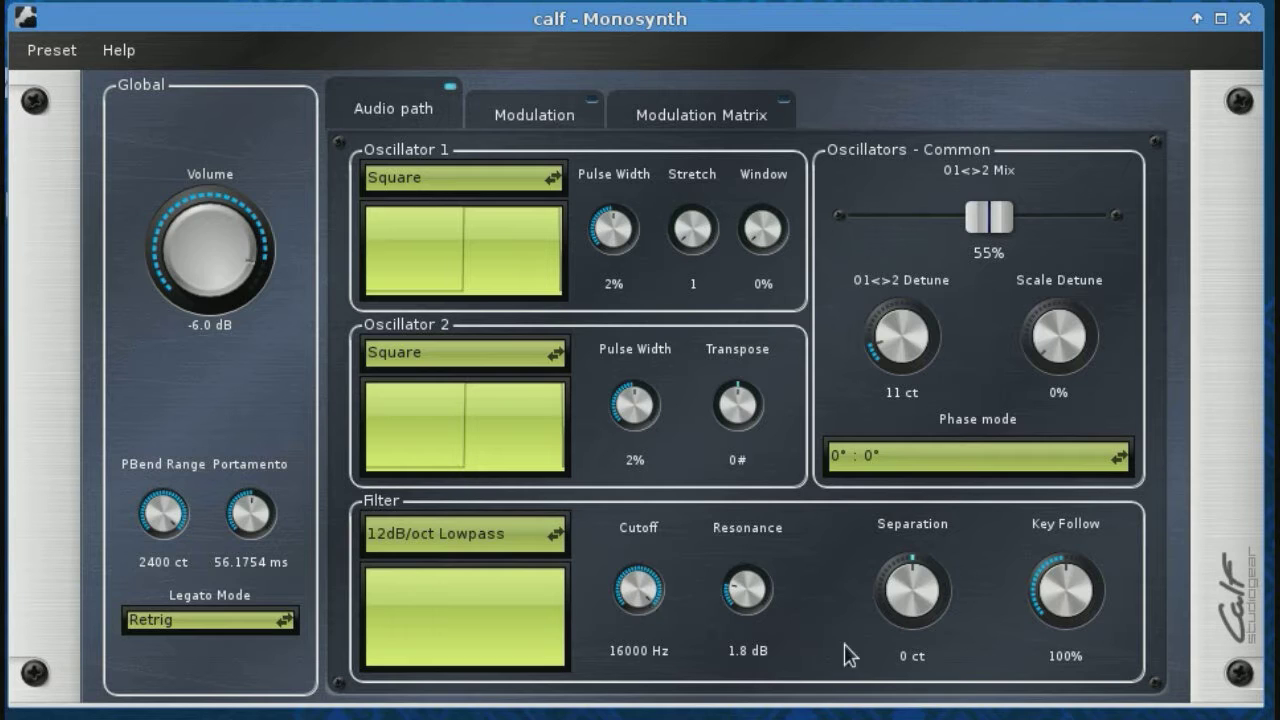
mouse_move(878, 632)
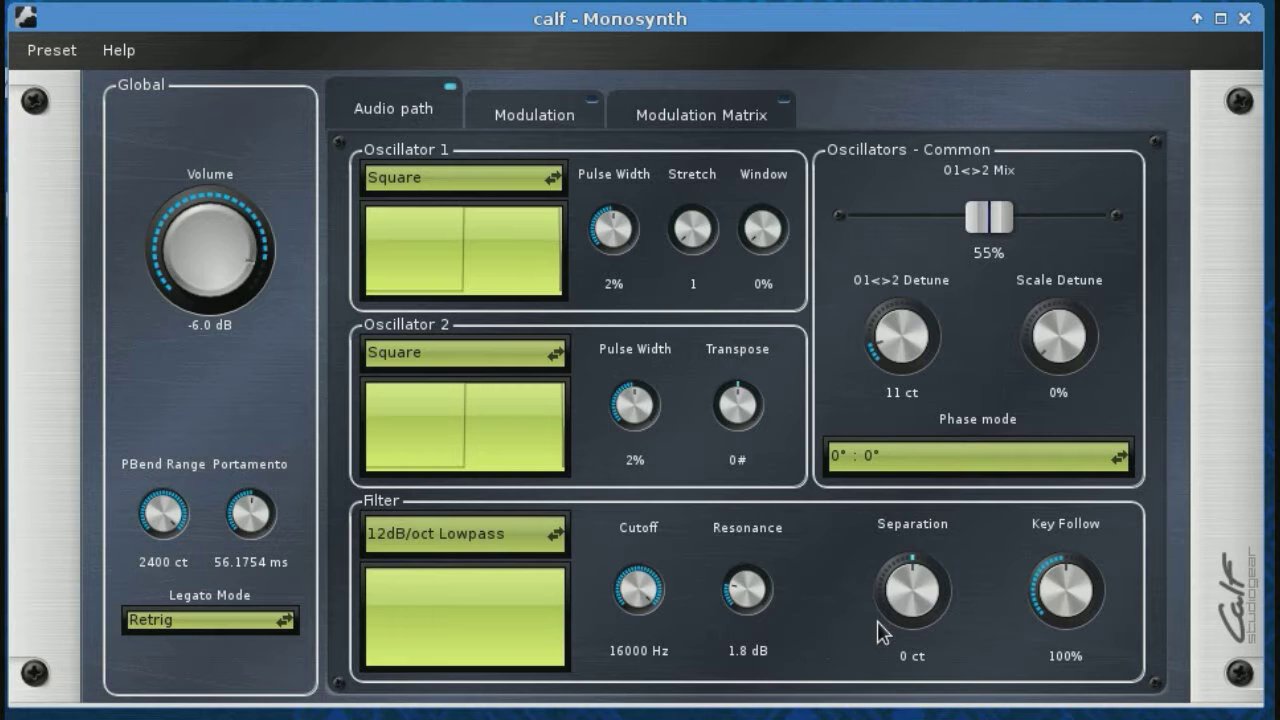
mouse_move(862, 613)
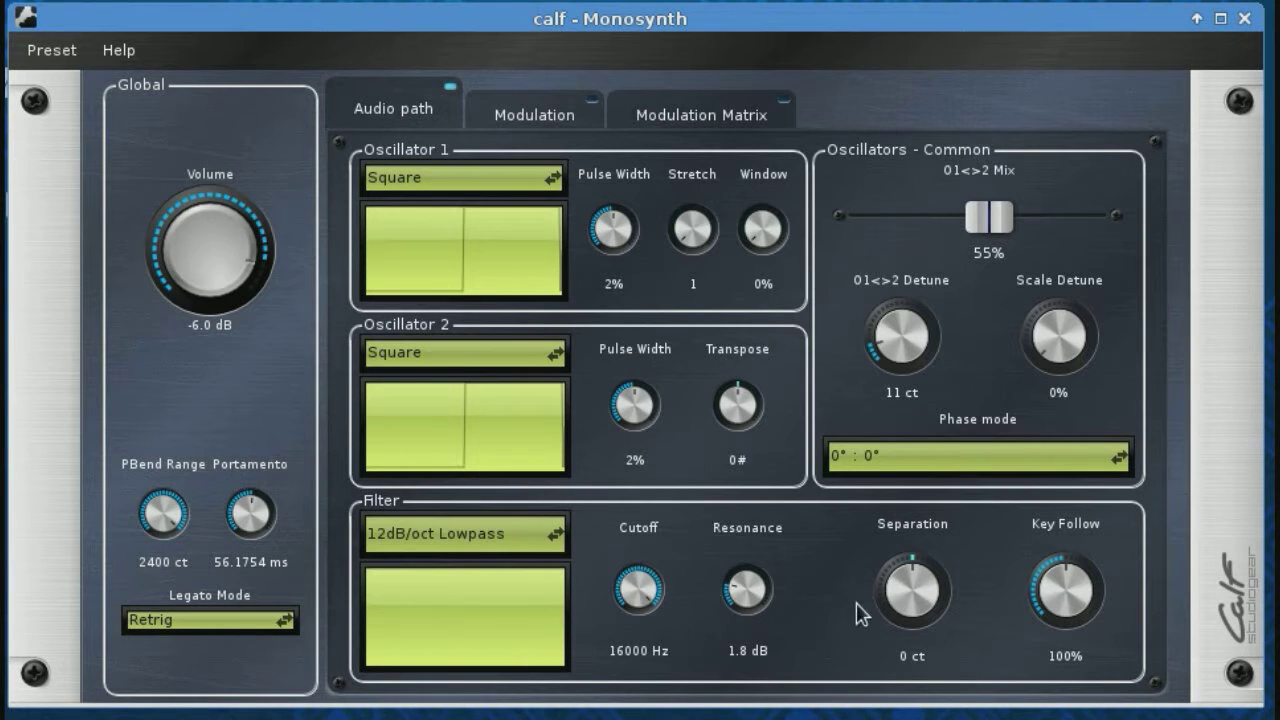
mouse_move(840, 610)
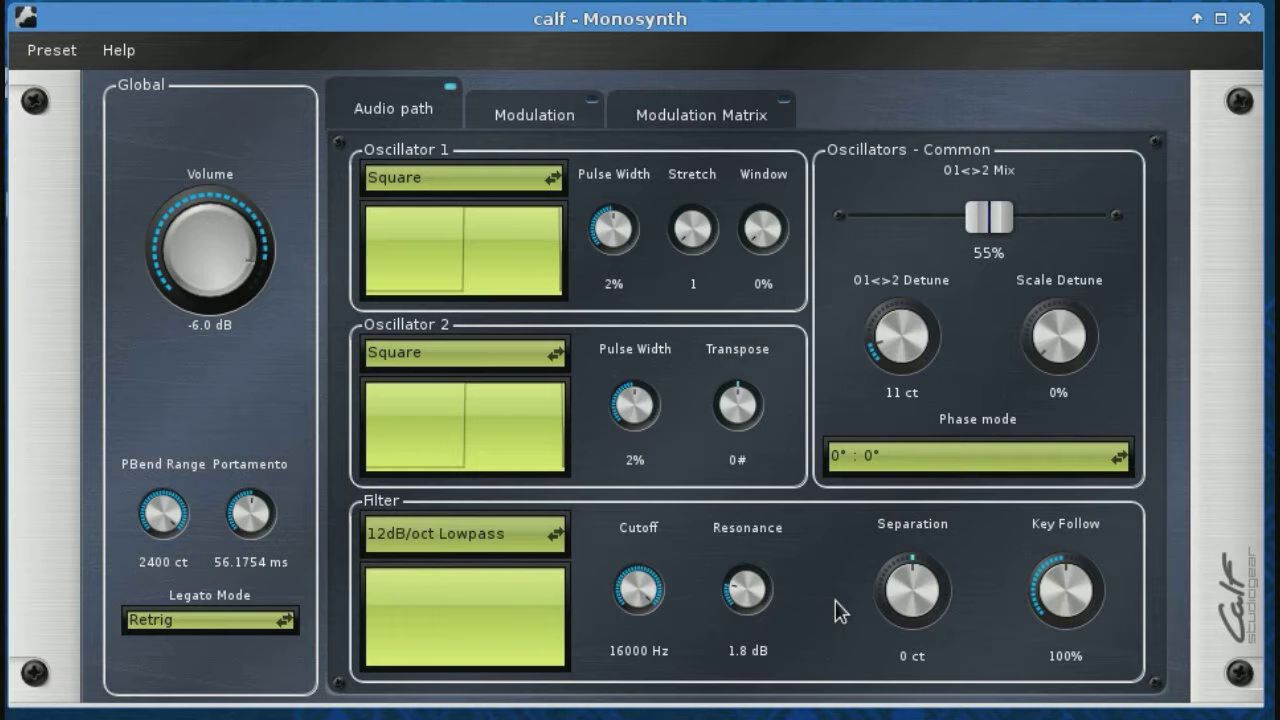
mouse_move(742, 452)
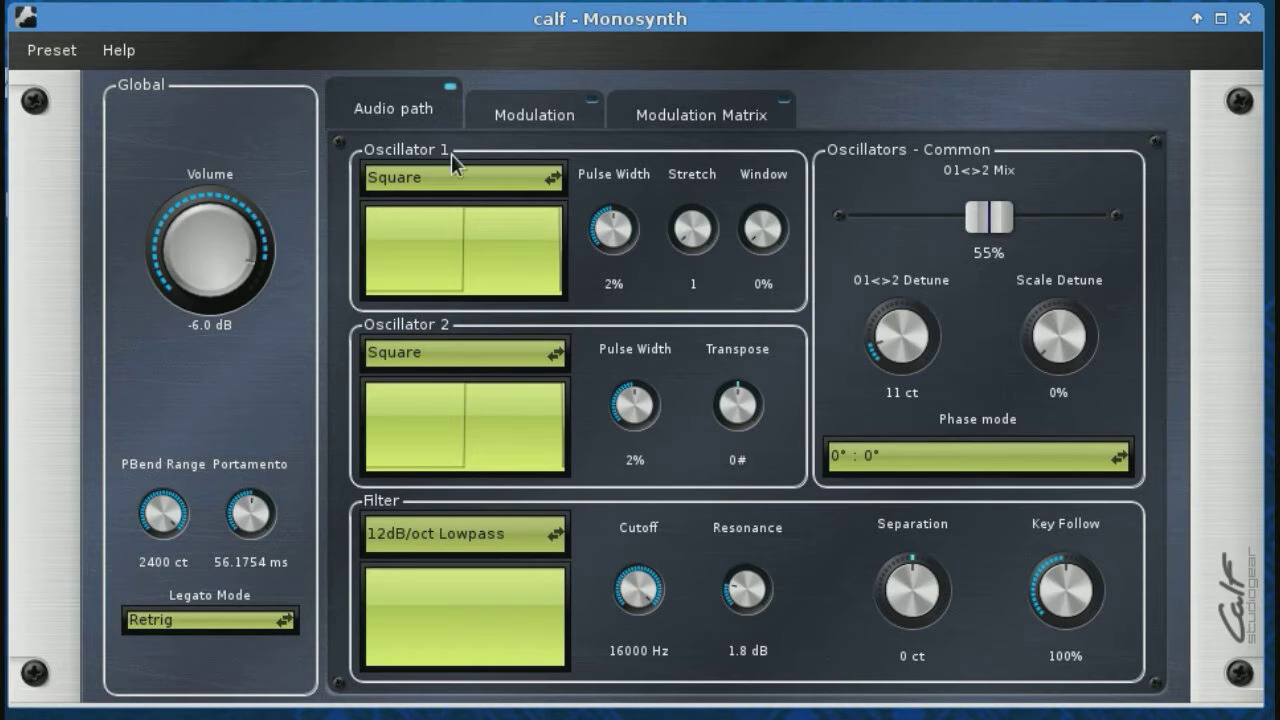
Switch Oscillator 1 to Varistep, adjust the mix, and sweep the cutoff up and back down
left_click(460, 177)
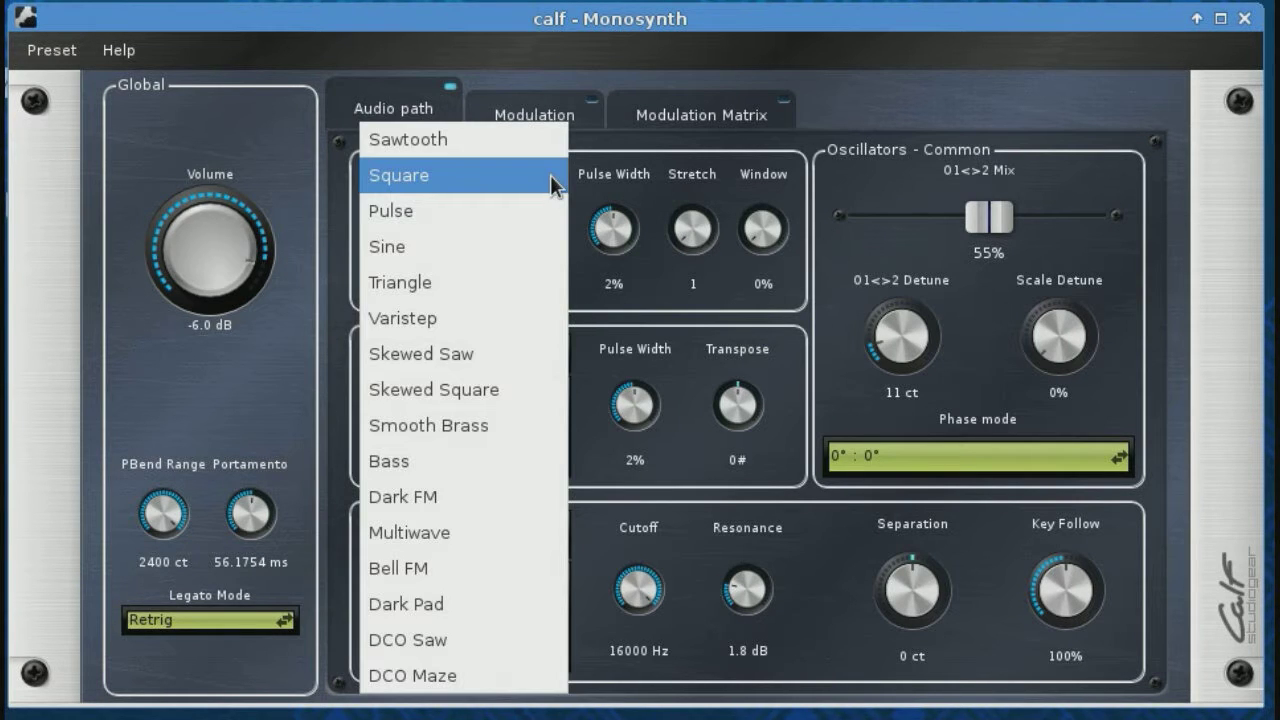
mouse_move(510, 290)
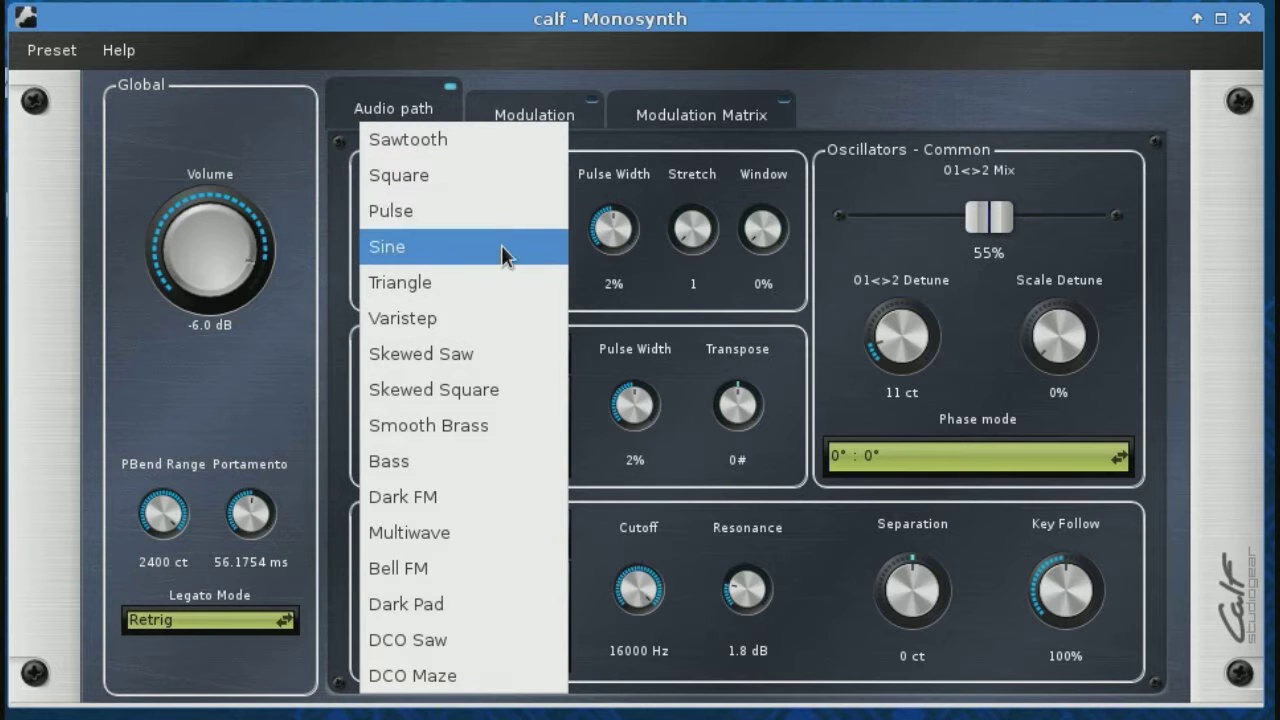
mouse_move(510, 318)
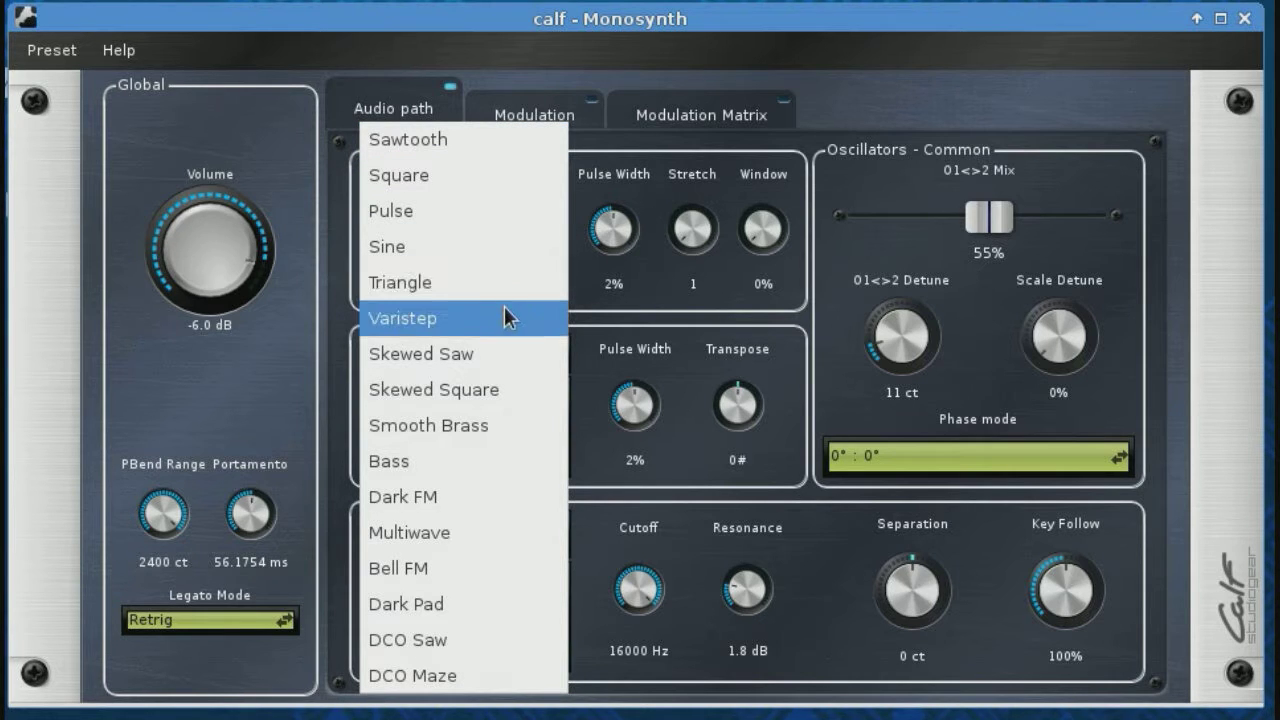
left_click(402, 318)
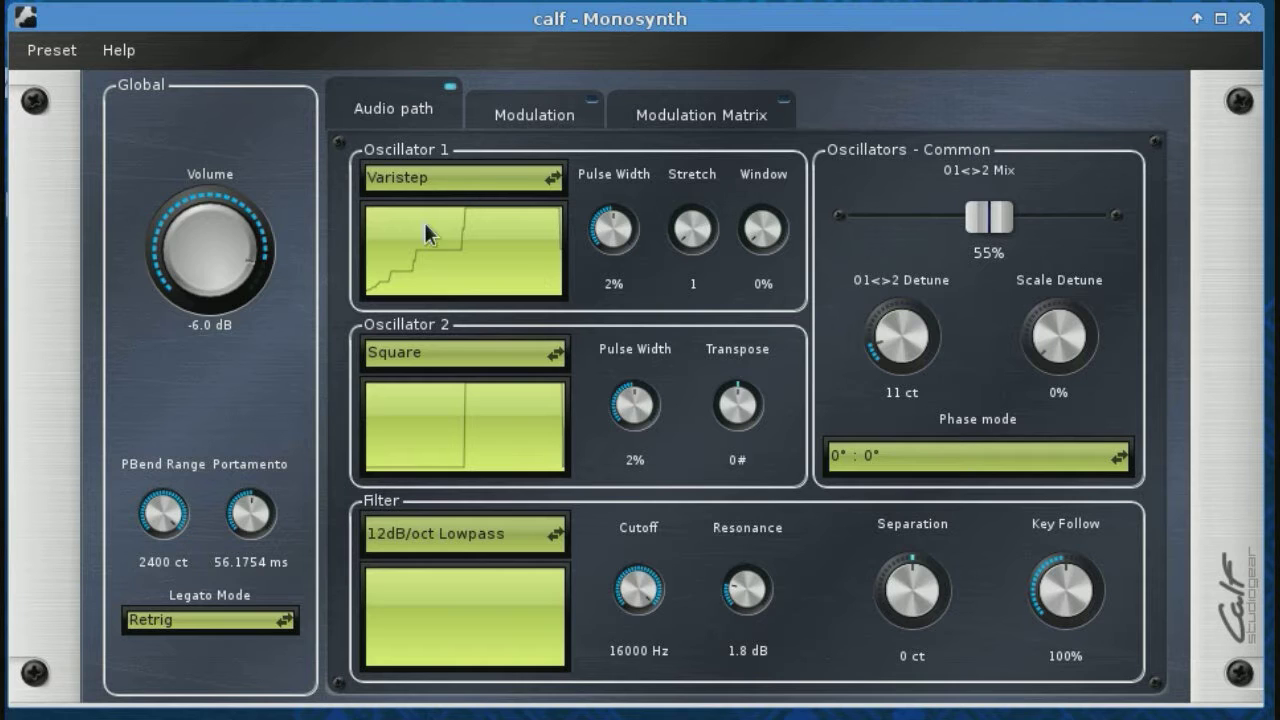
mouse_move(707, 218)
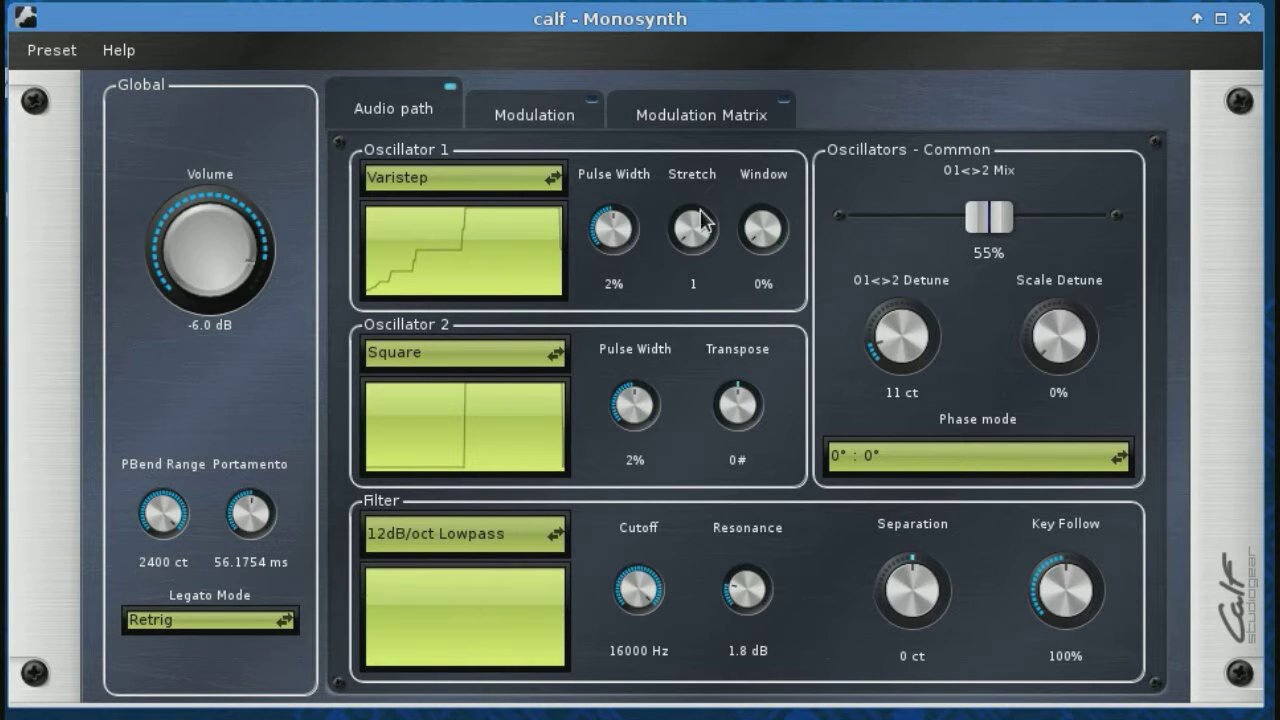
left_click_drag(988, 217, 852, 217)
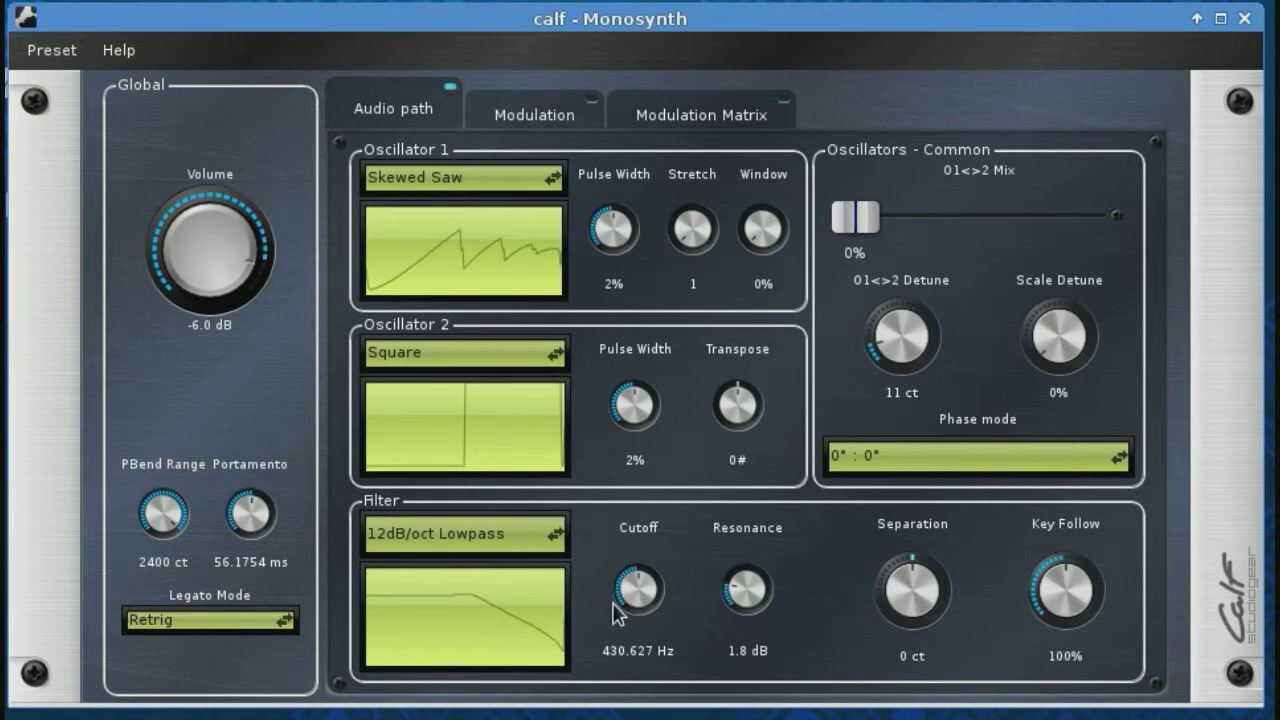
left_click_drag(637, 597, 640, 575)
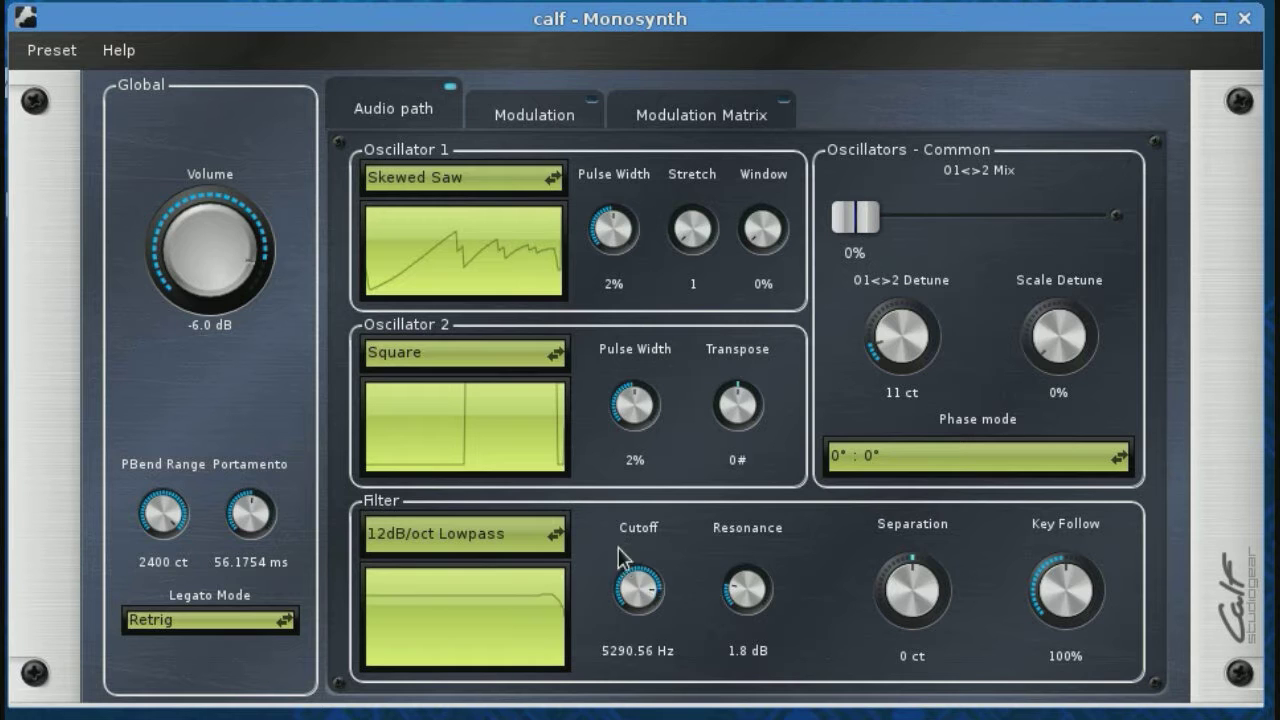
left_click_drag(638, 585, 620, 595)
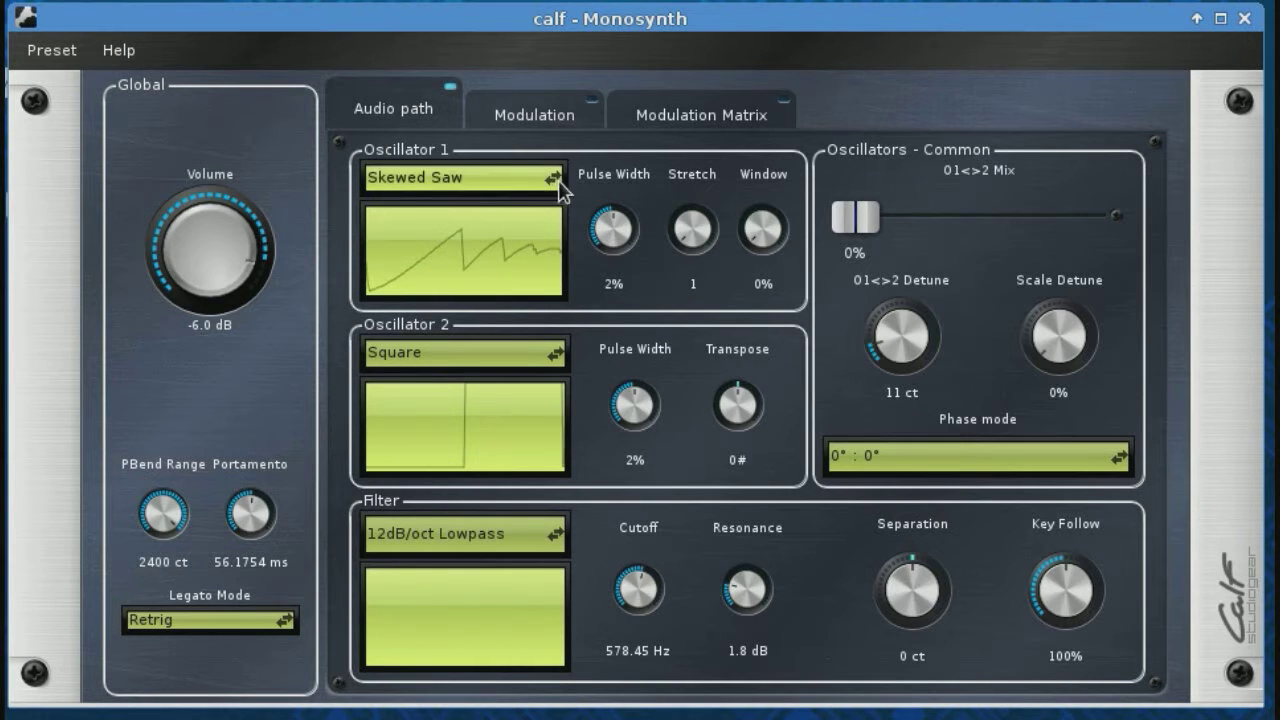
Try Skewed Square with cutoff near 836 Hz, a 50% mix, then cutoff at 16000 Hz
left_click(550, 177)
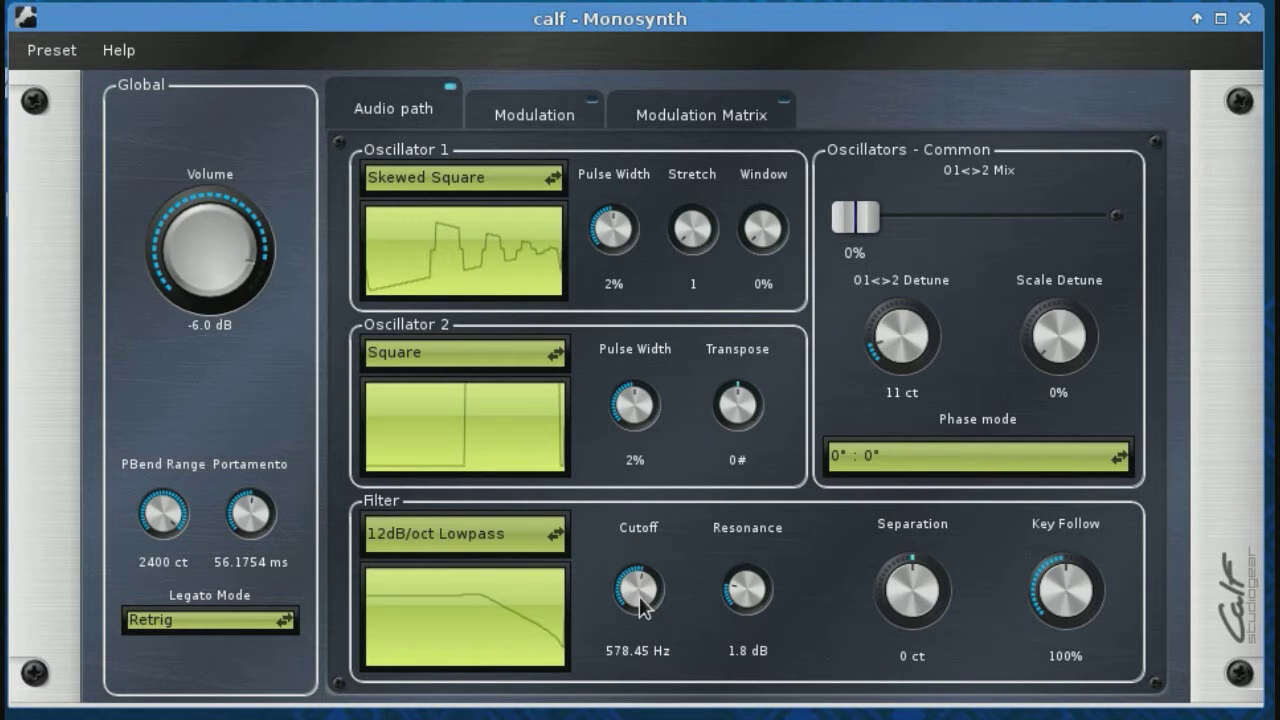
left_click_drag(637, 588, 640, 608)
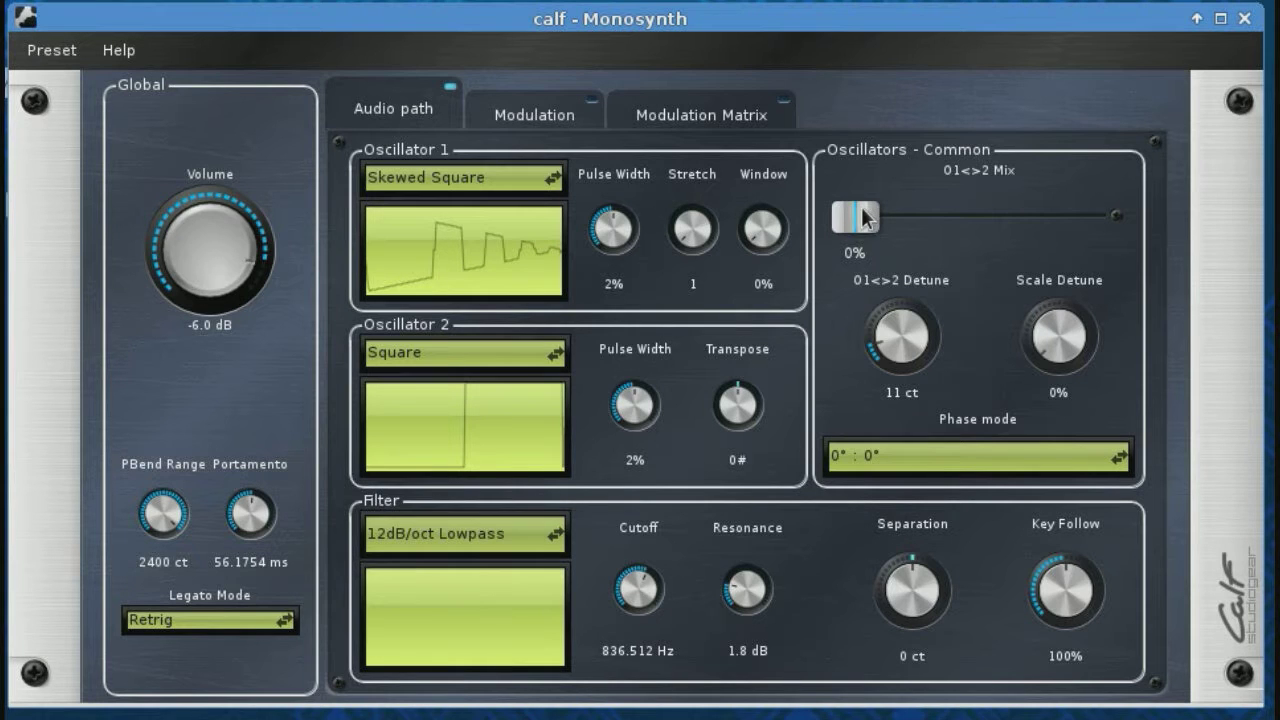
left_click_drag(855, 216, 965, 216)
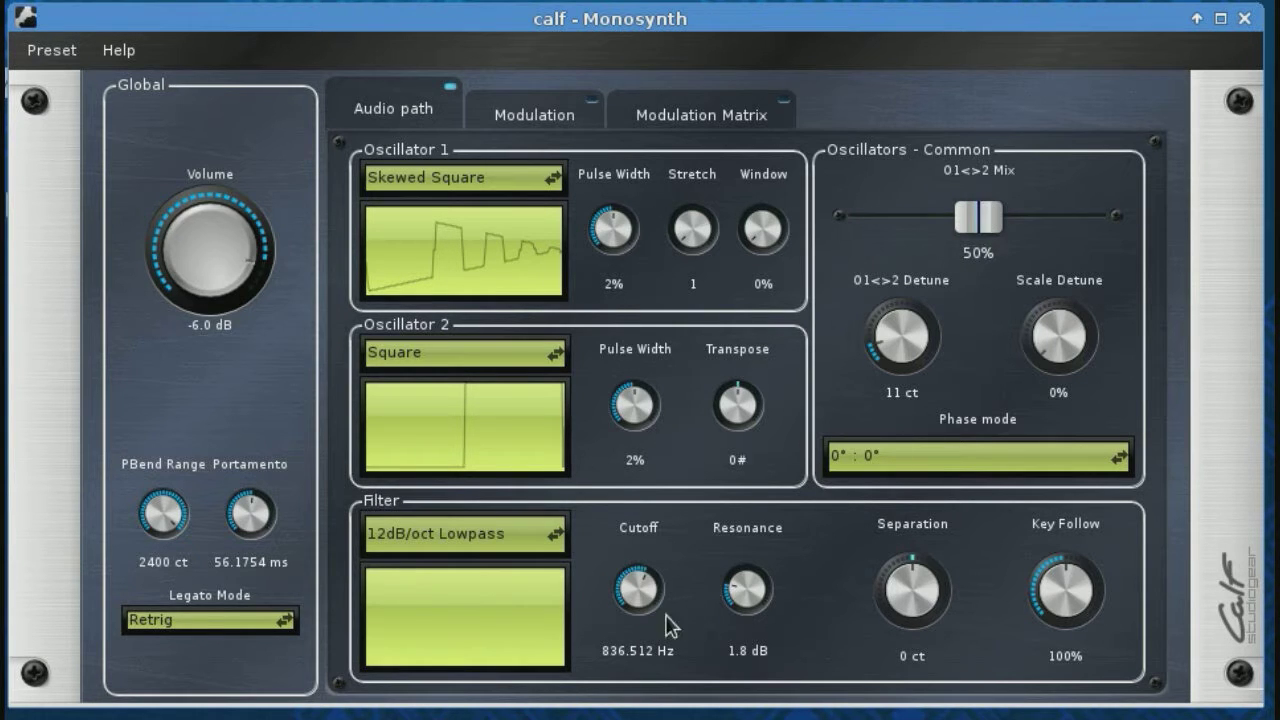
left_click_drag(636, 590, 636, 540)
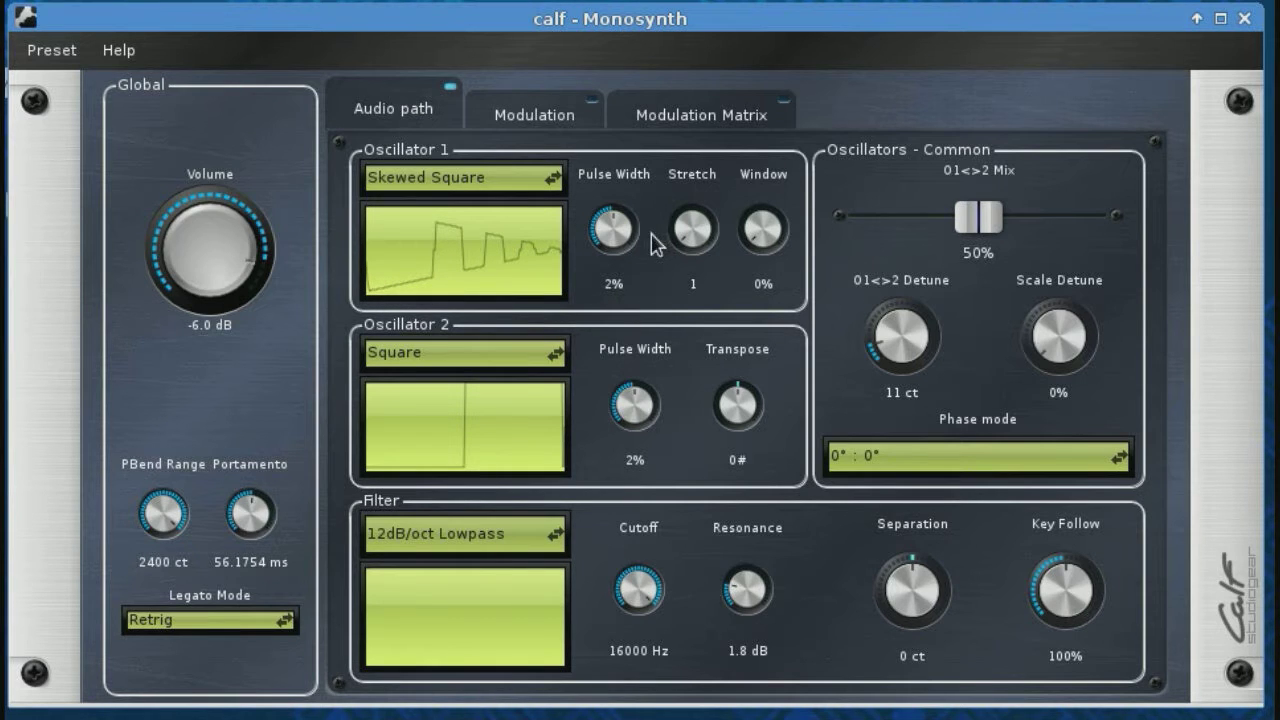
Try the Smooth Brass waveform with a 0% mix, then step to Bass
left_click(463, 177)
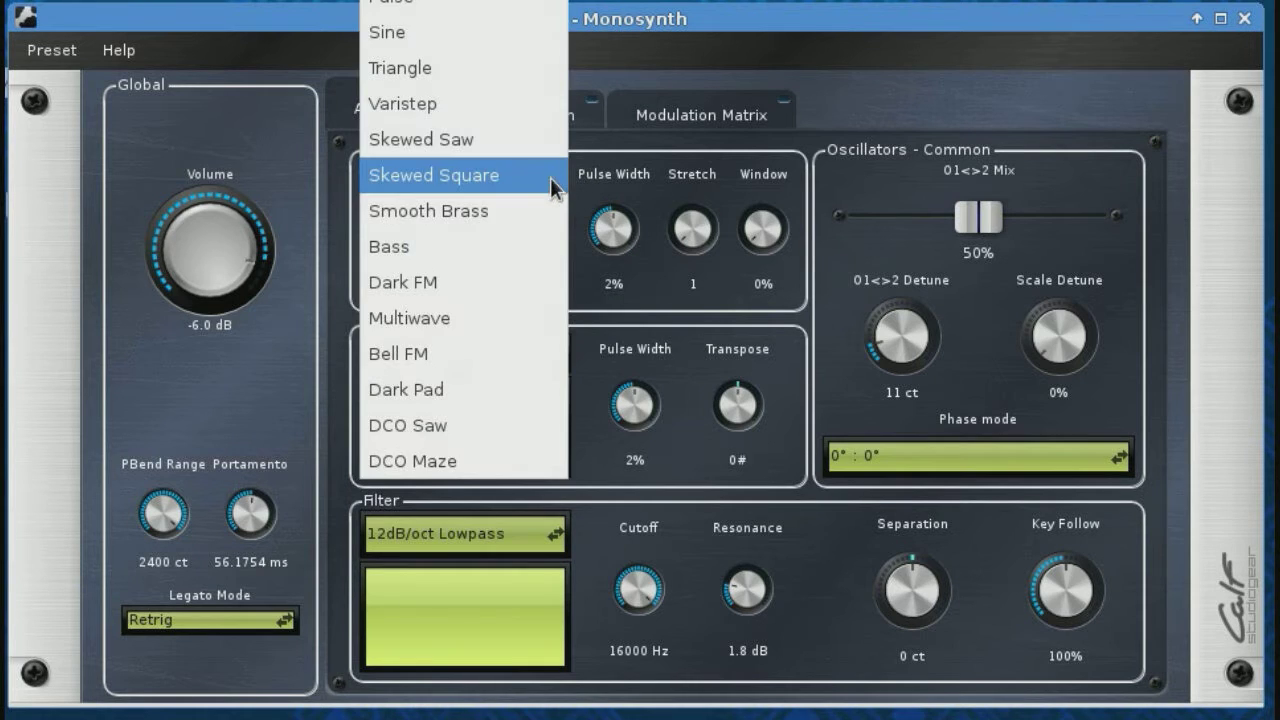
left_click(428, 210)
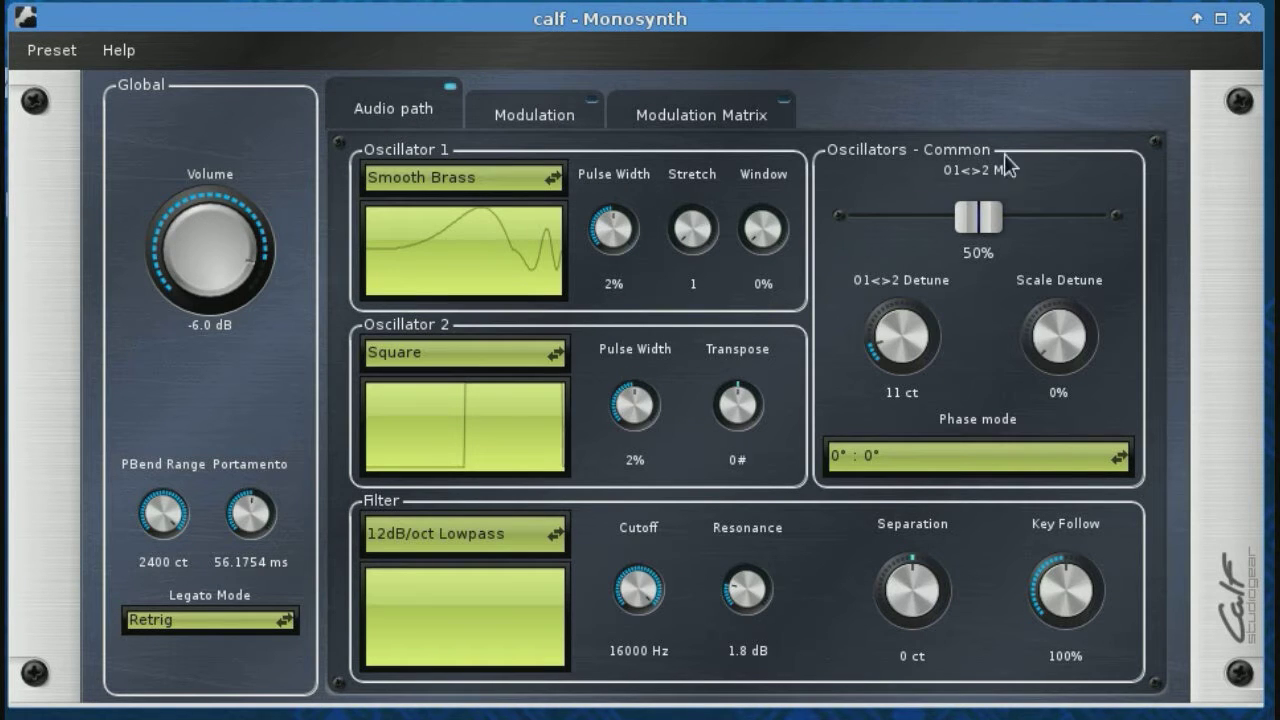
left_click_drag(962, 215, 855, 215)
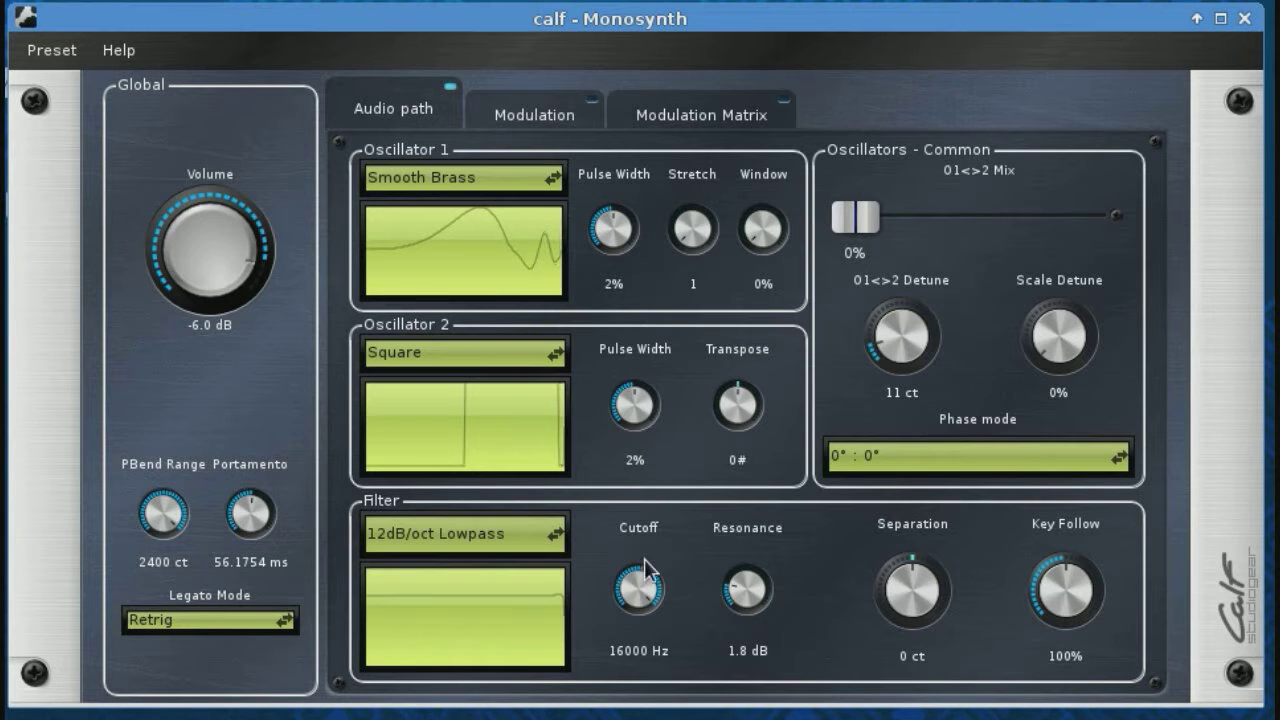
left_click(460, 177)
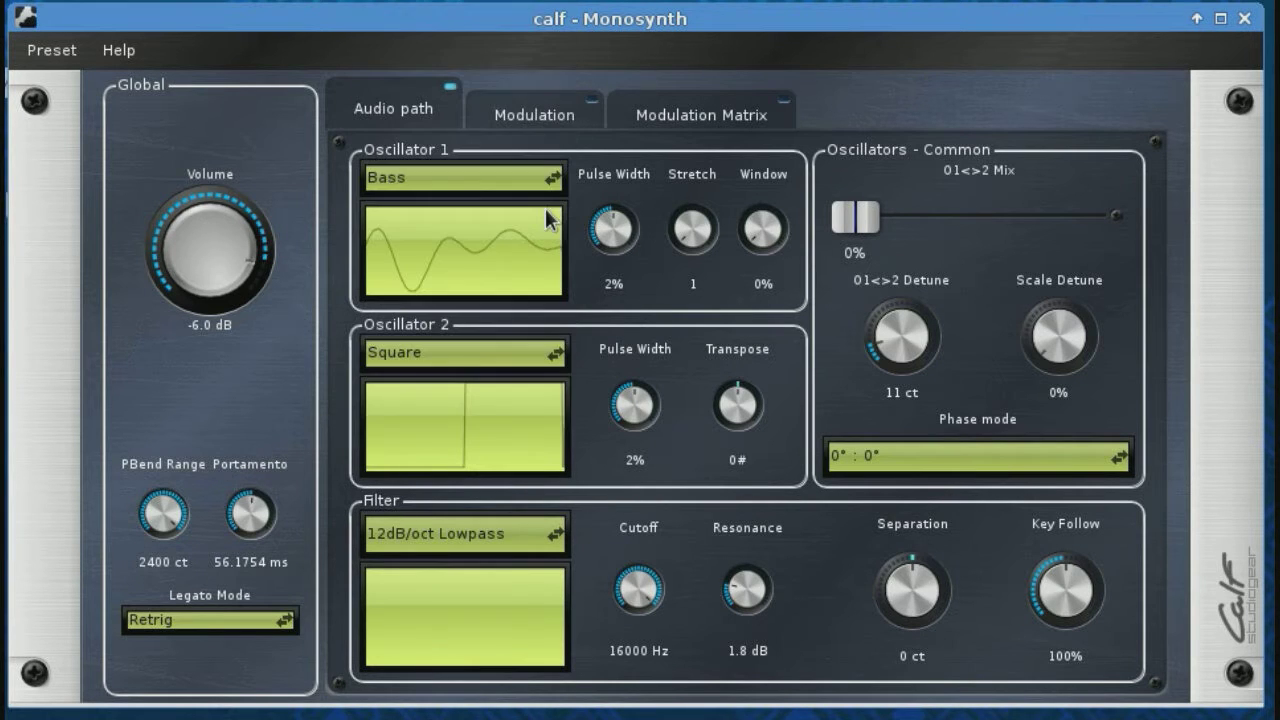
Choose Dark FM, set the mix to 41% then 1%, and pulse width 6%; step to Sawtooth
left_click(460, 177)
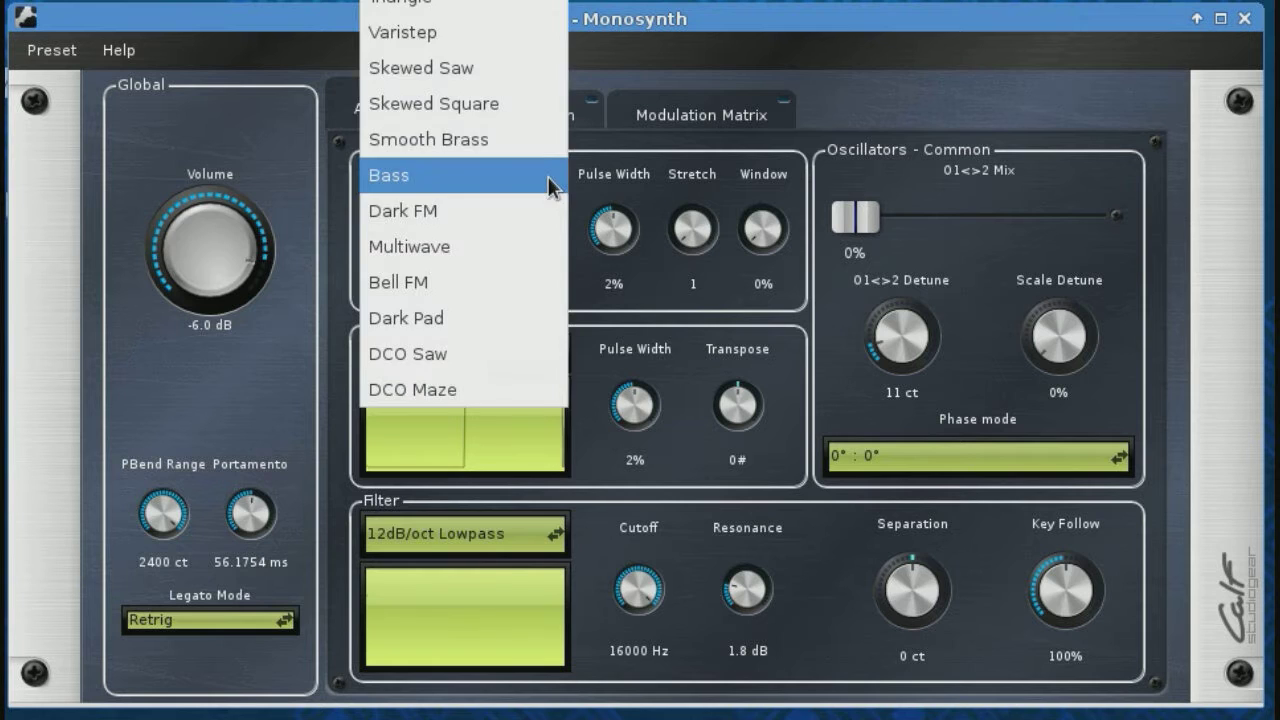
left_click(404, 211)
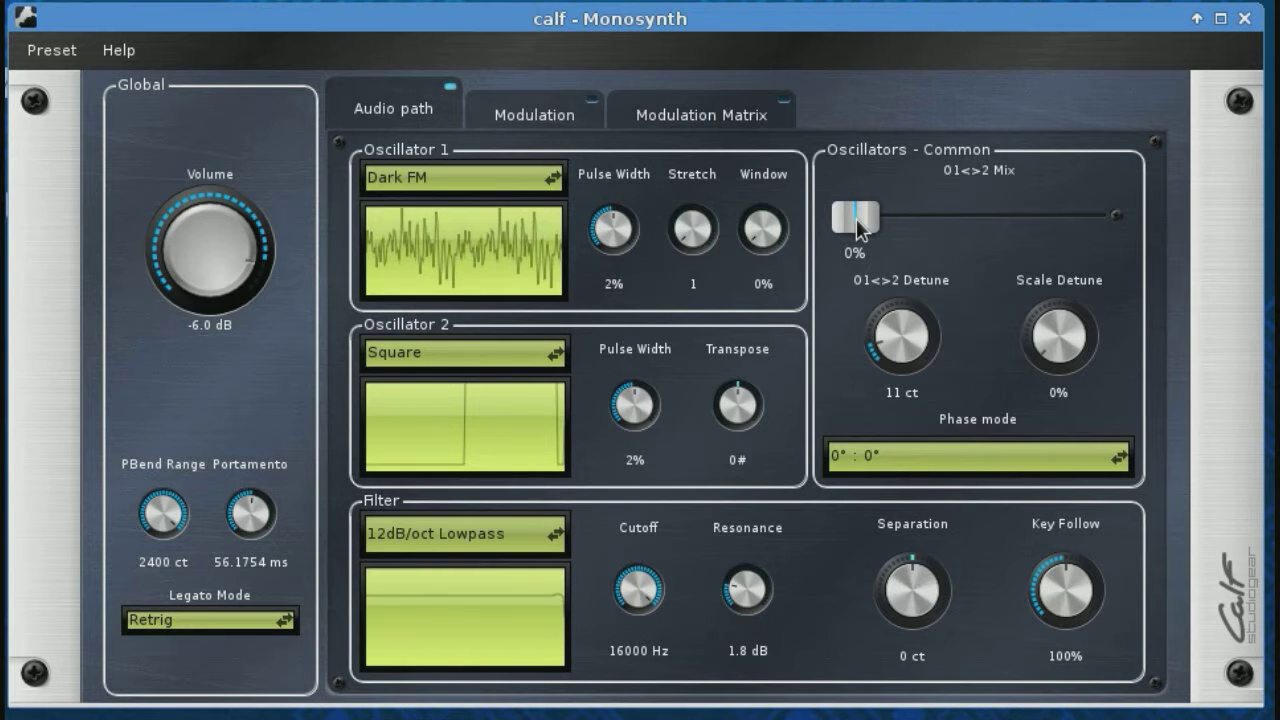
left_click_drag(855, 217, 955, 217)
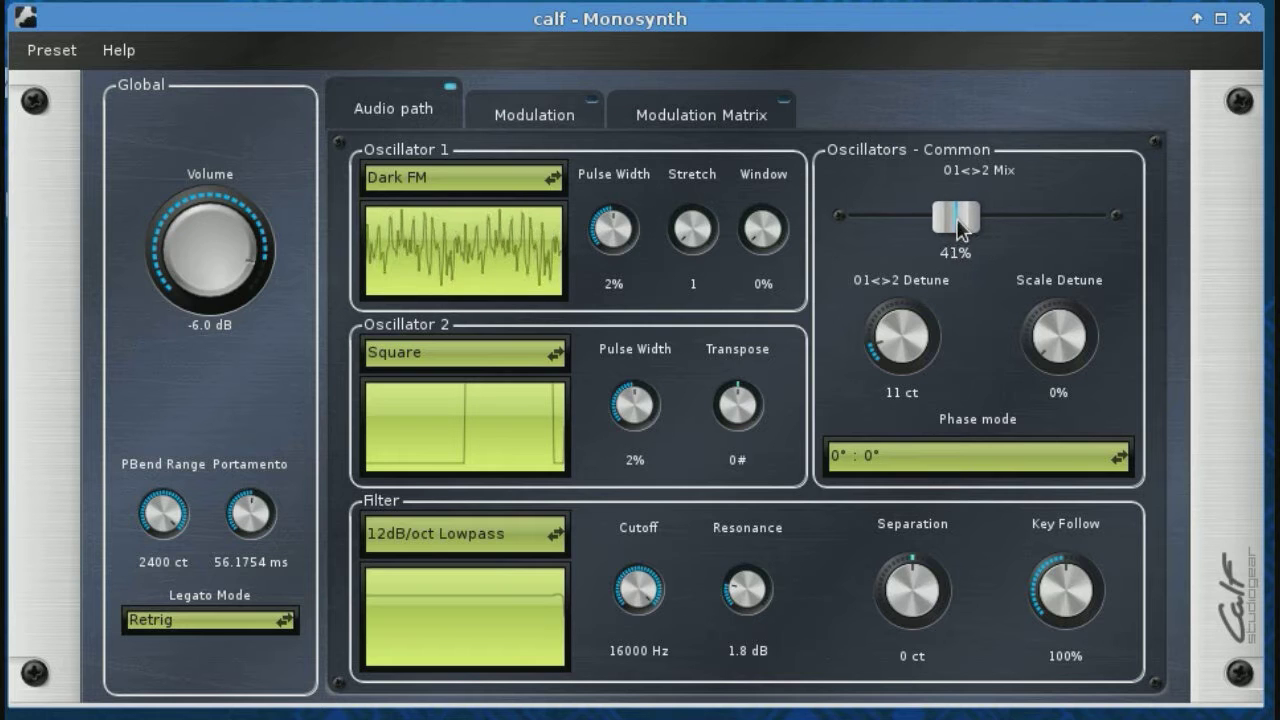
left_click_drag(955, 216, 858, 216)
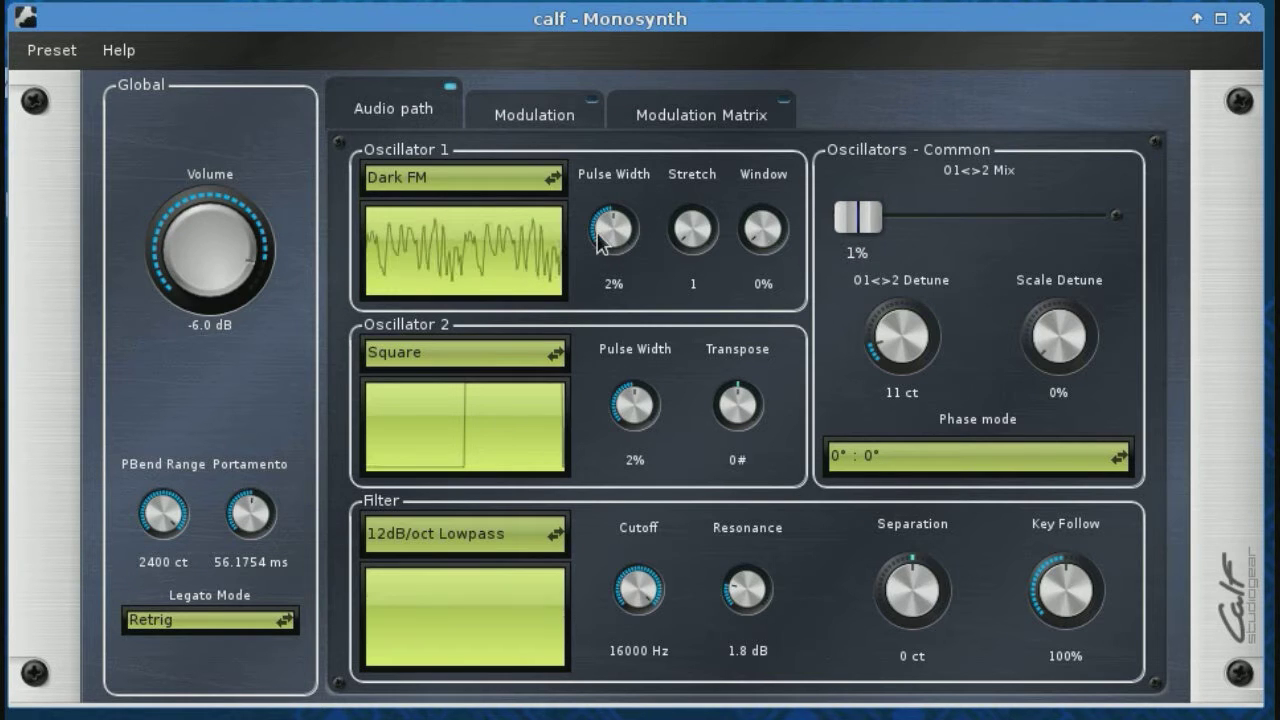
left_click_drag(612, 228, 612, 210)
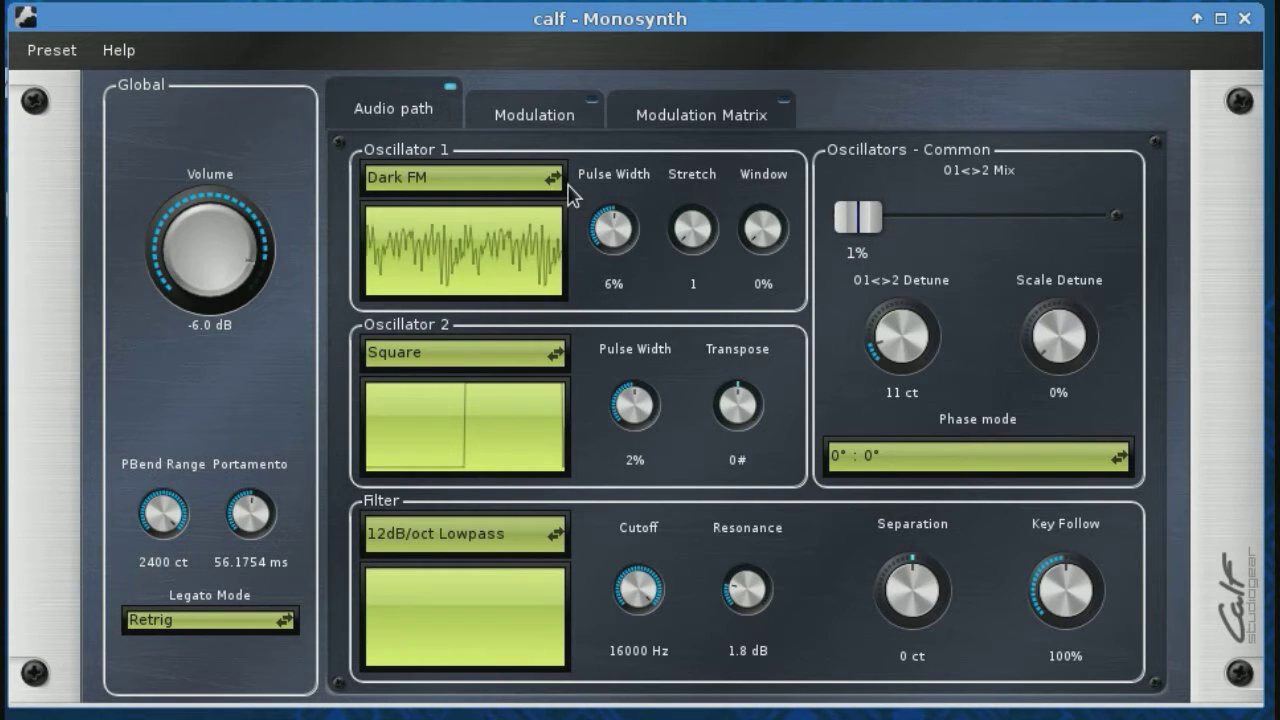
left_click(460, 177)
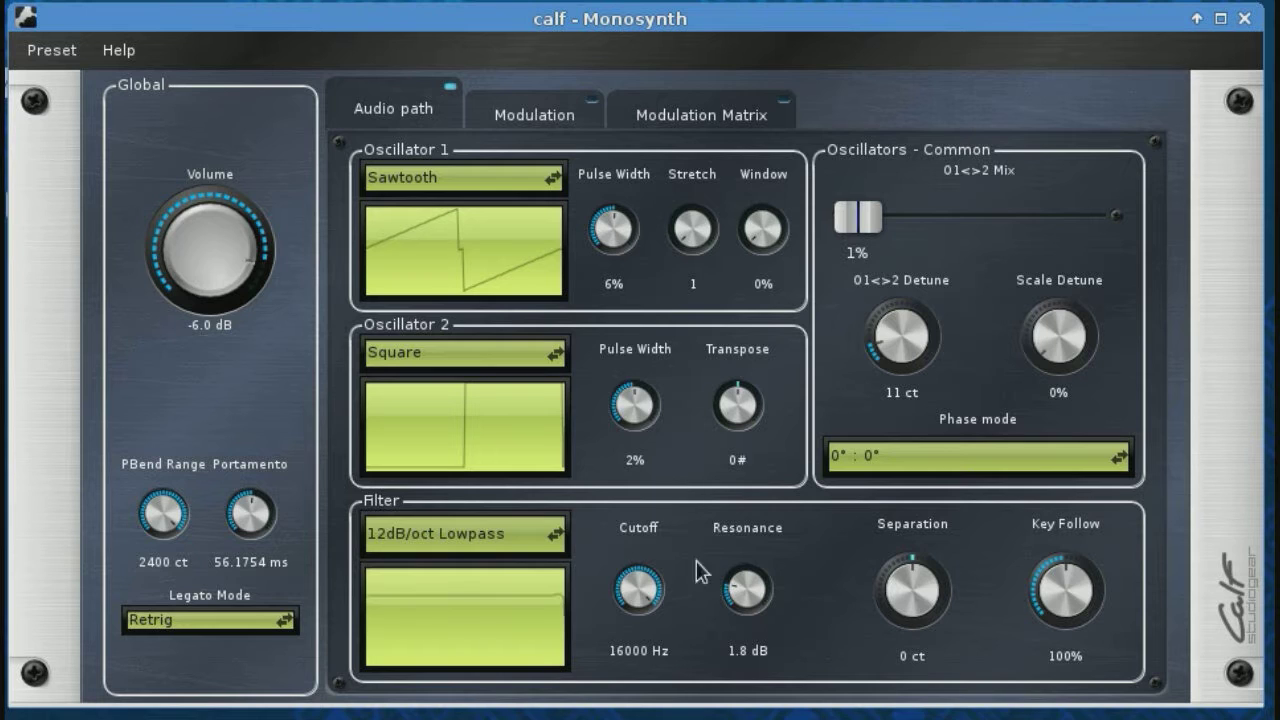
Lower the filter cutoff to about 836 Hz and the resonance to -0.6 dB
left_click_drag(638, 590, 638, 640)
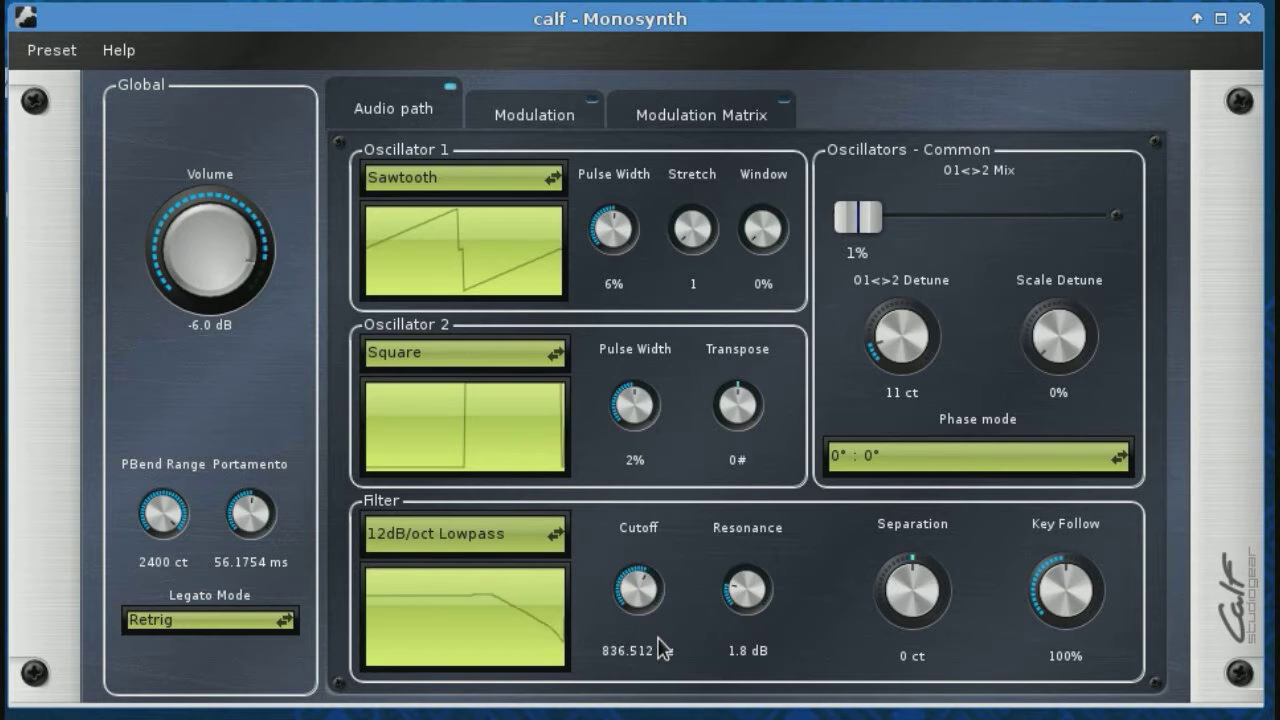
left_click_drag(637, 590, 650, 575)
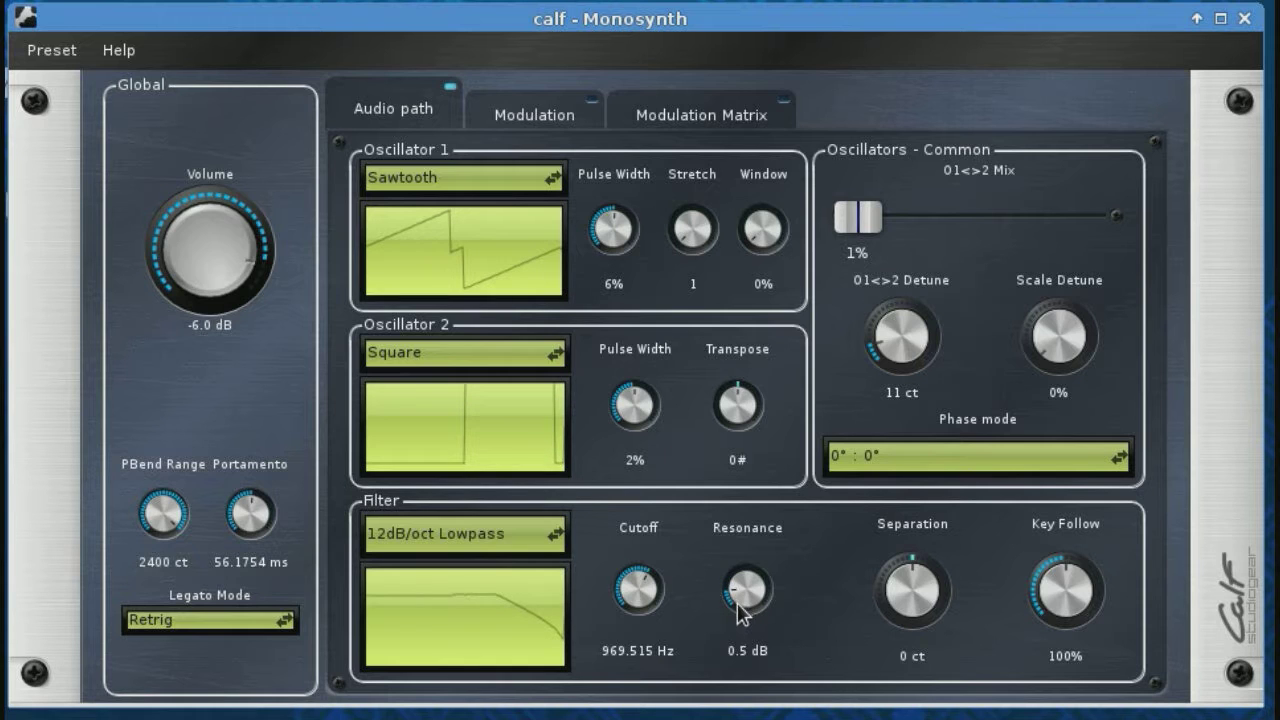
left_click_drag(745, 590, 745, 615)
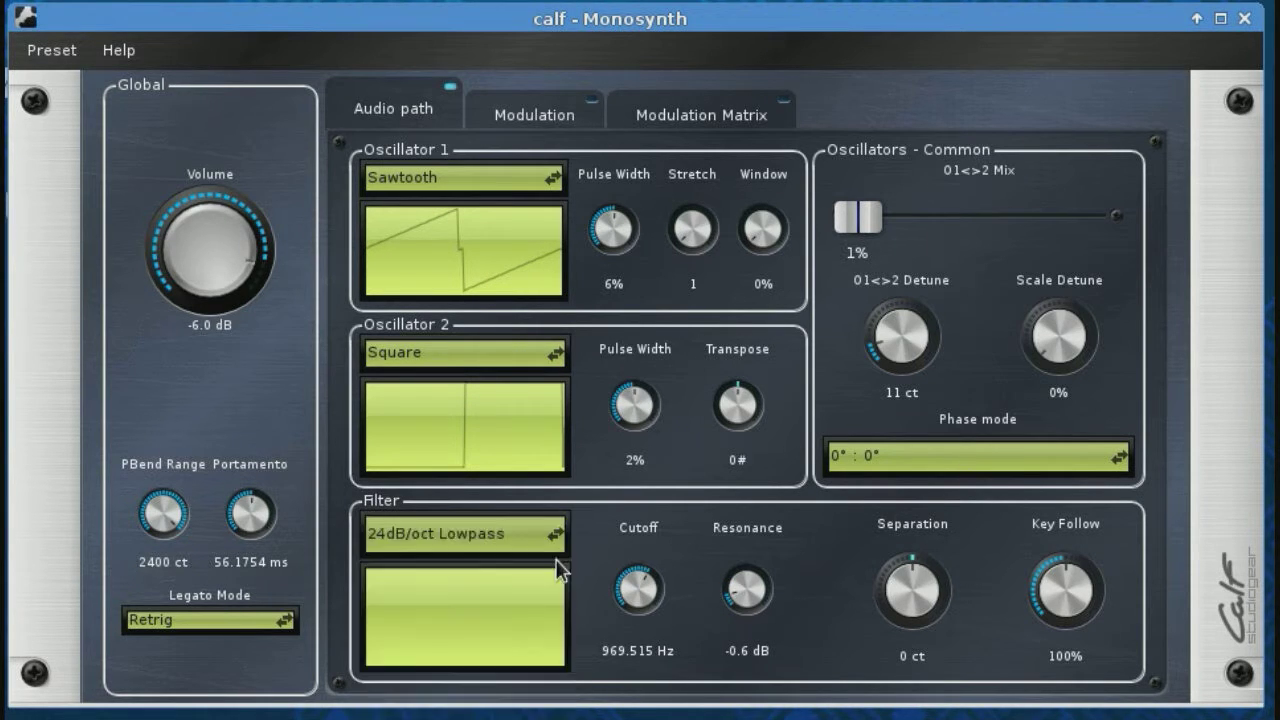
Use the 2x12dB/oct Lowpass filter at about 464 Hz cutoff, with detune 12 ct
left_click(463, 533)
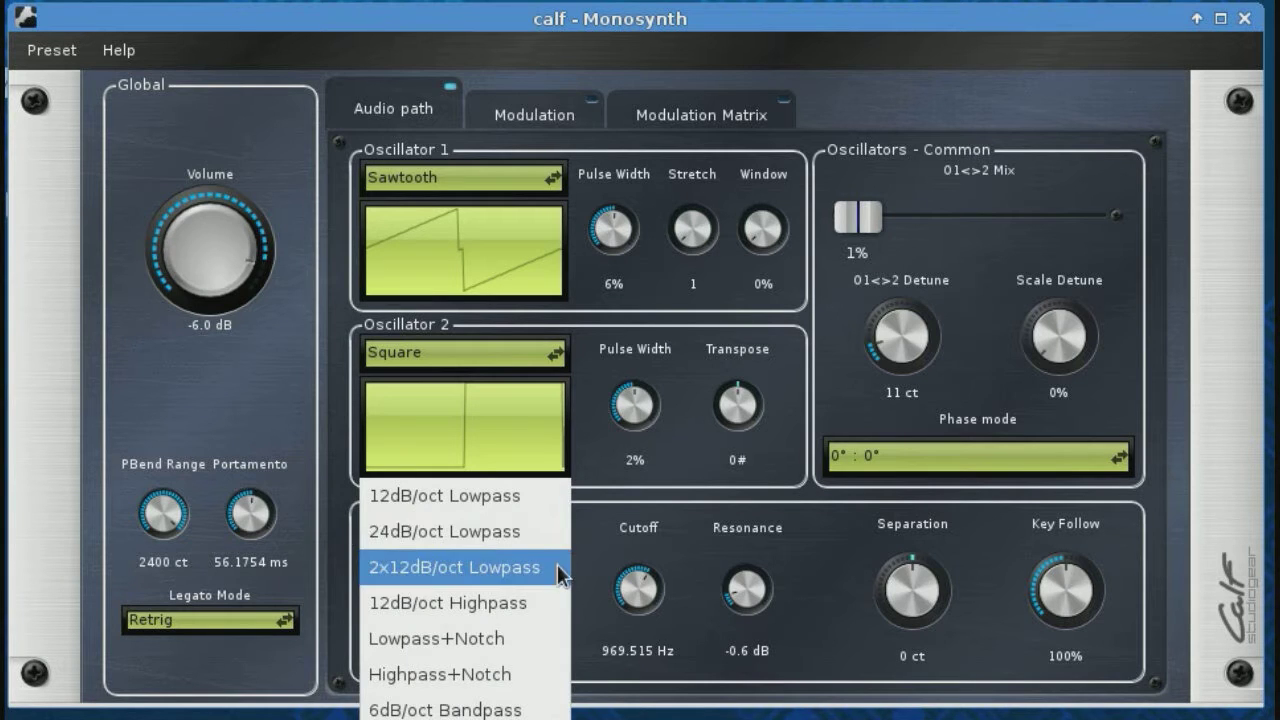
left_click(453, 567)
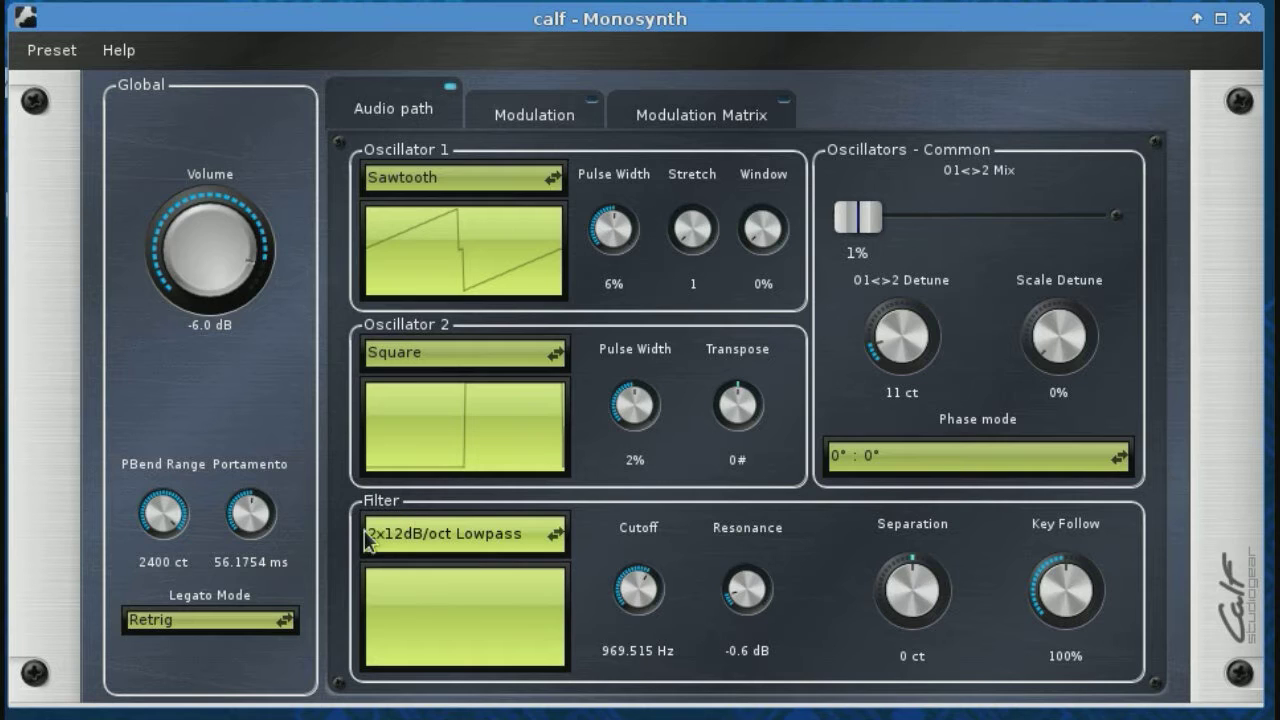
mouse_move(522, 457)
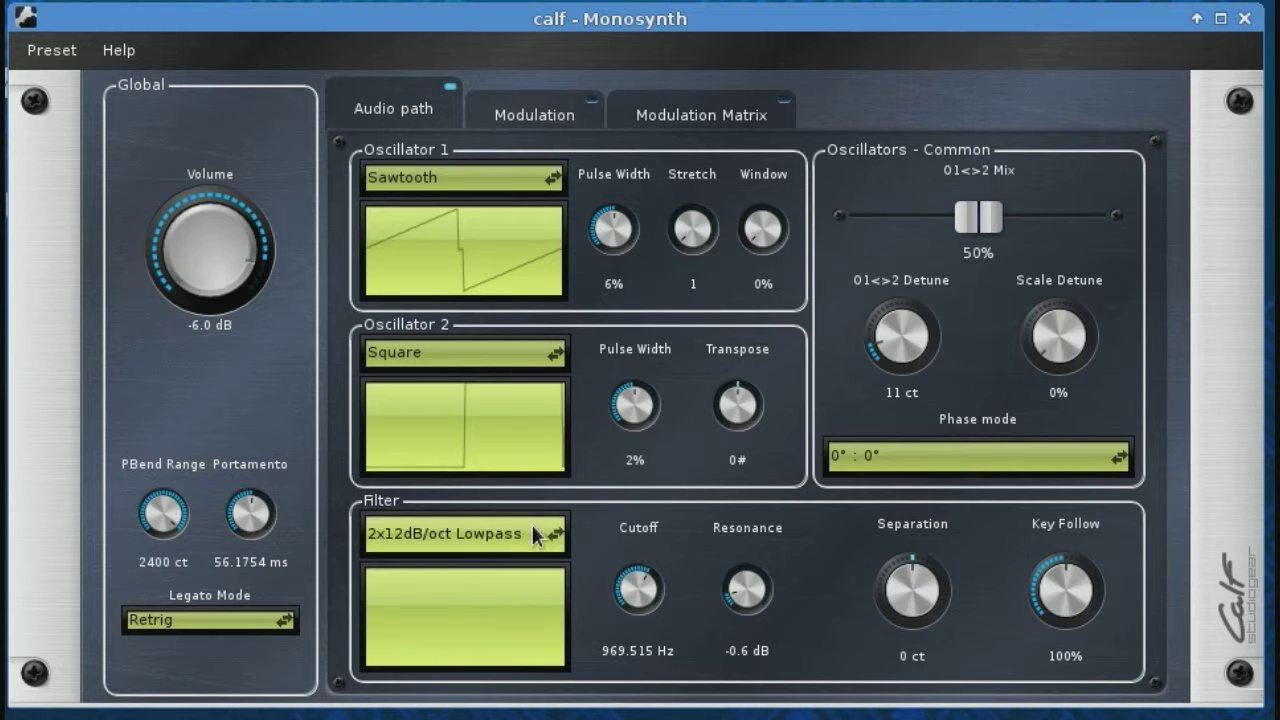
mouse_move(518, 548)
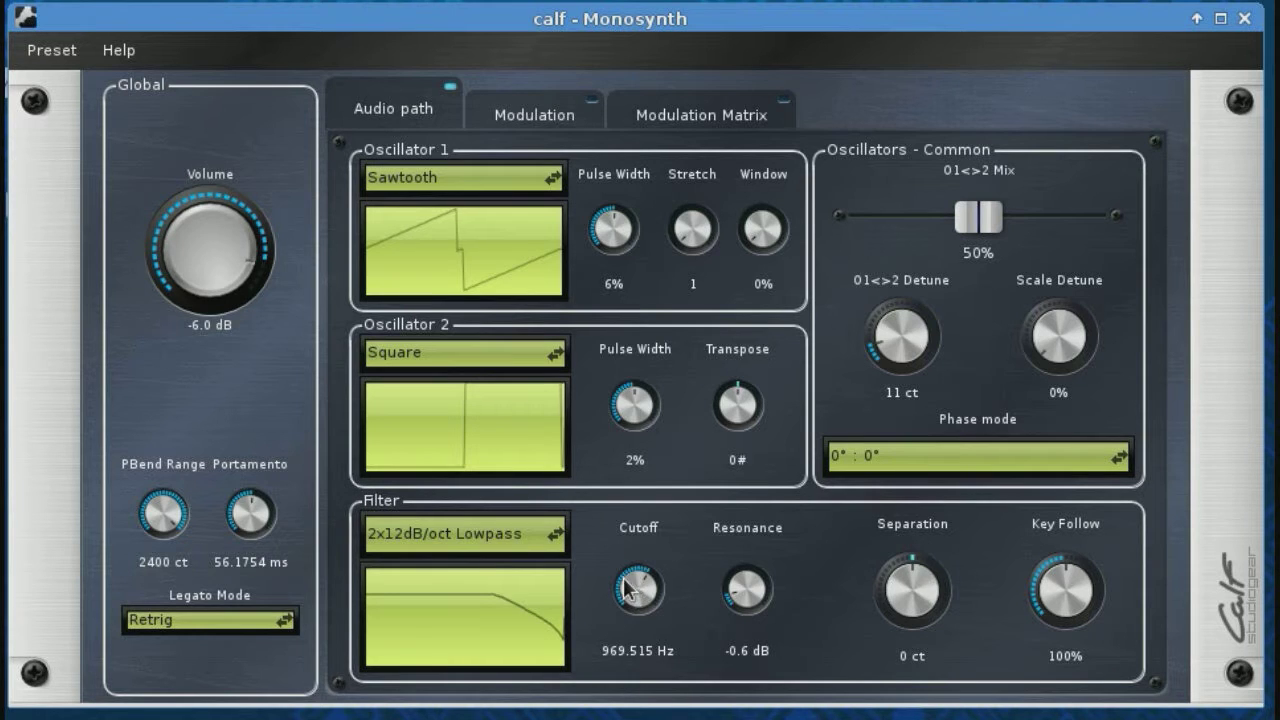
left_click_drag(637, 588, 637, 610)
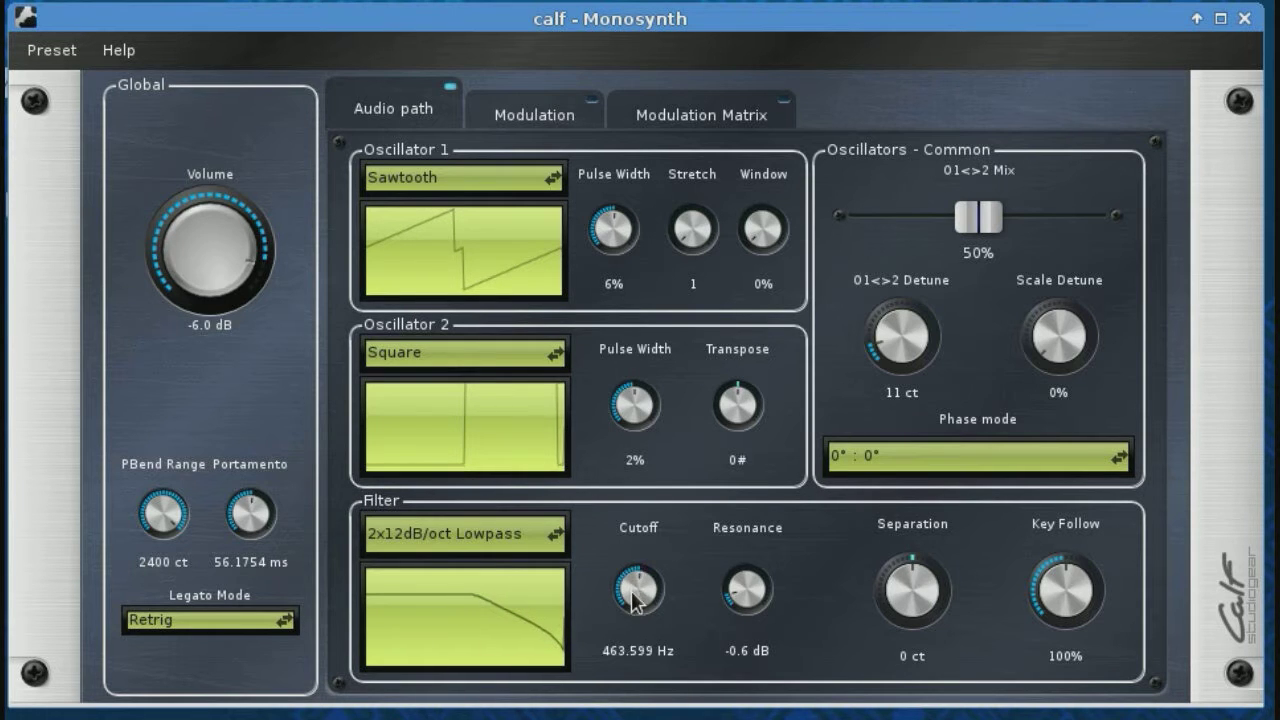
mouse_move(690, 410)
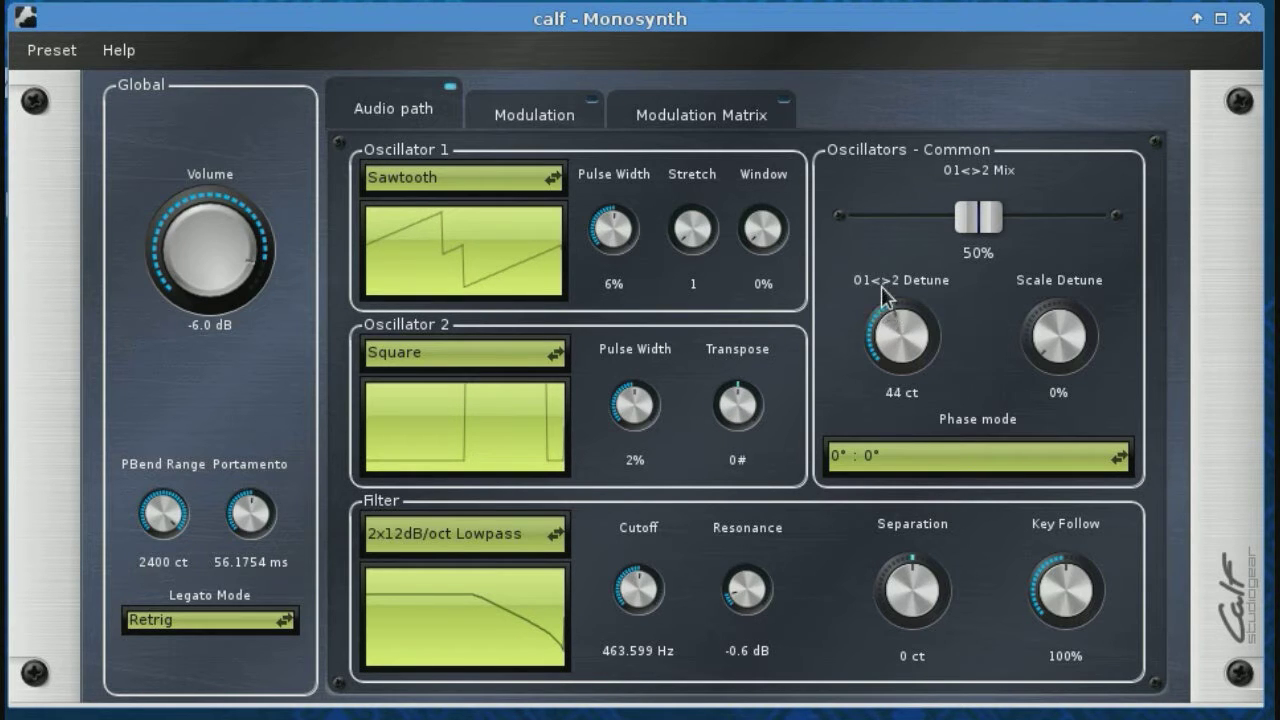
left_click_drag(899, 335, 890, 300)
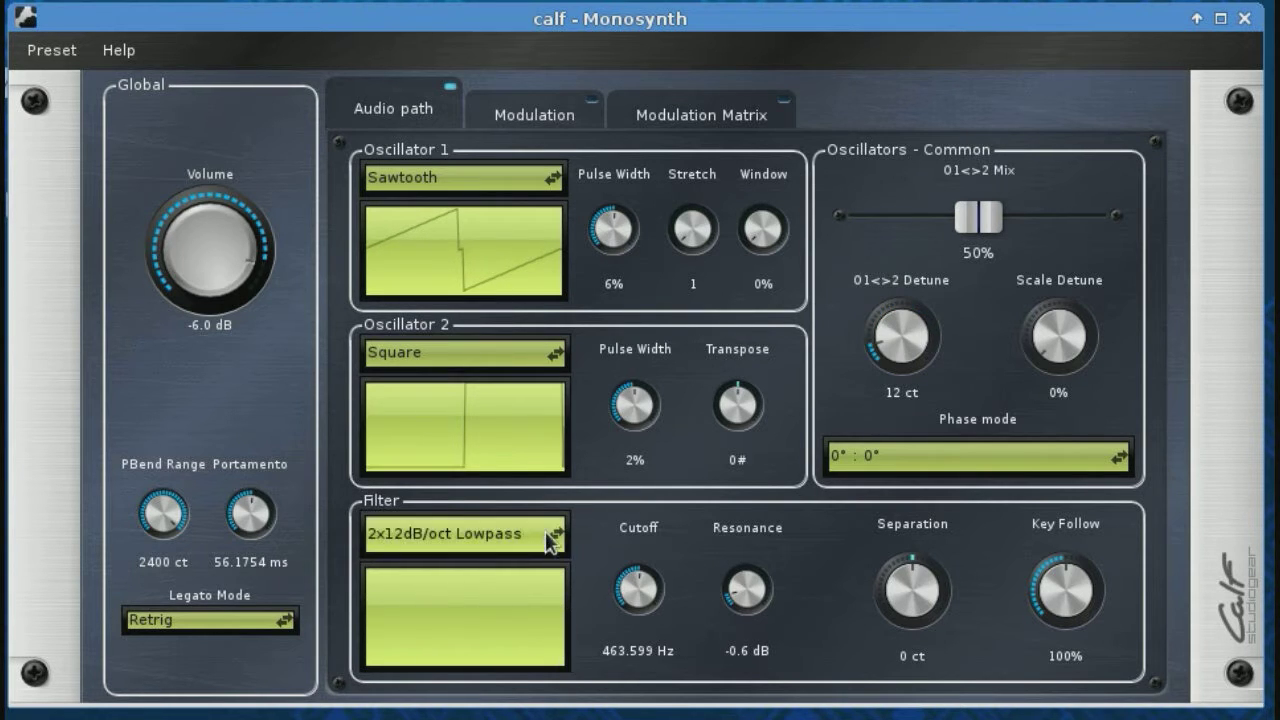
Try the 6dB/oct and 2x6dB/oct Bandpass filters, moving cutoff from 123 Hz to 623 Hz
left_click(463, 532)
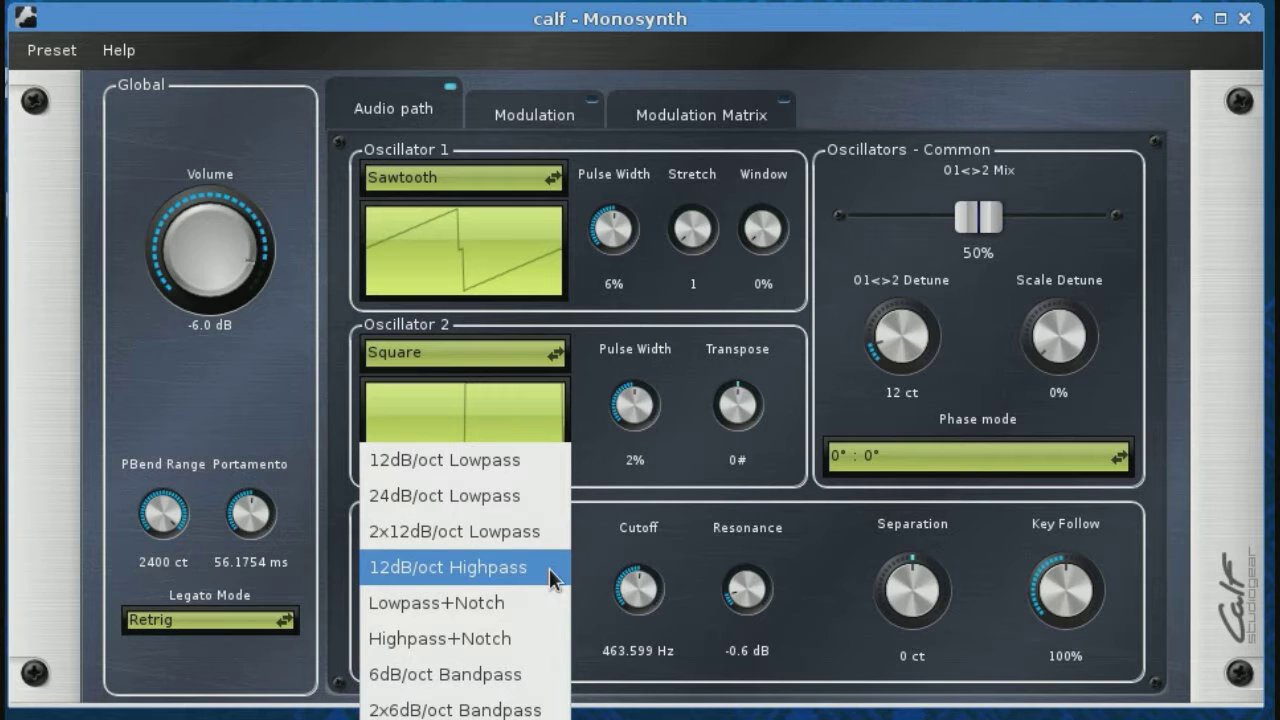
mouse_move(558, 680)
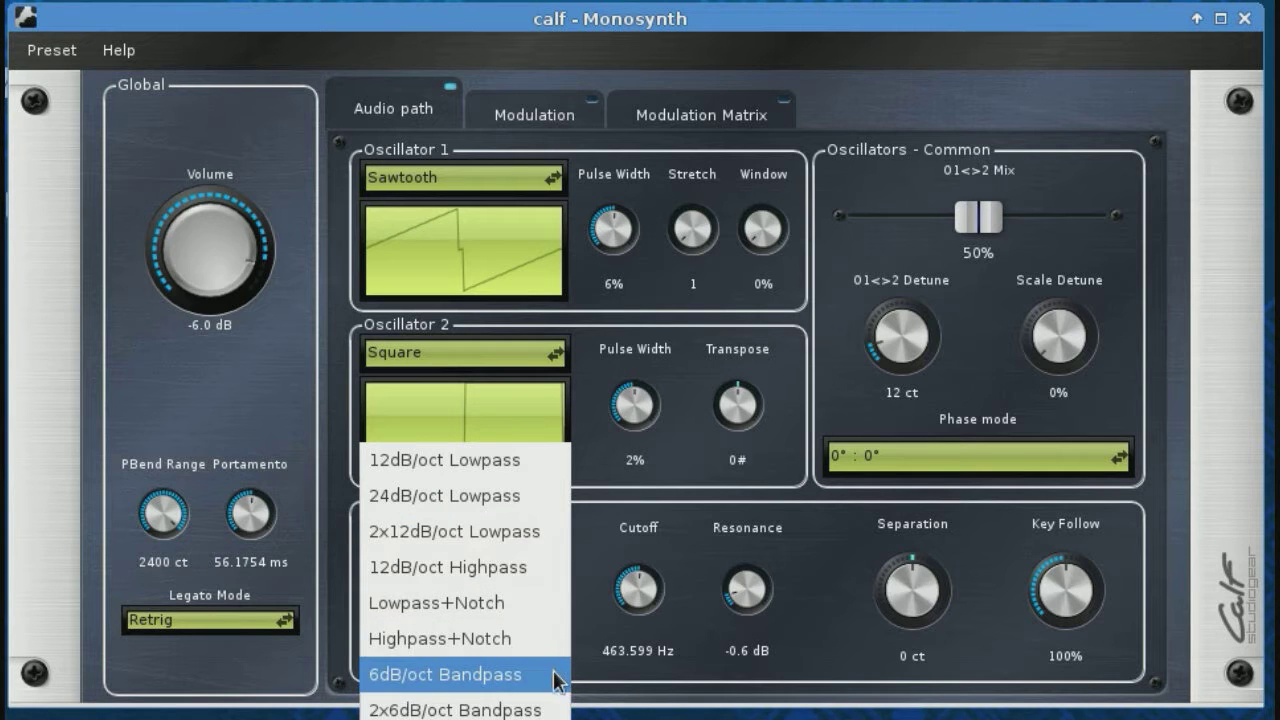
left_click(445, 673)
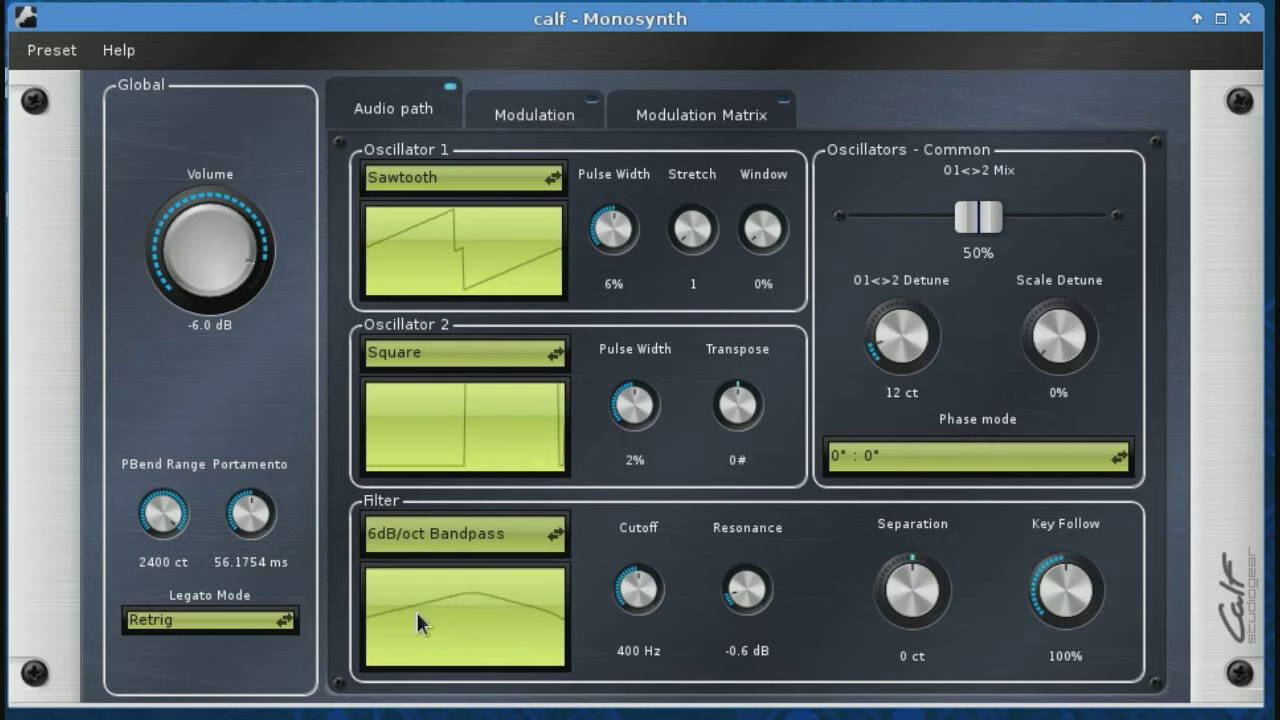
mouse_move(540, 611)
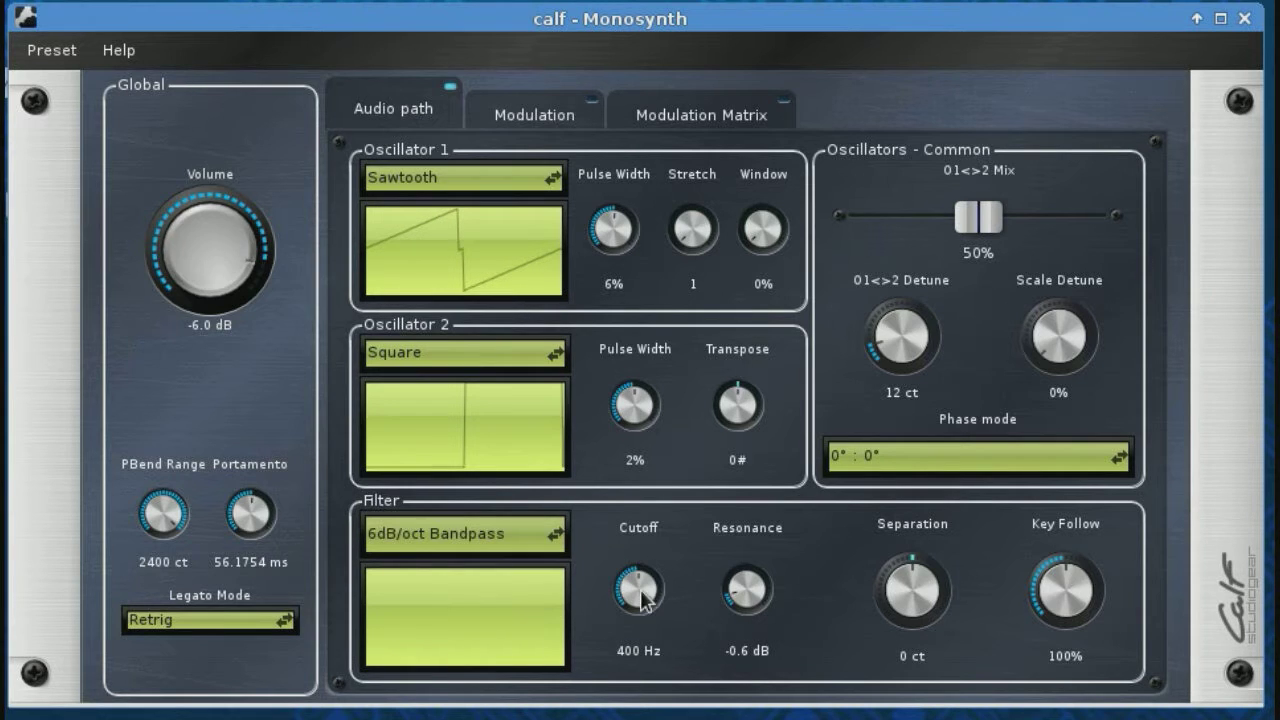
left_click(464, 533)
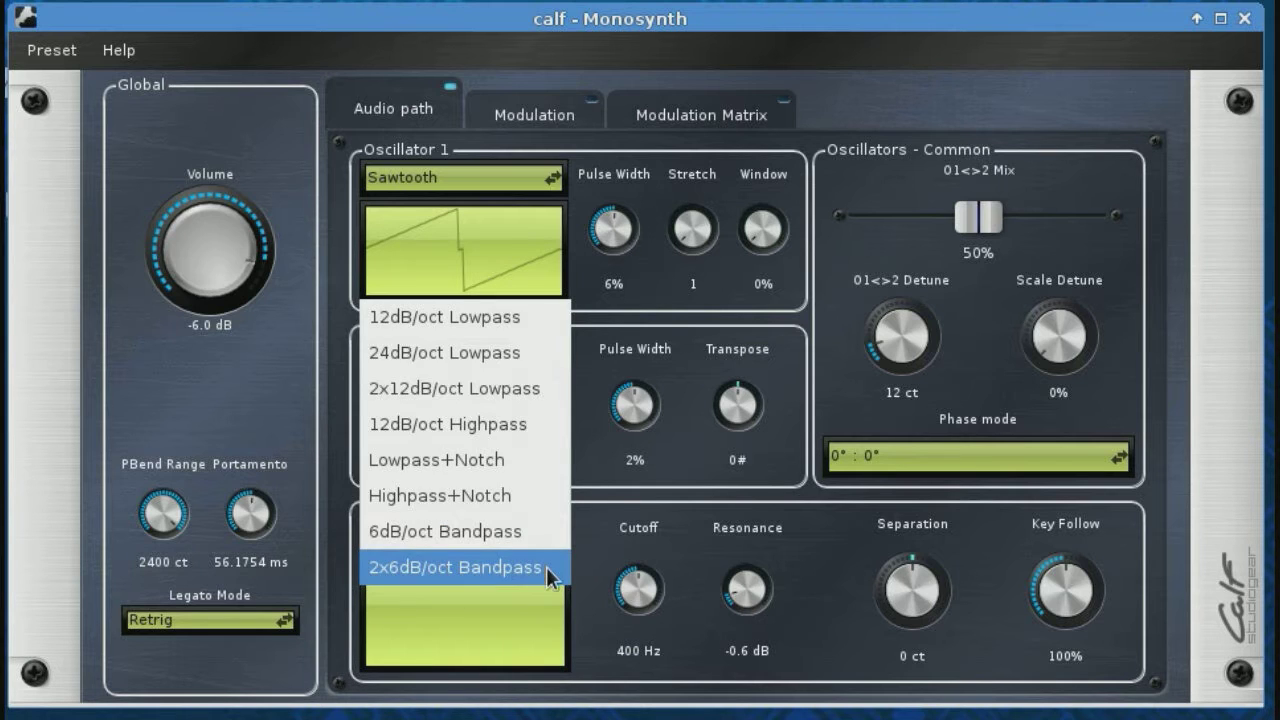
left_click(463, 567)
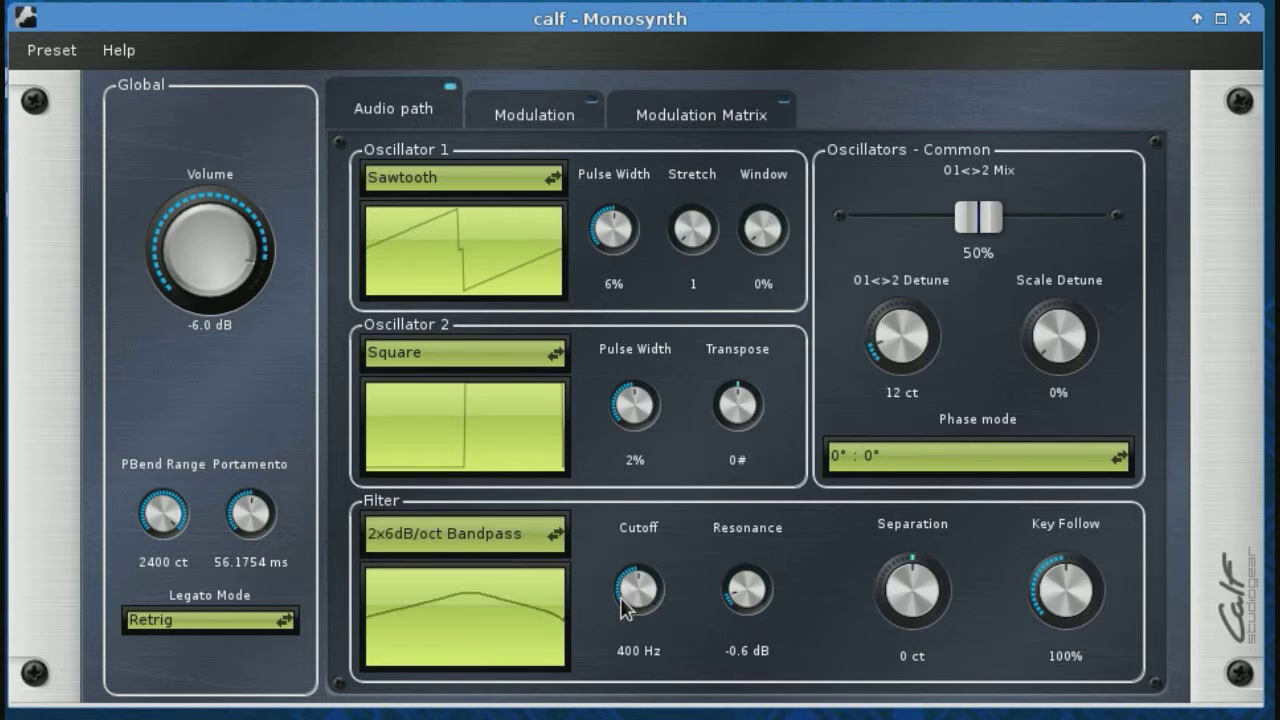
left_click_drag(638, 590, 648, 615)
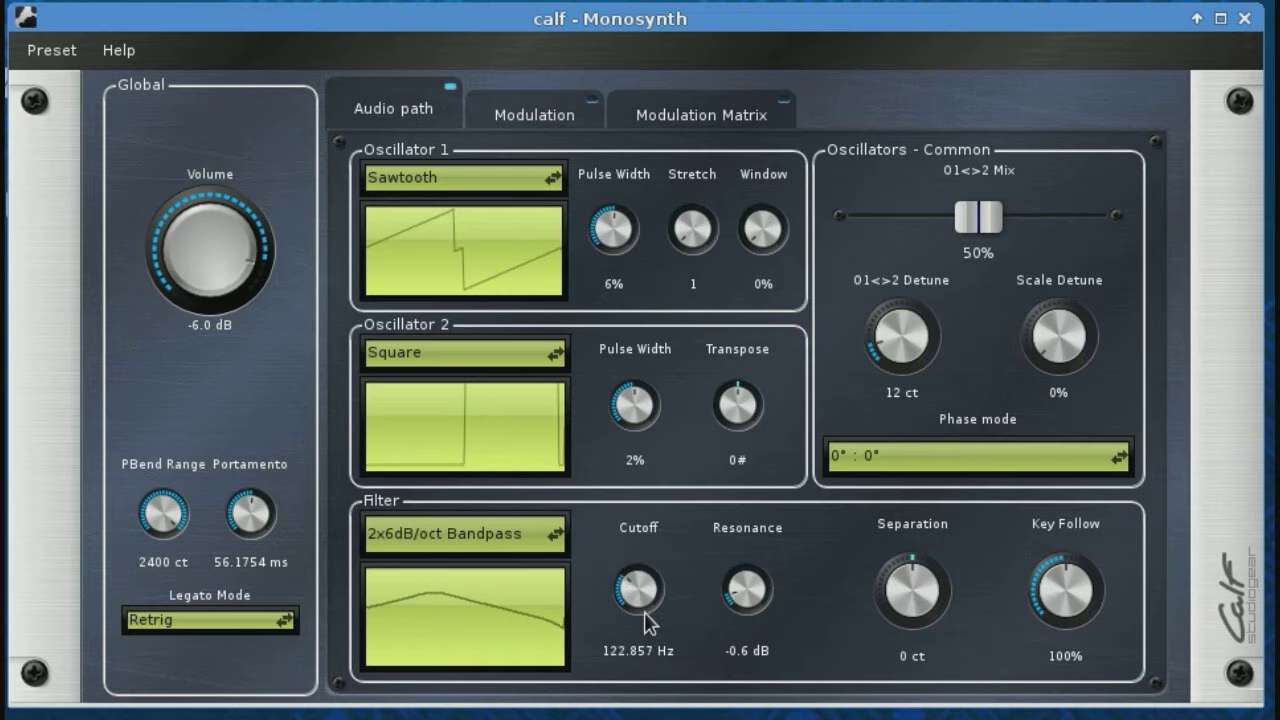
left_click_drag(637, 590, 637, 560)
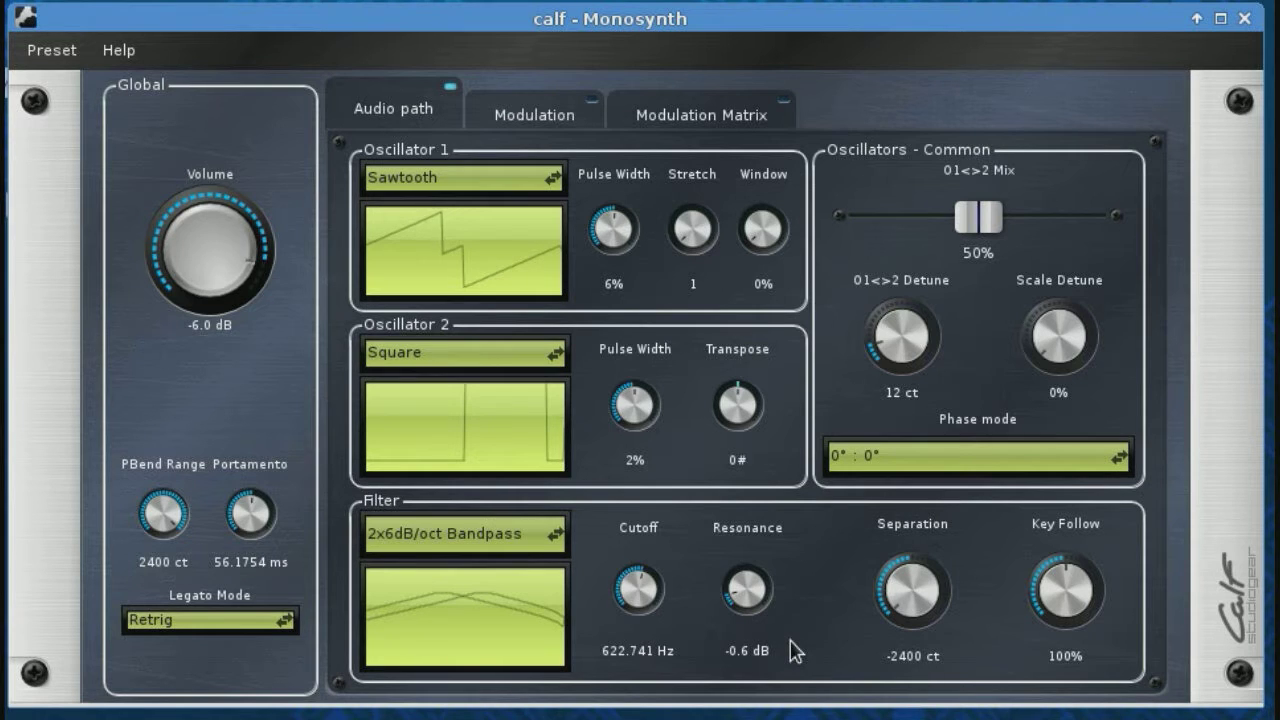
Return the filter to 2x12dB/oct Lowpass with 2400 ct separation, then show Modulation
left_click(463, 533)
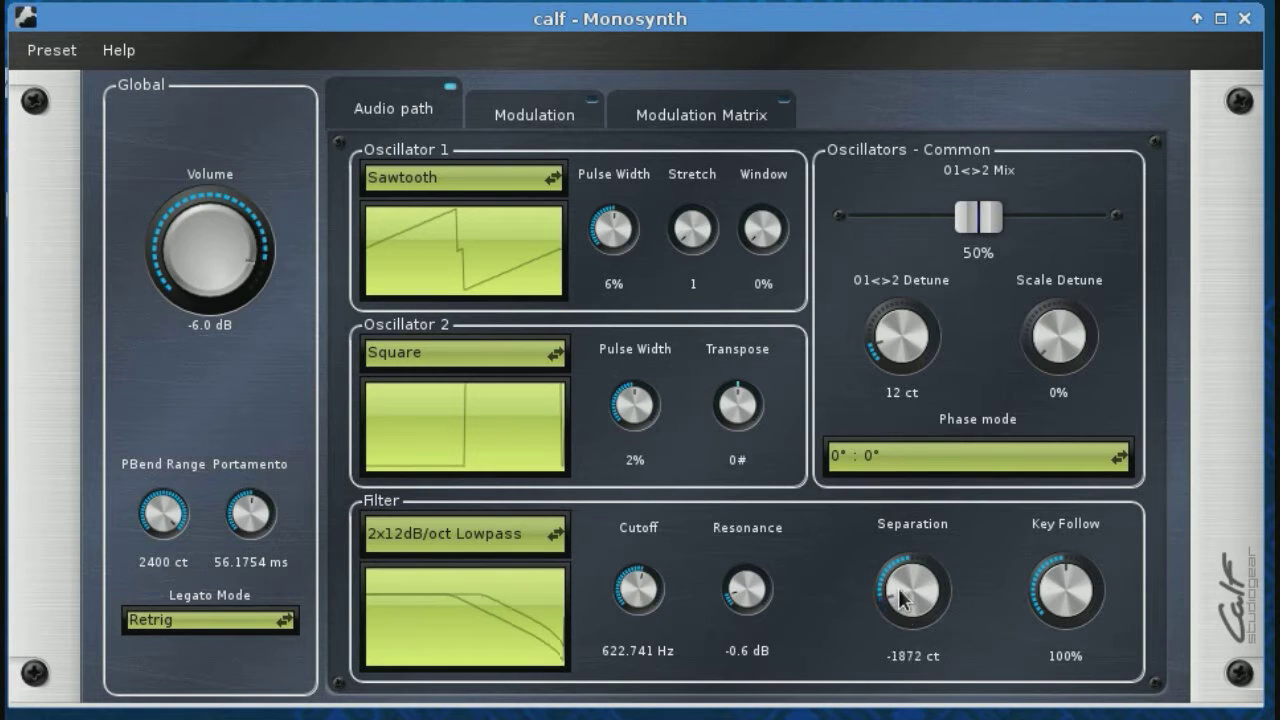
left_click_drag(911, 595, 911, 500)
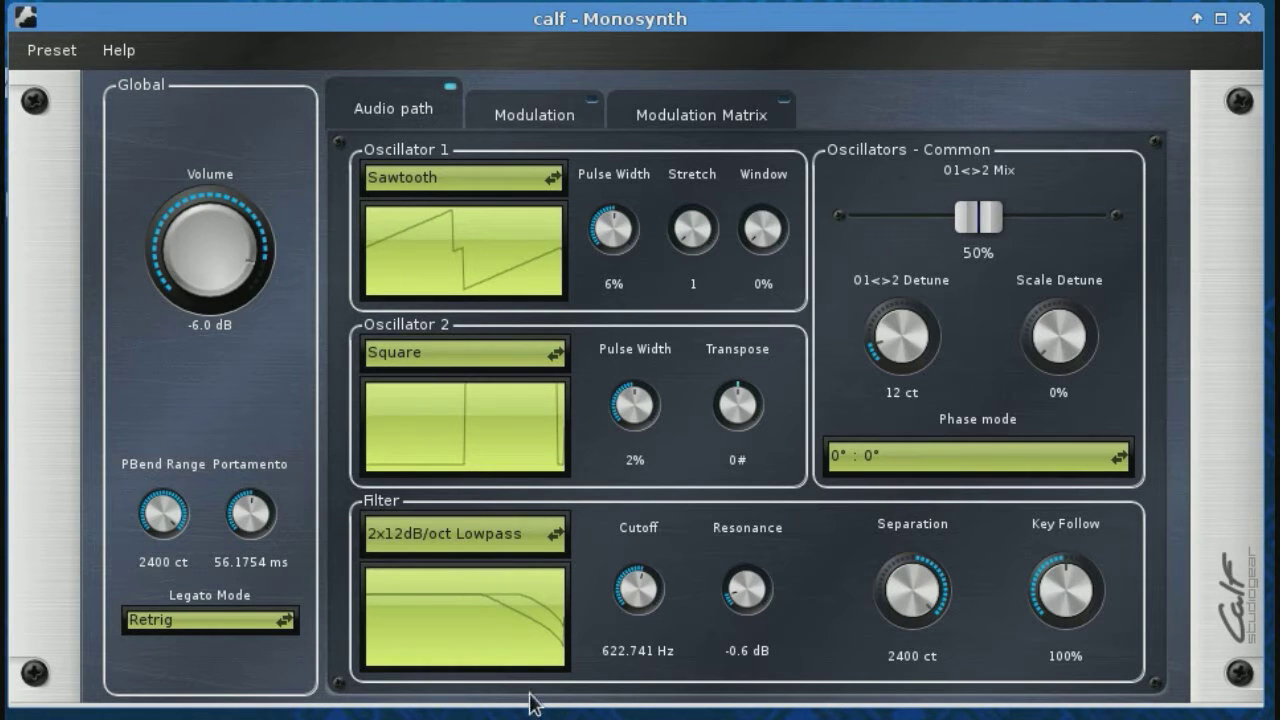
mouse_move(555, 330)
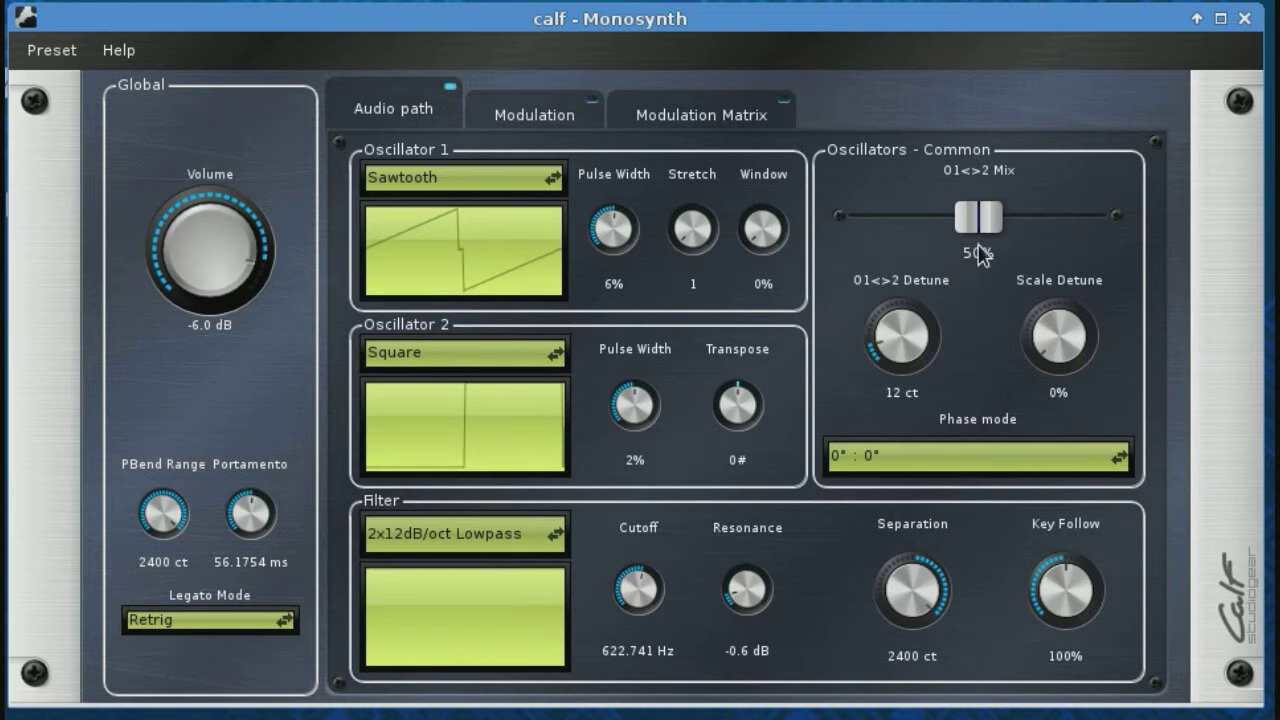
left_click(534, 107)
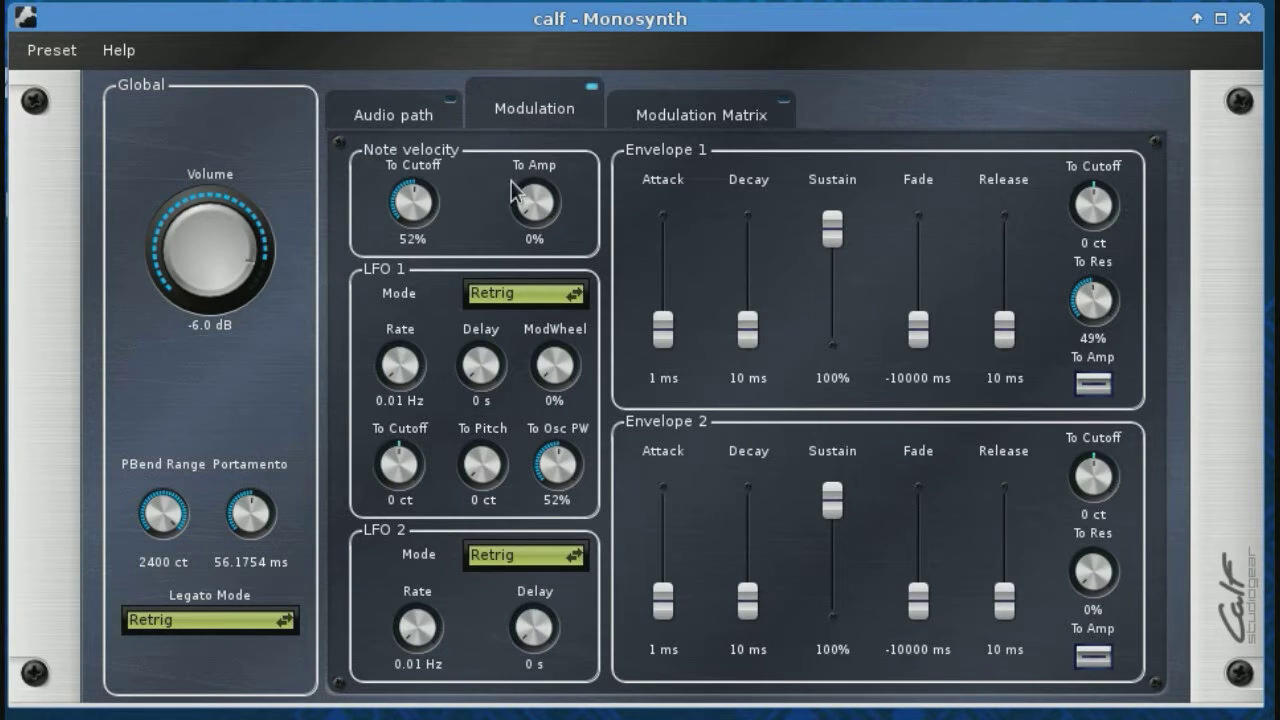
mouse_move(580, 350)
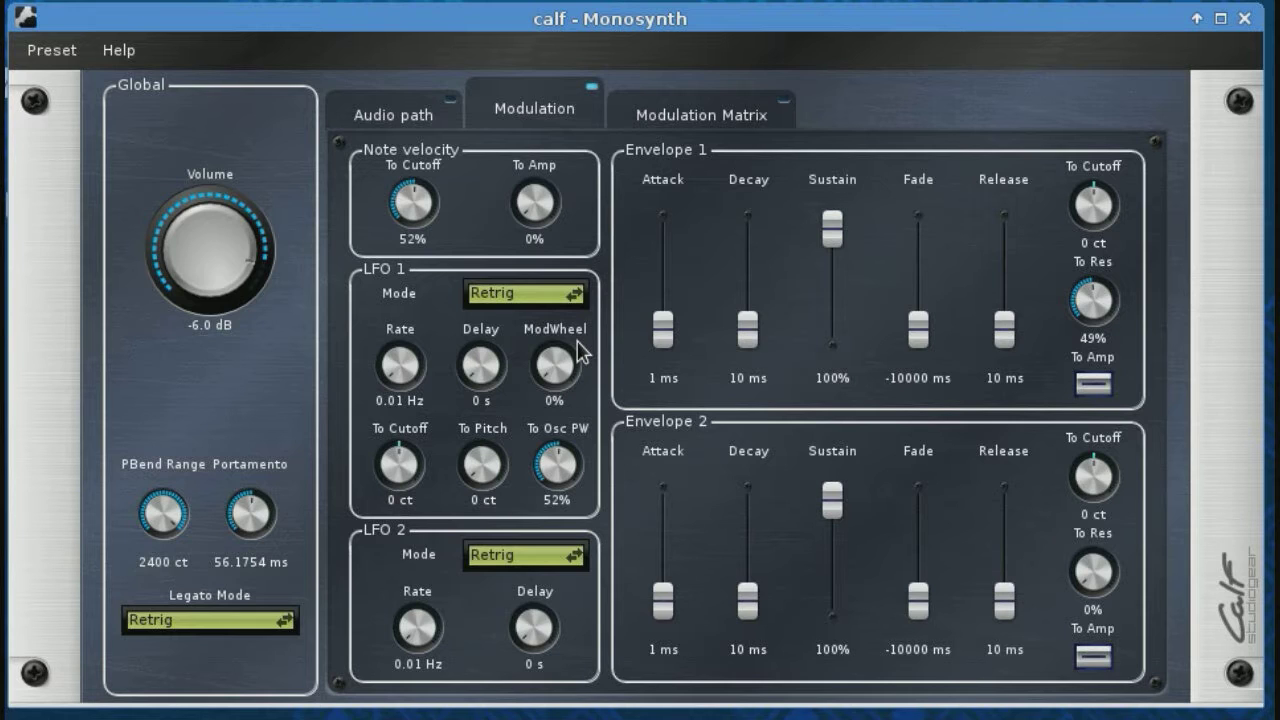
mouse_move(258, 62)
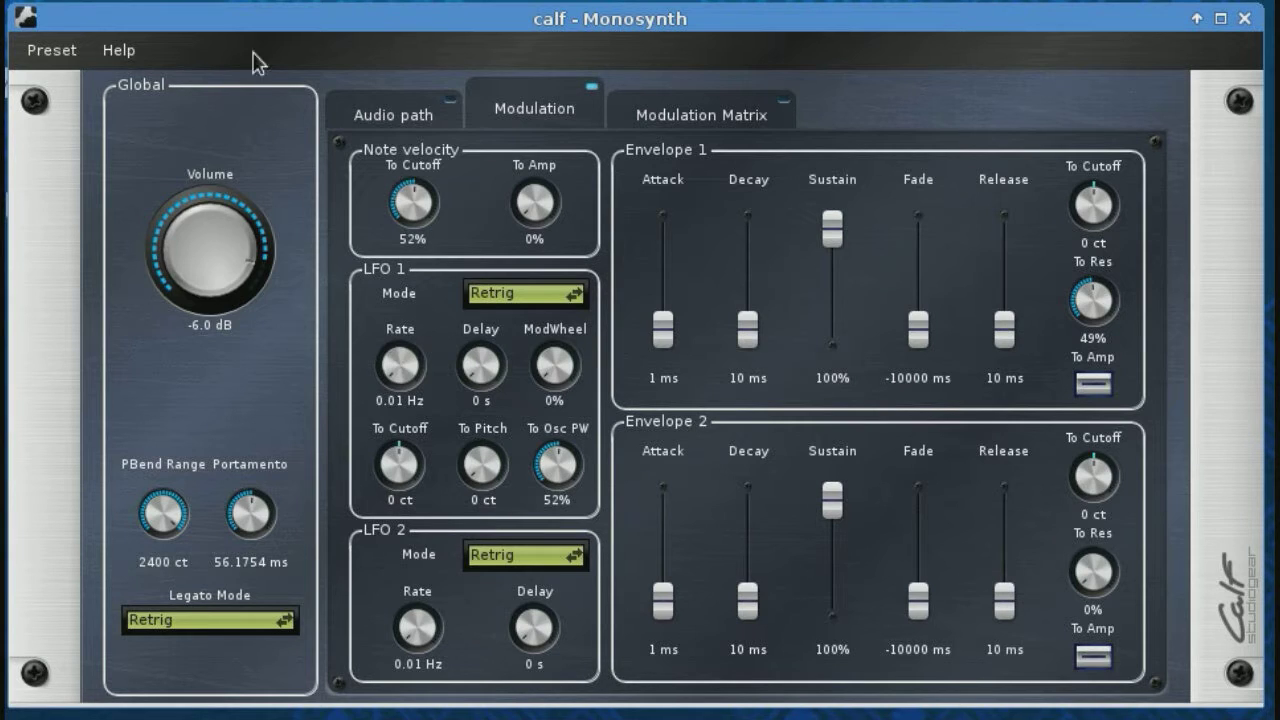
On the Audio path page, make Oscillator 1 a Square wave and the filter 12dB/oct Lowpass
left_click(393, 108)
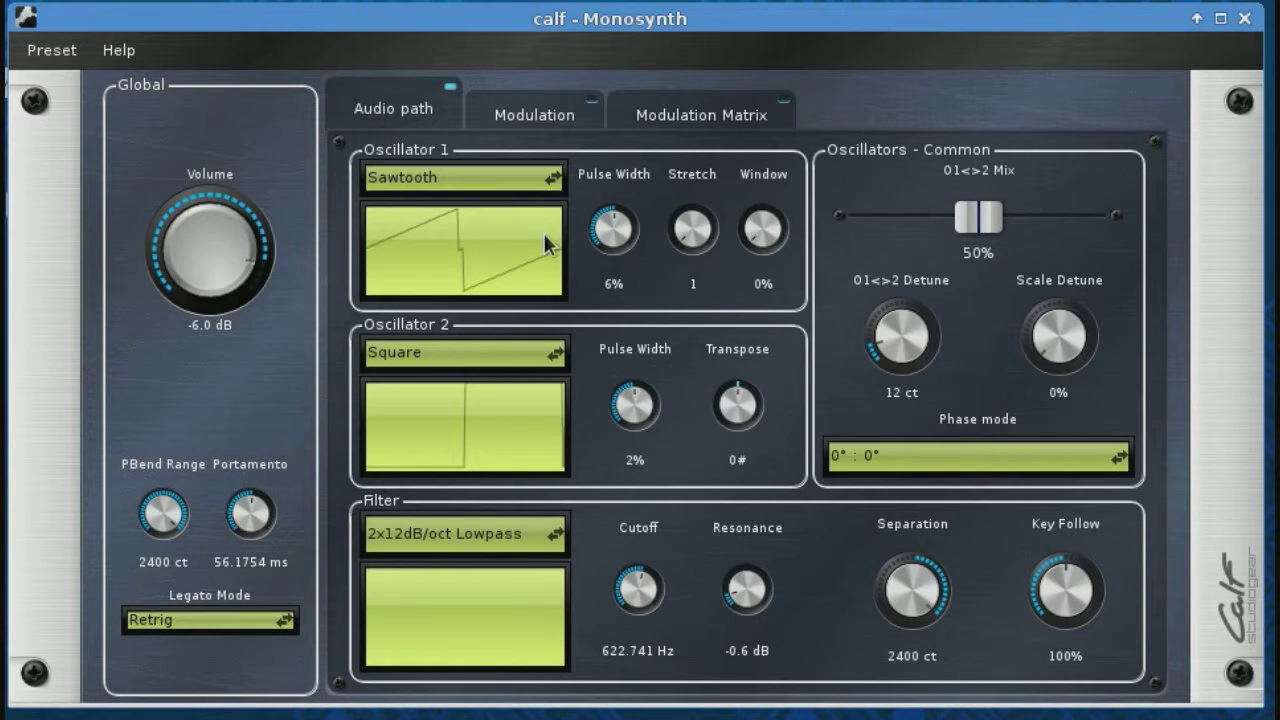
left_click(460, 177)
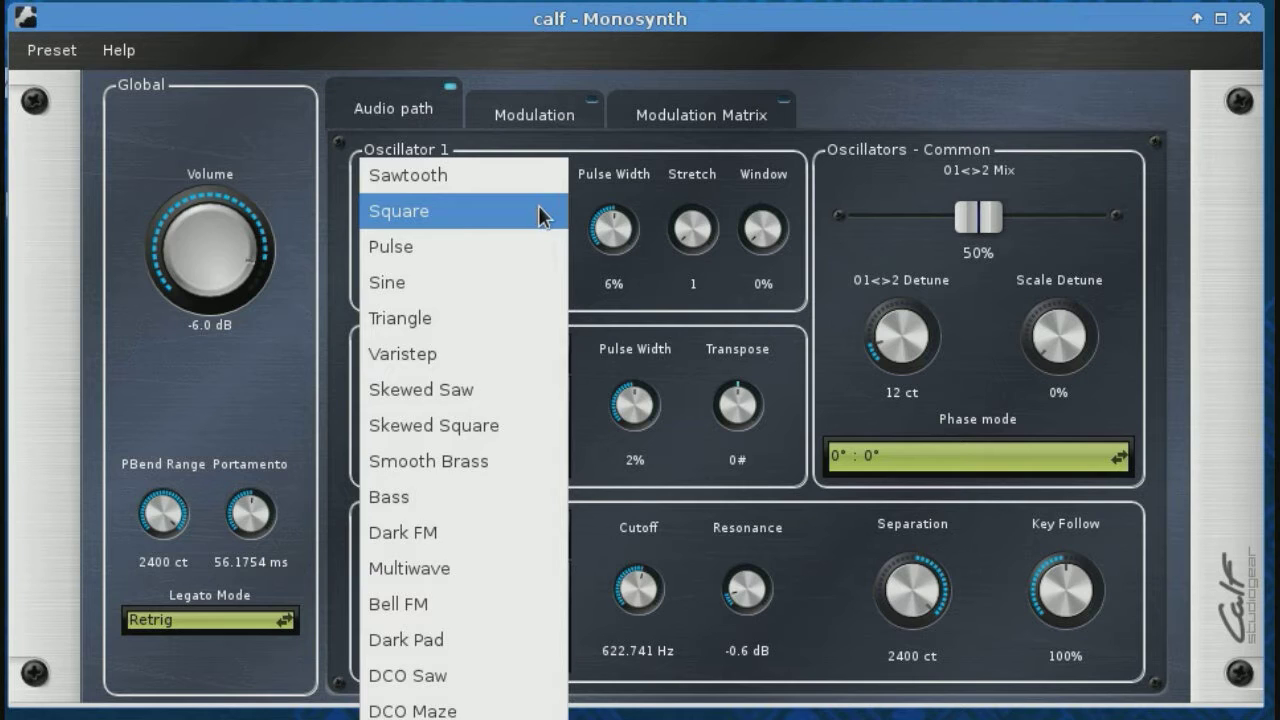
left_click(398, 211)
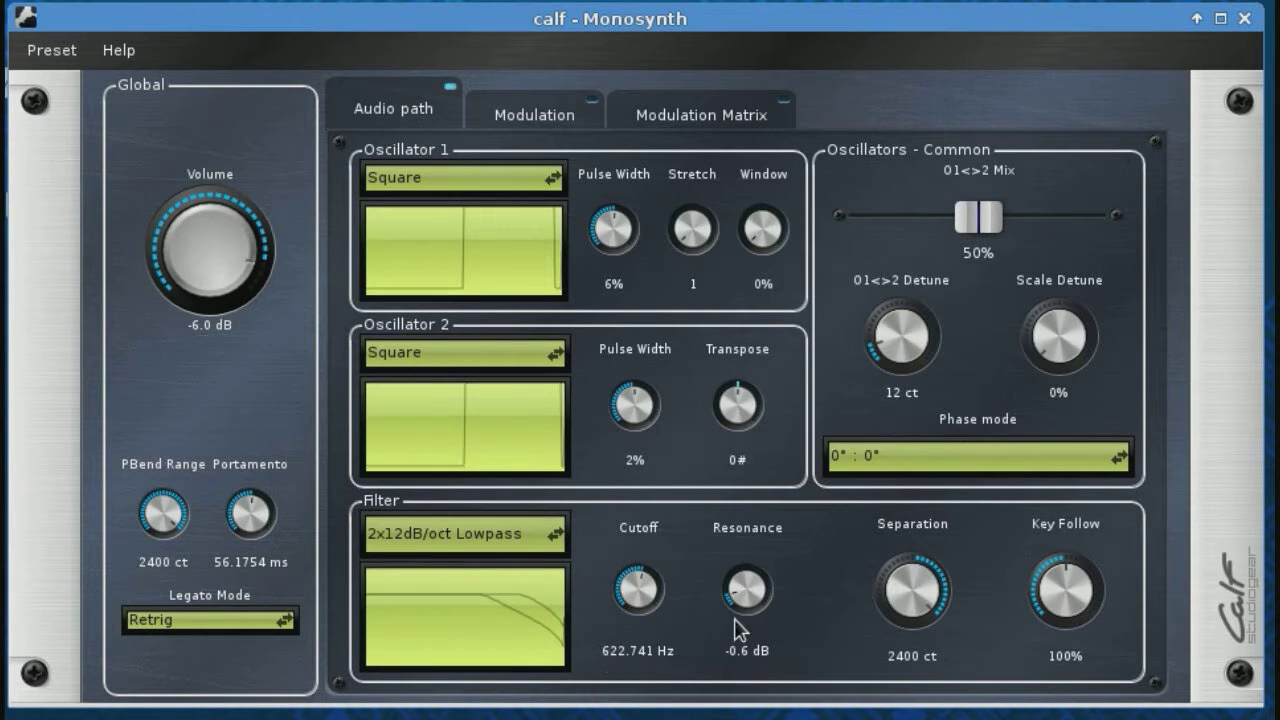
left_click(463, 533)
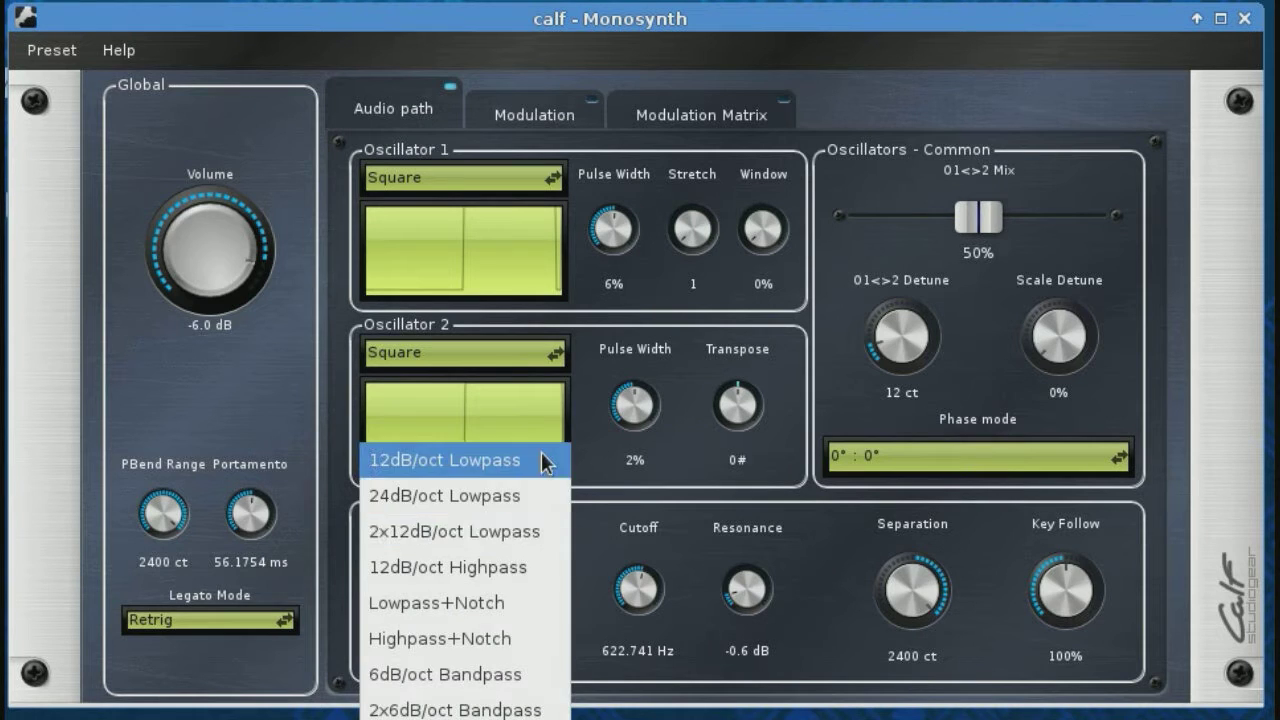
left_click(445, 460)
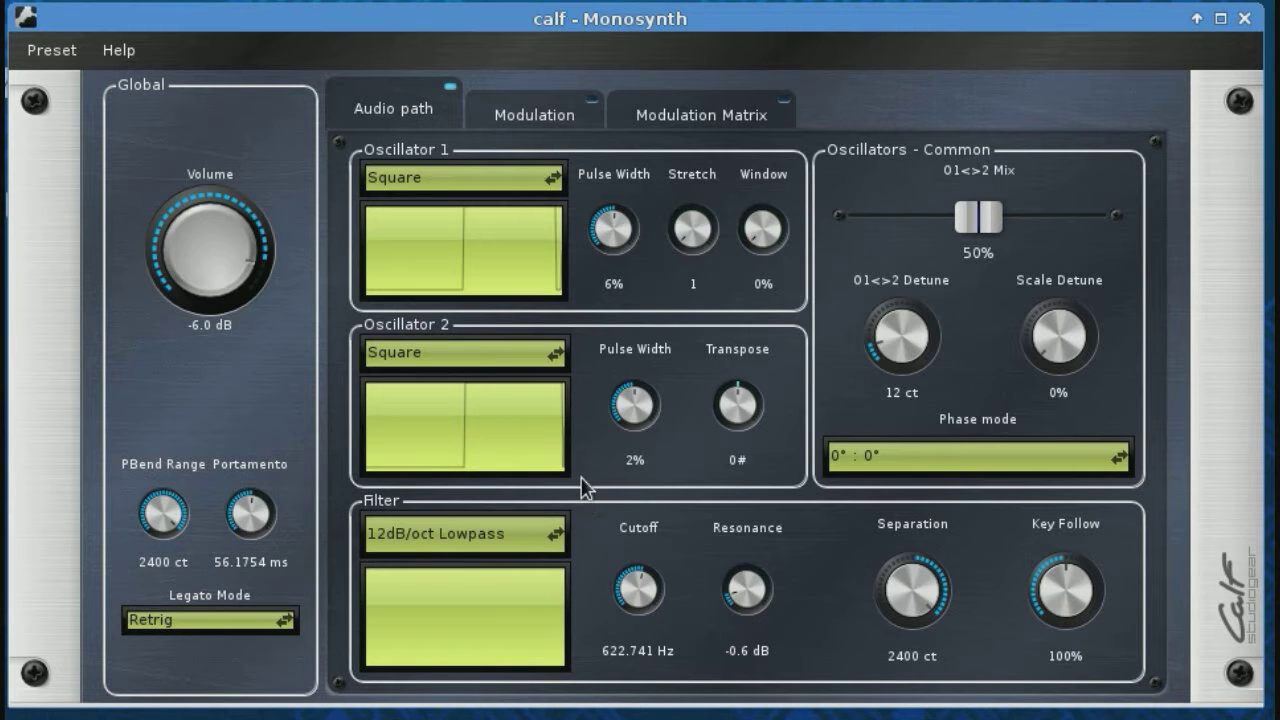
left_click(534, 114)
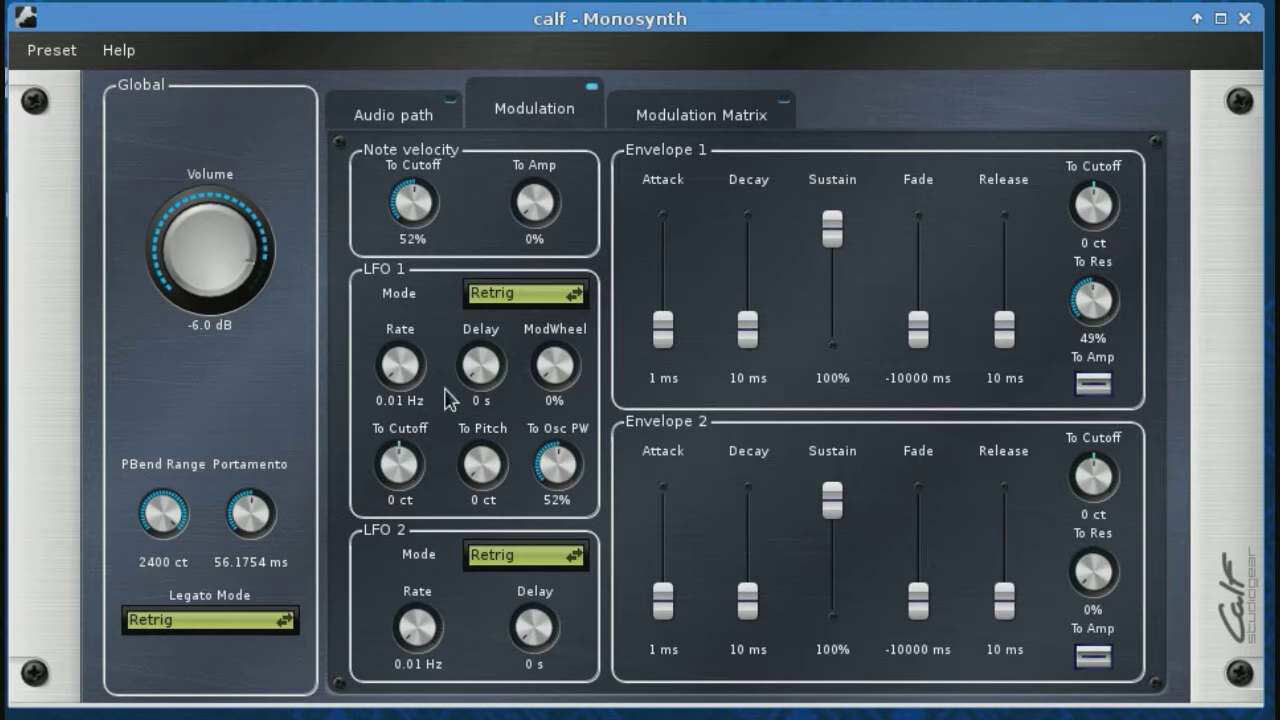
mouse_move(630, 495)
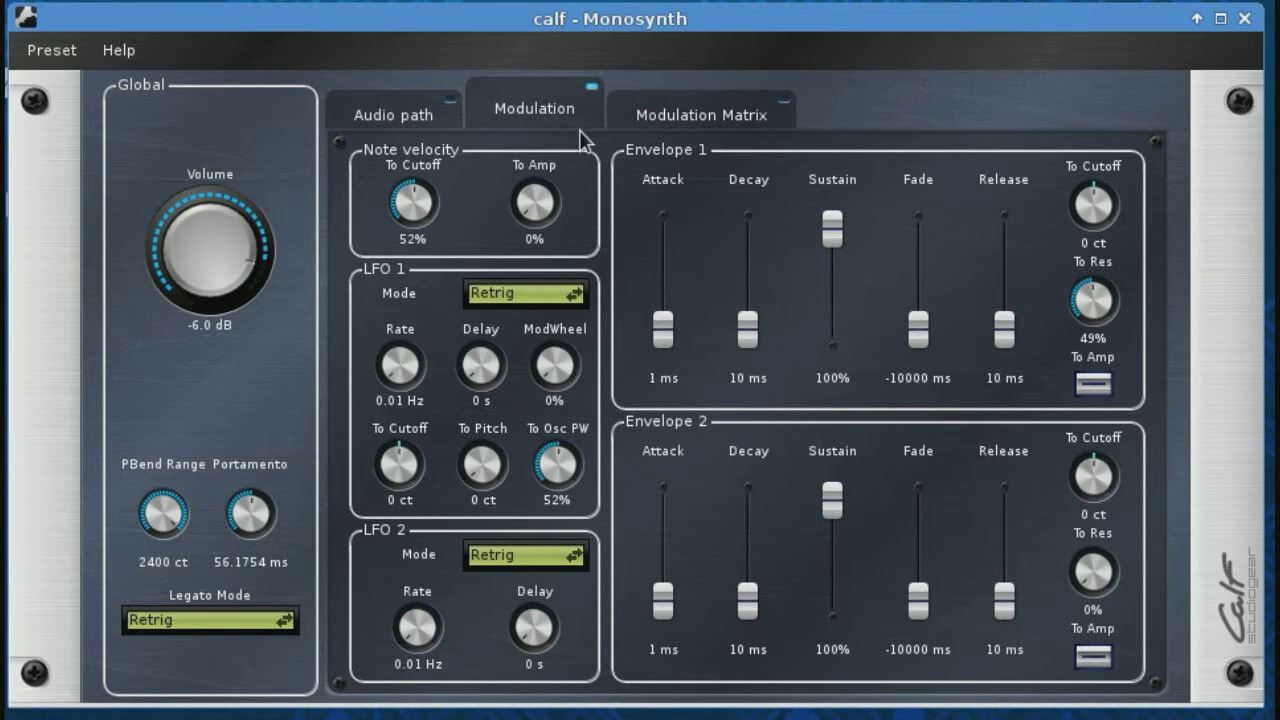
left_click(393, 108)
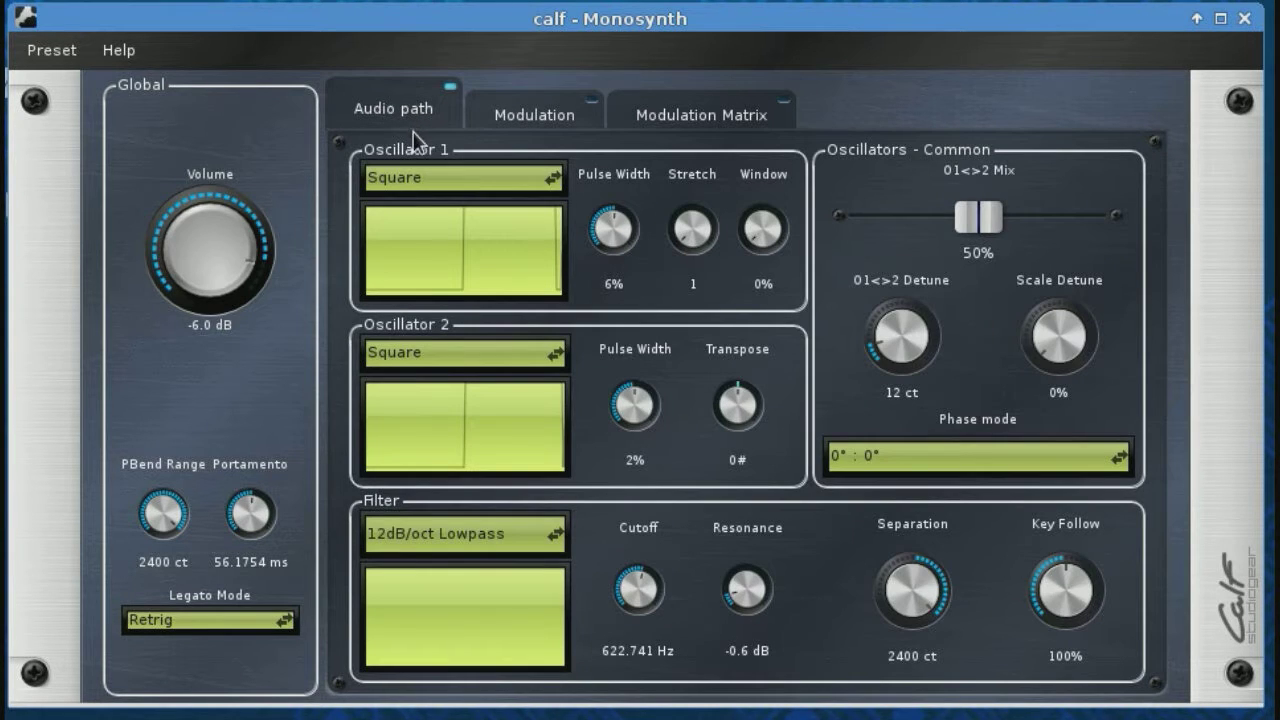
mouse_move(416, 150)
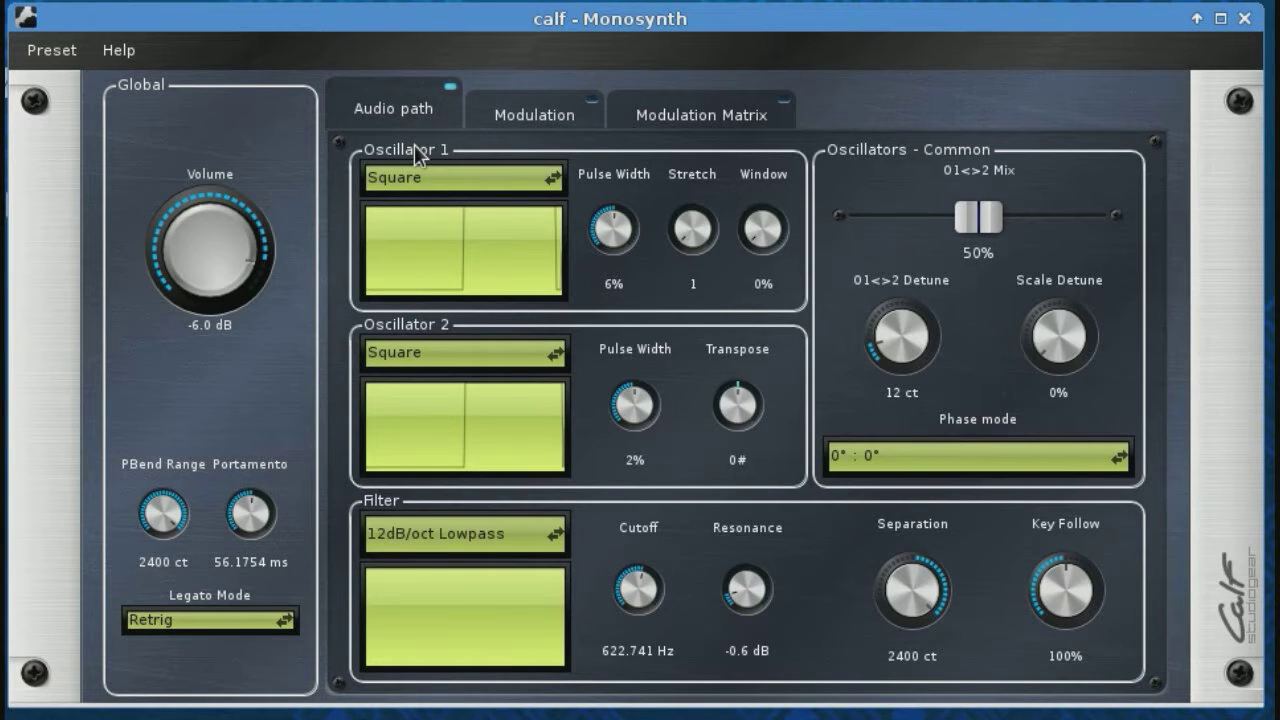